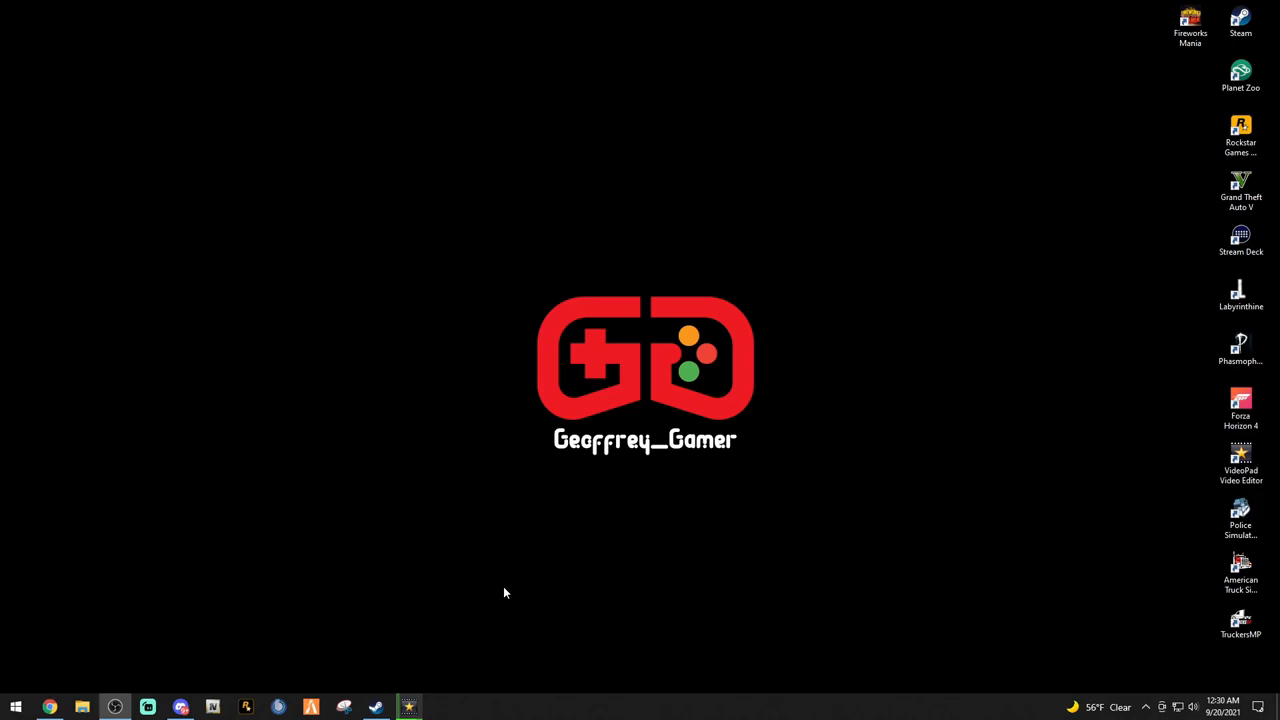
{"action": "mouse_move", "coordinate": [492, 584]}
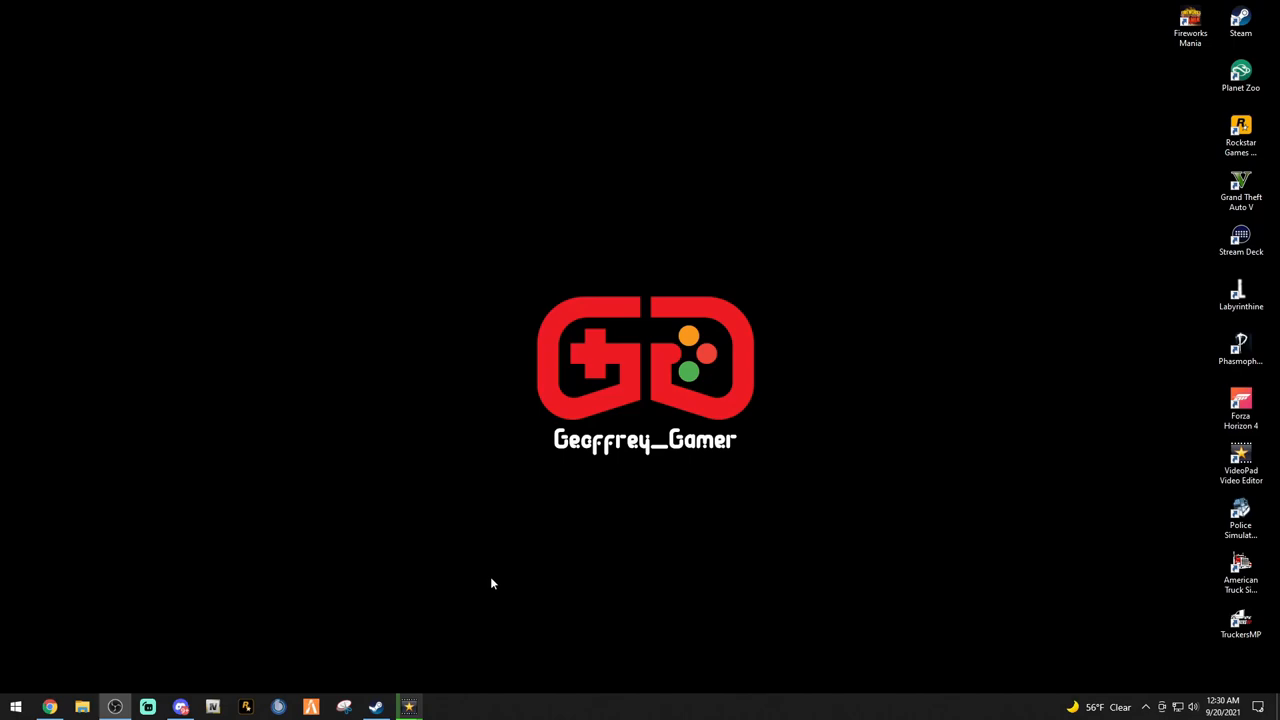
{"action": "mouse_move", "coordinate": [476, 584]}
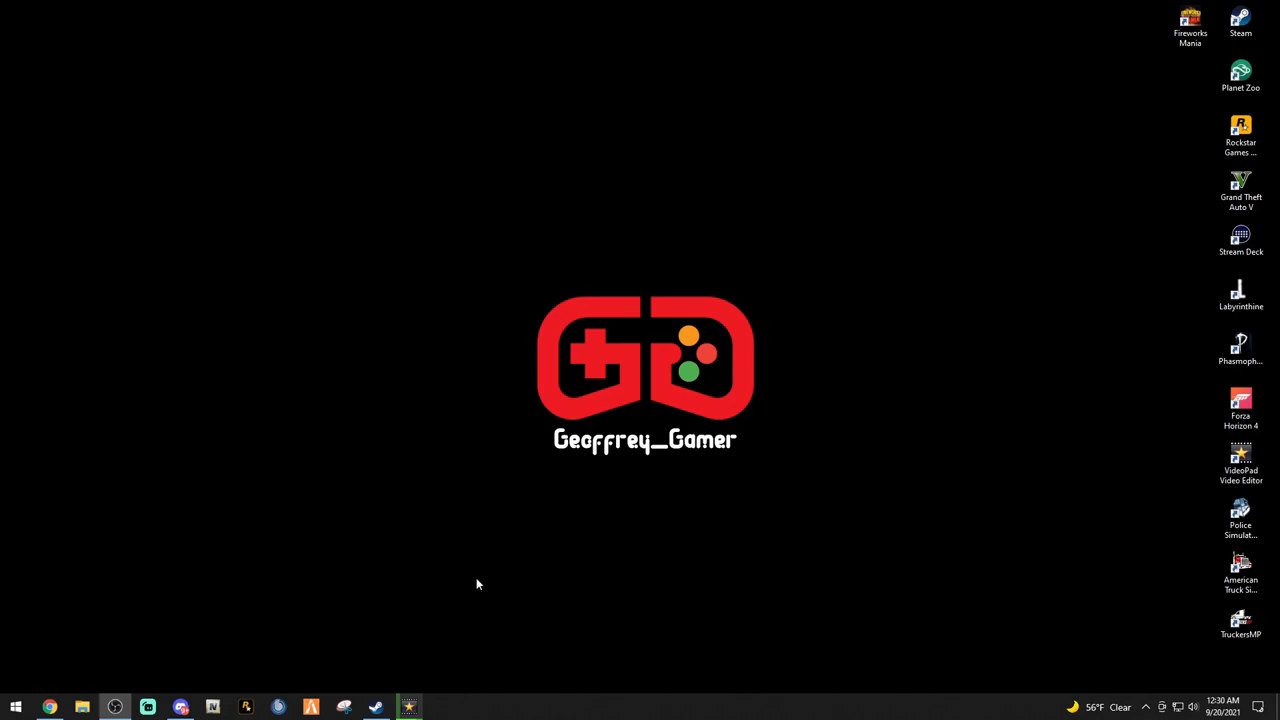
{"action": "mouse_move", "coordinate": [452, 580]}
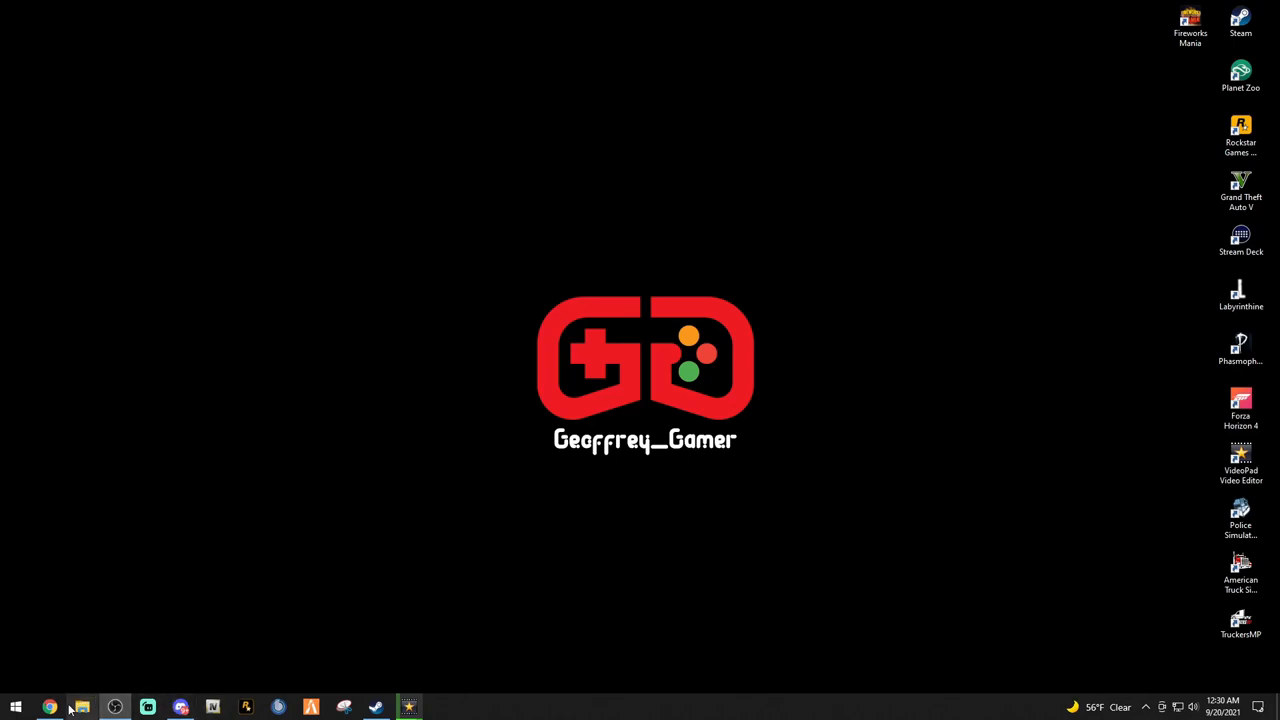
Download the Social Network Building mod from gta5-mods.com and review its install description
{"action": "left_click", "coordinate": [48, 708]}
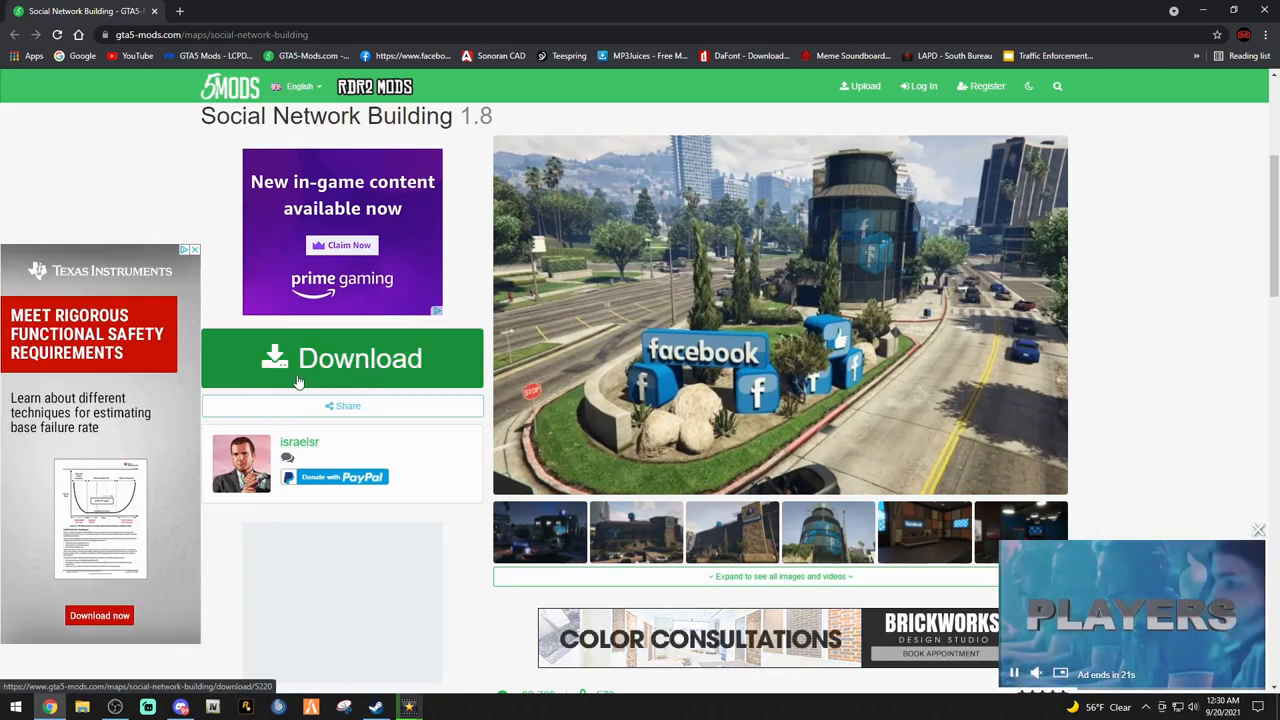
{"action": "left_click", "coordinate": [342, 358]}
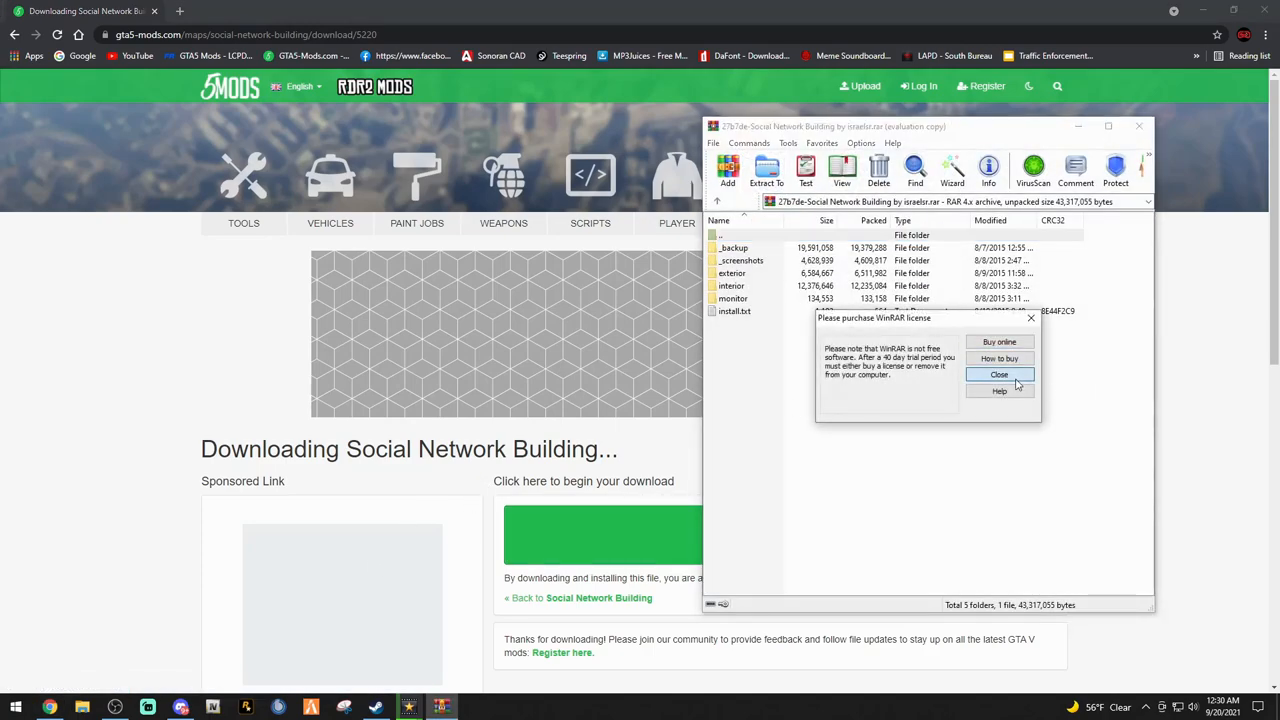
{"action": "left_click", "coordinate": [998, 374]}
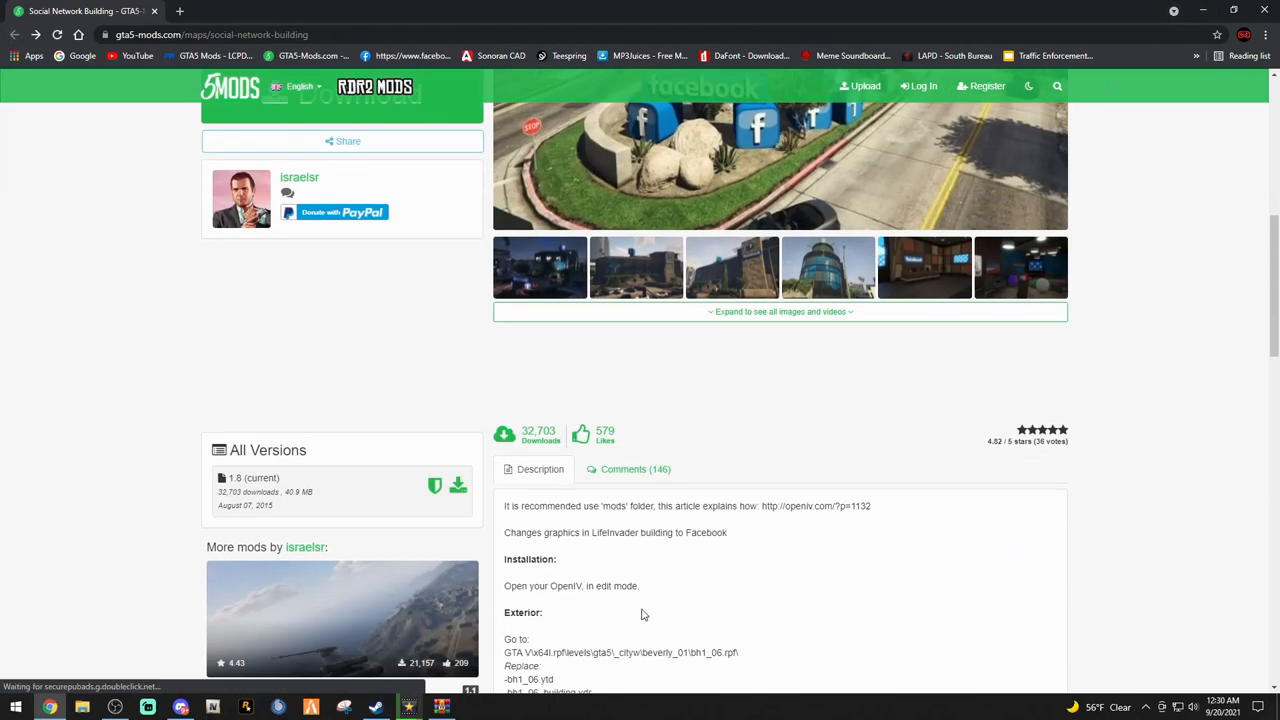
{"action": "scroll", "scroll_direction": "down", "scroll_amount": 3}
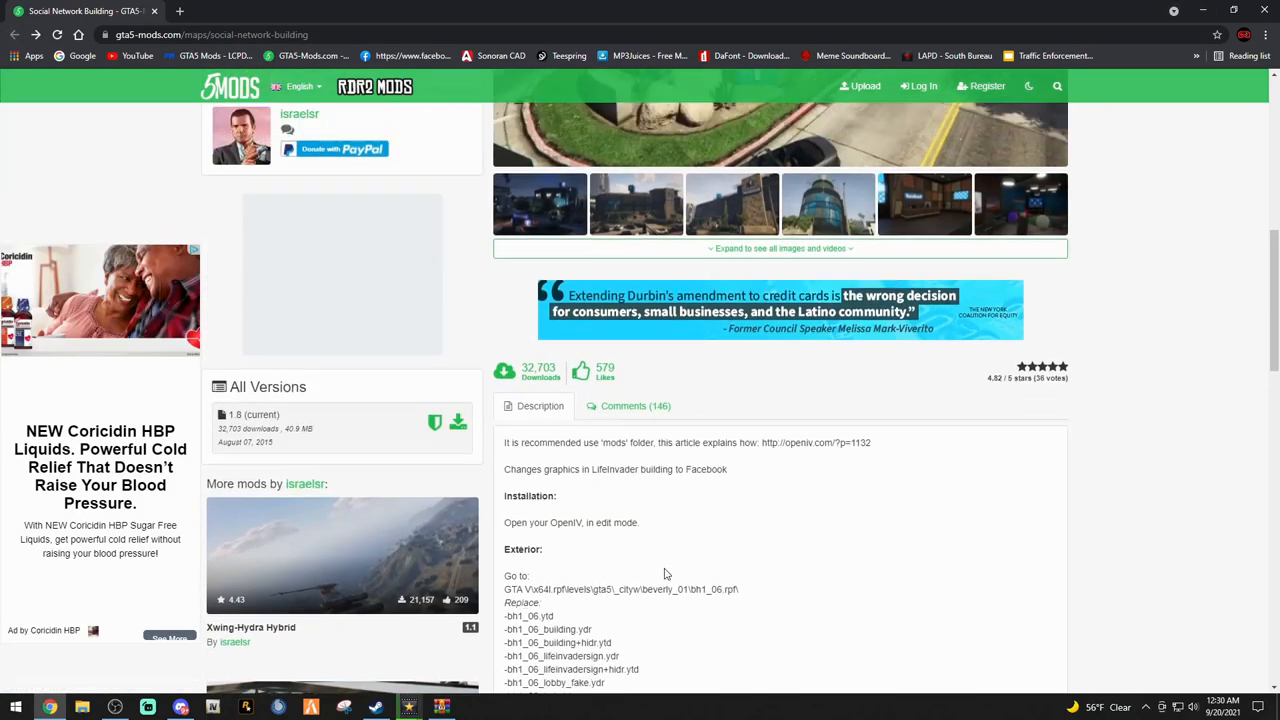
{"action": "scroll", "scroll_direction": "down", "scroll_amount": 3}
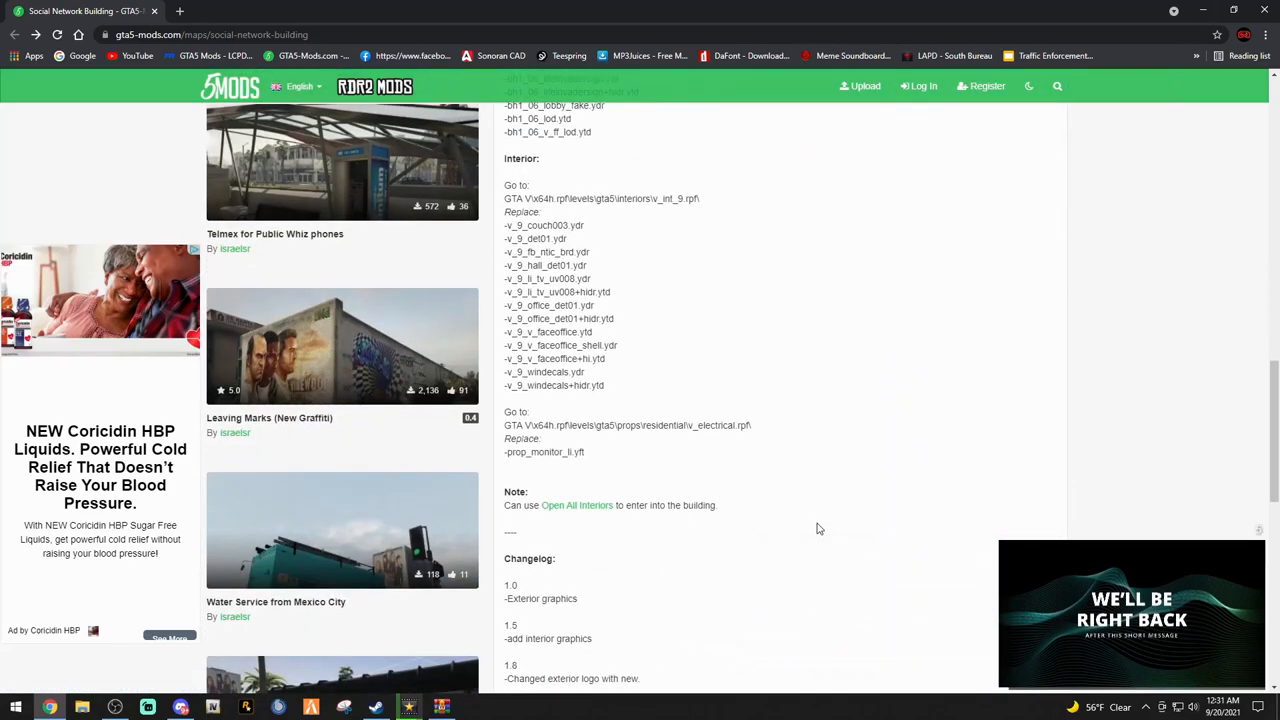
{"action": "mouse_move", "coordinate": [612, 524]}
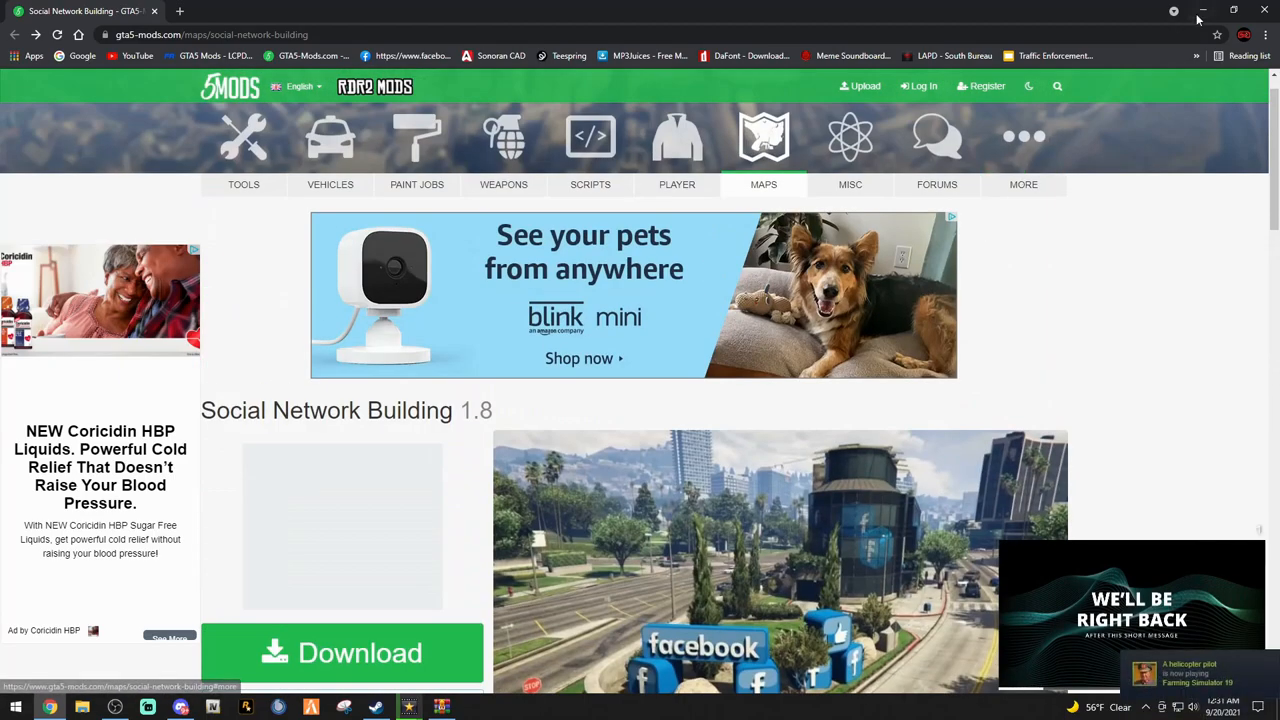
{"action": "mouse_move", "coordinate": [1204, 12]}
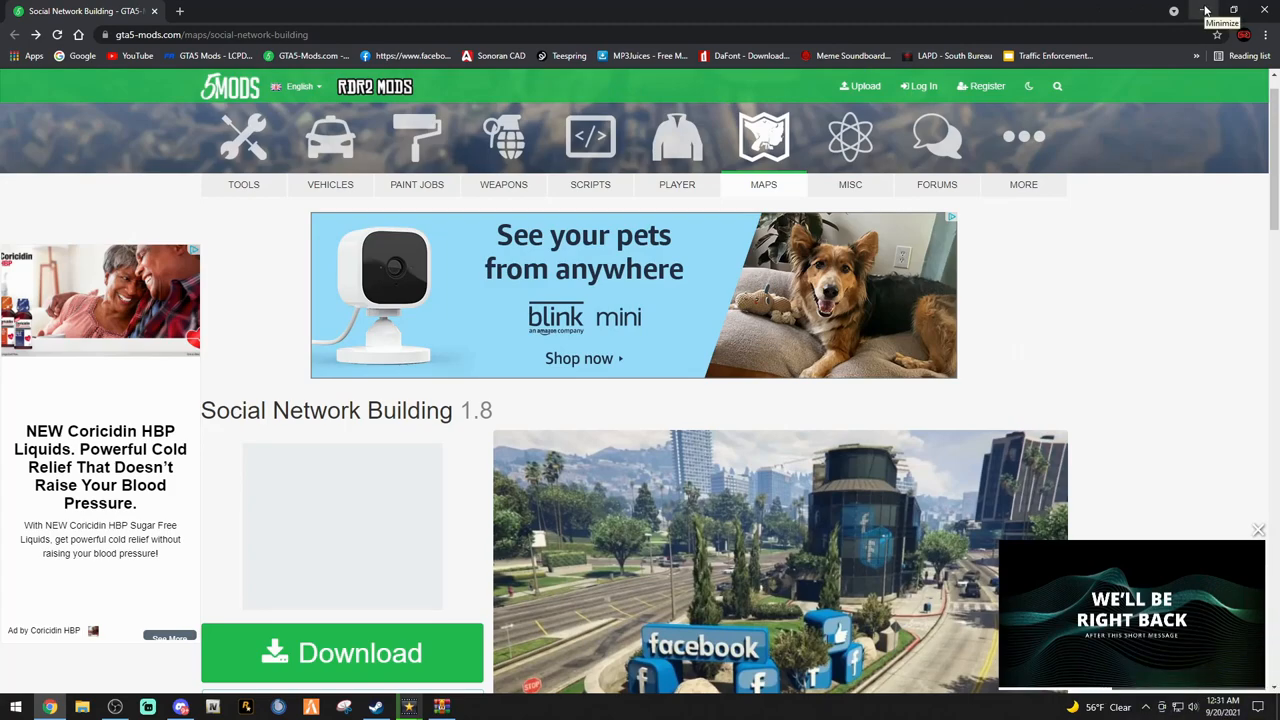
Launch OpenIV on Grand Theft Auto V for Windows and check its Tools > Options settings
{"action": "left_click", "coordinate": [1204, 10]}
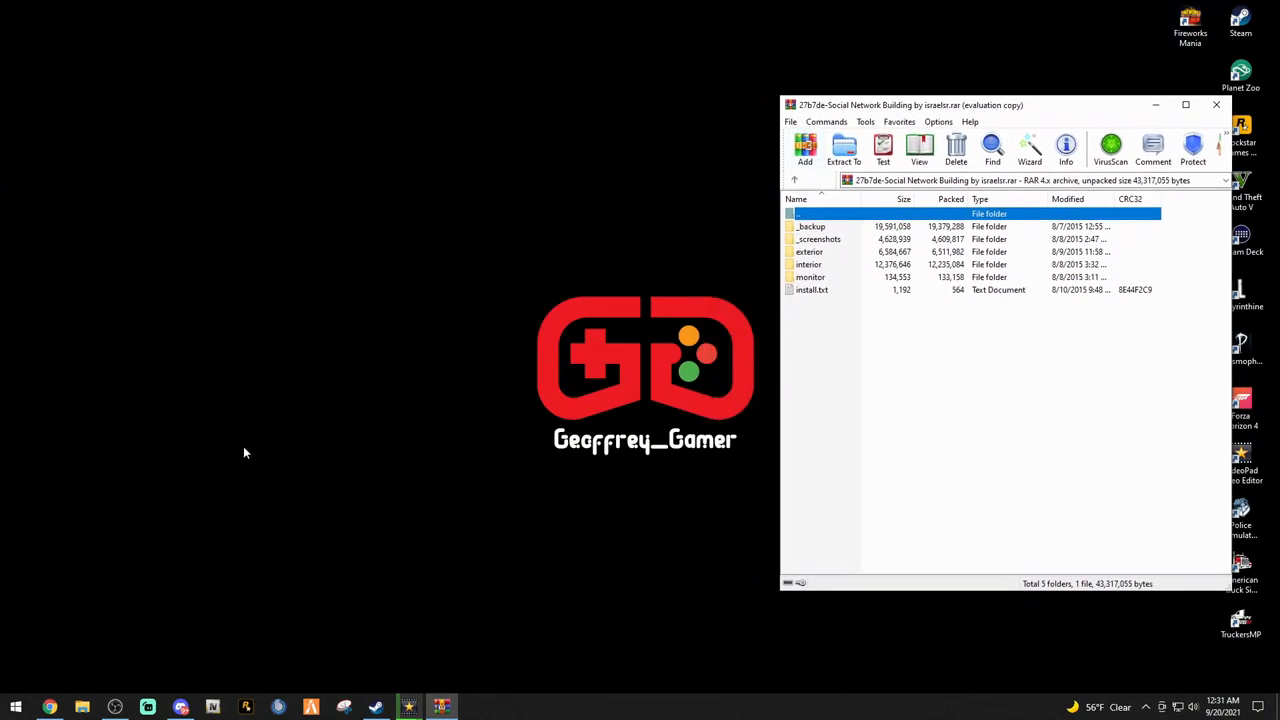
{"action": "mouse_move", "coordinate": [364, 630]}
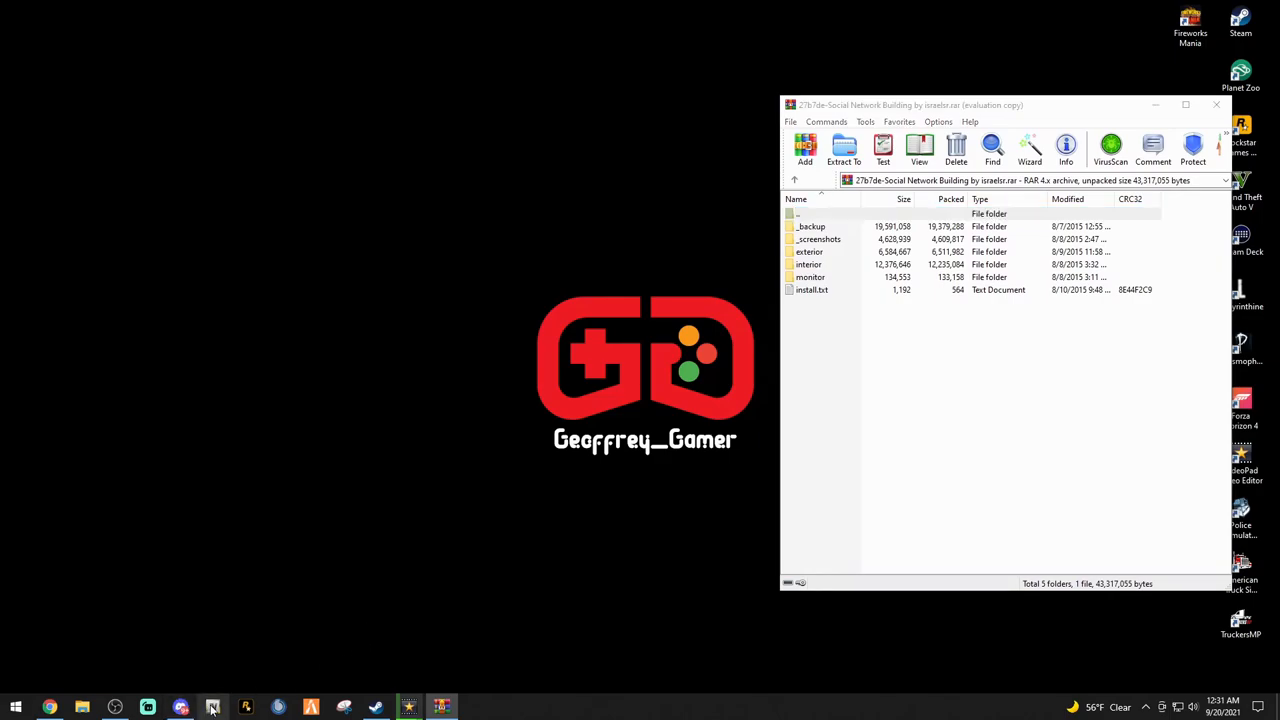
{"action": "left_click", "coordinate": [212, 708]}
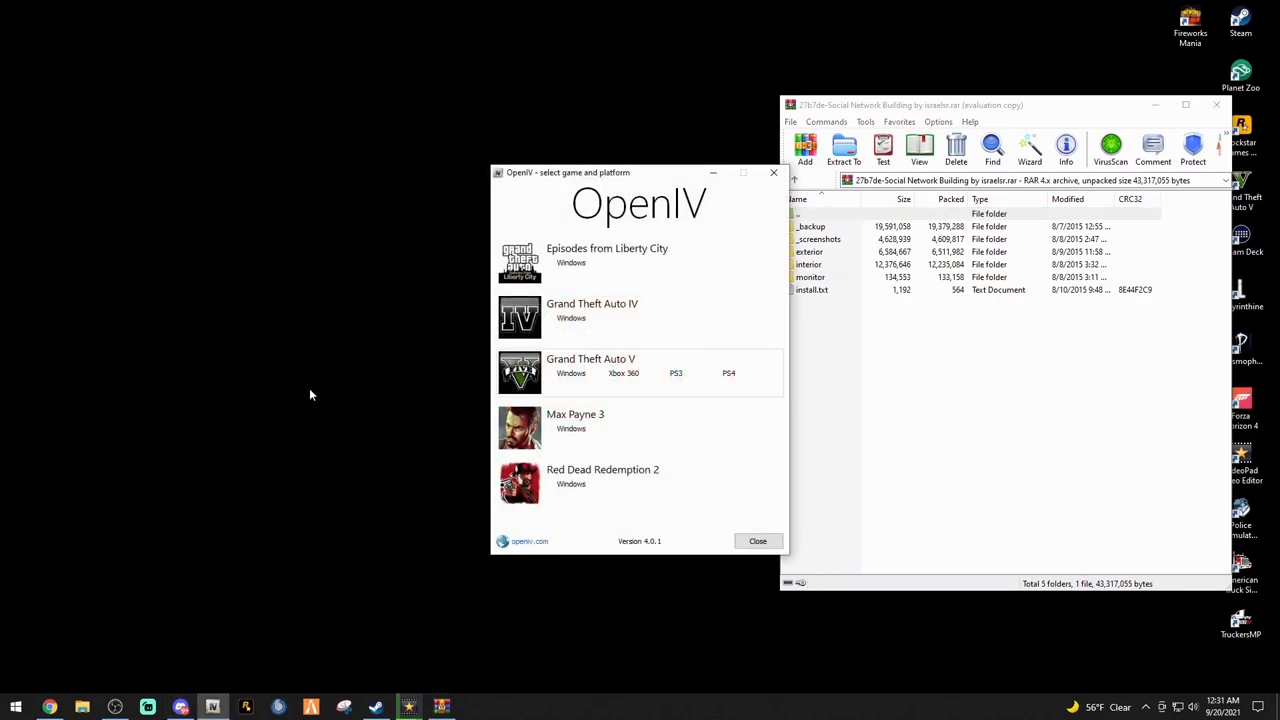
{"action": "left_click", "coordinate": [572, 374]}
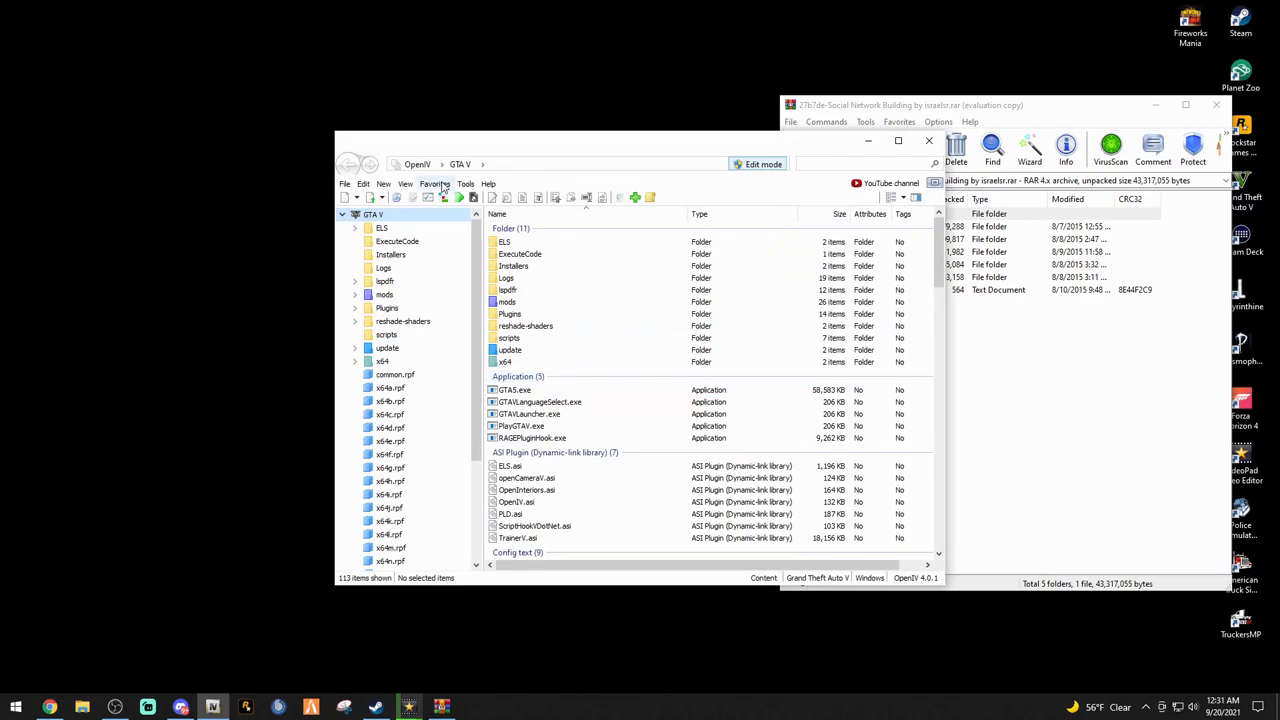
{"action": "mouse_move", "coordinate": [464, 184]}
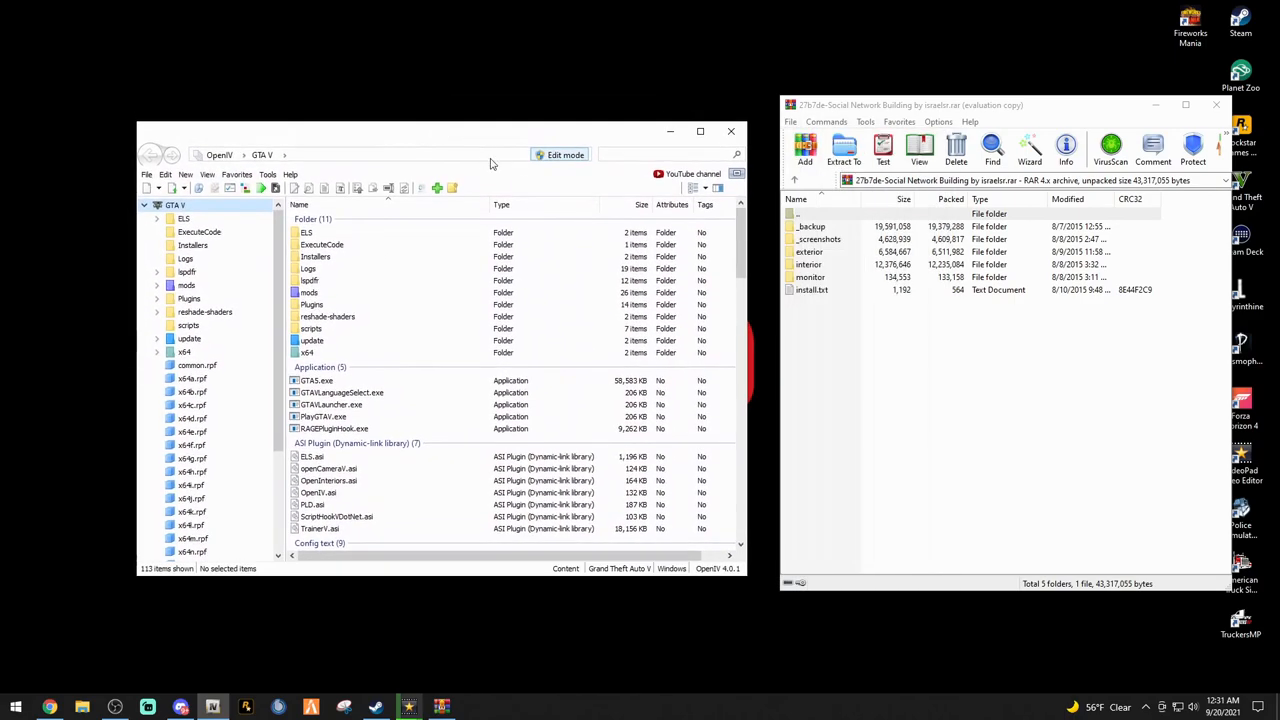
{"action": "left_click", "coordinate": [268, 174]}
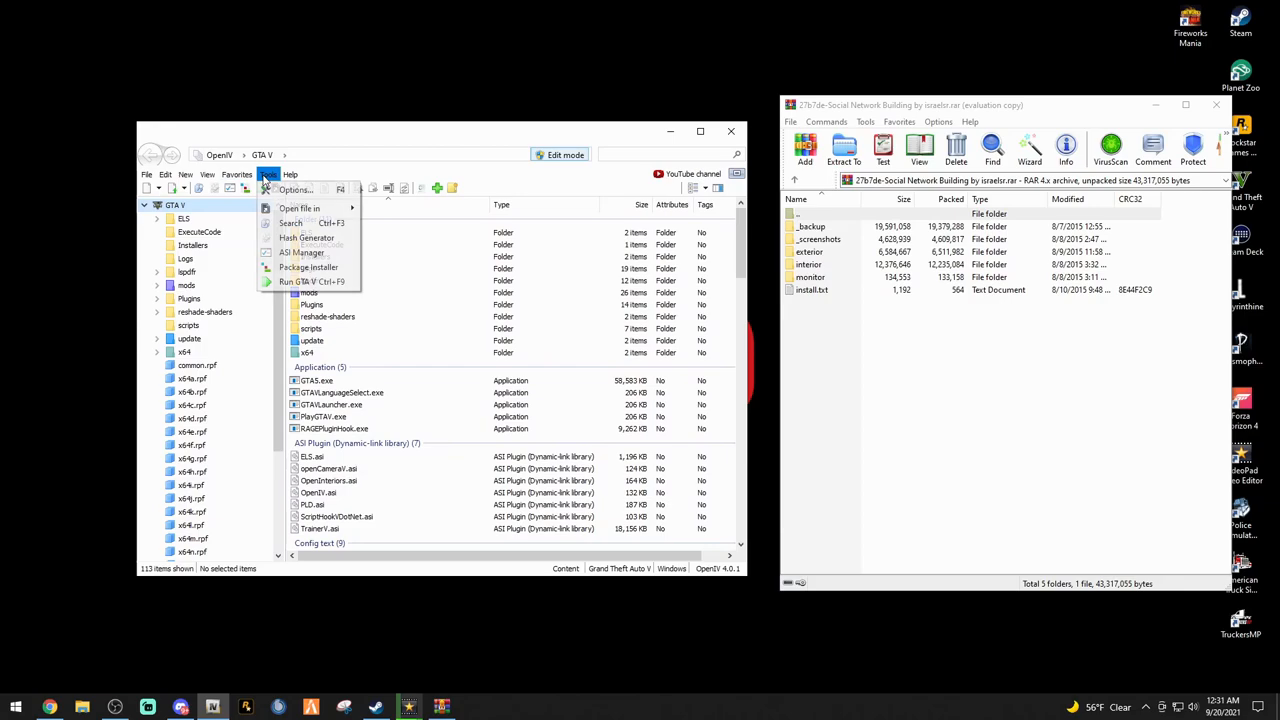
{"action": "left_click", "coordinate": [298, 188]}
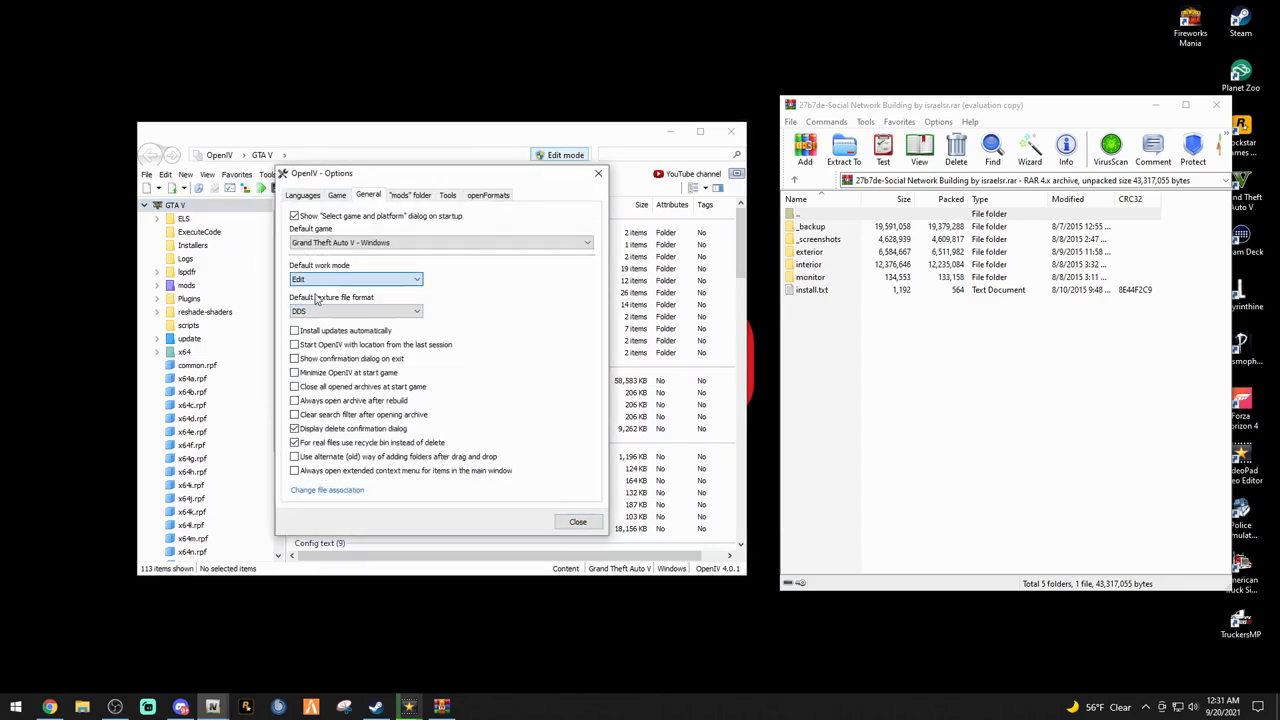
{"action": "left_click", "coordinate": [578, 520]}
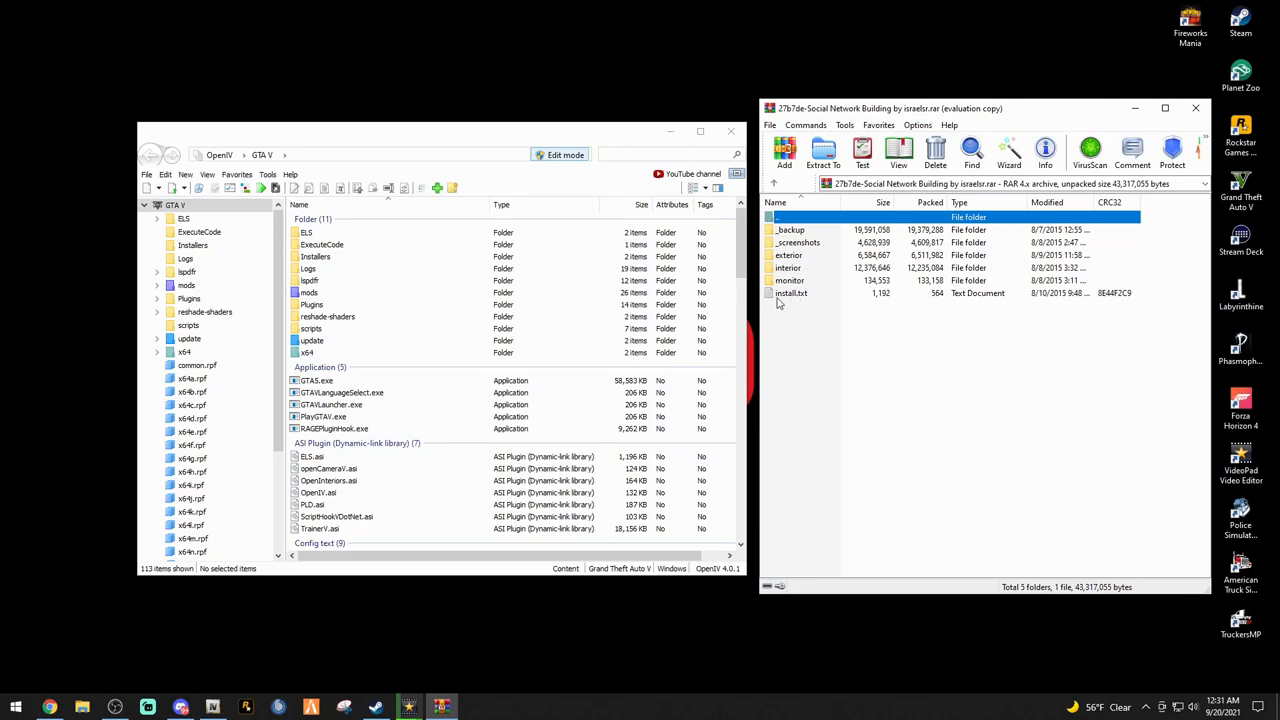
Read the install.txt readme from the archive in Notepad and locate the mods folder in the game directory
{"action": "left_click", "coordinate": [792, 292]}
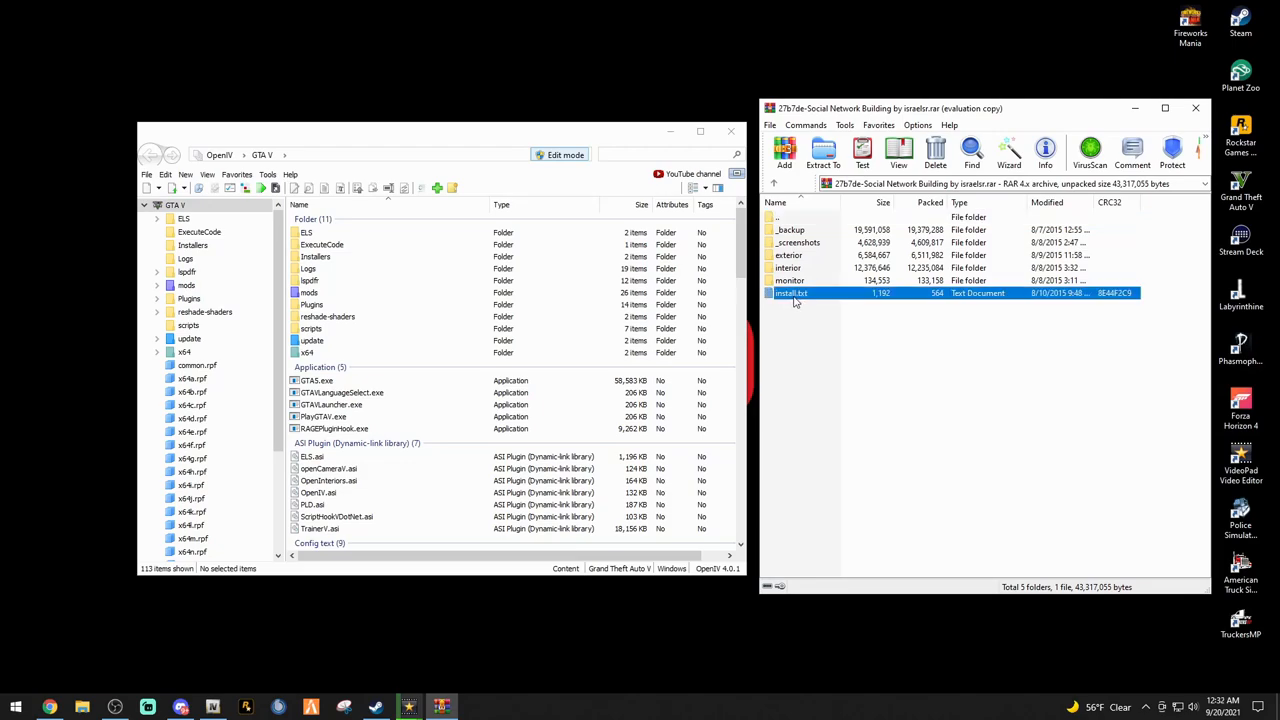
{"action": "left_click", "coordinate": [800, 320]}
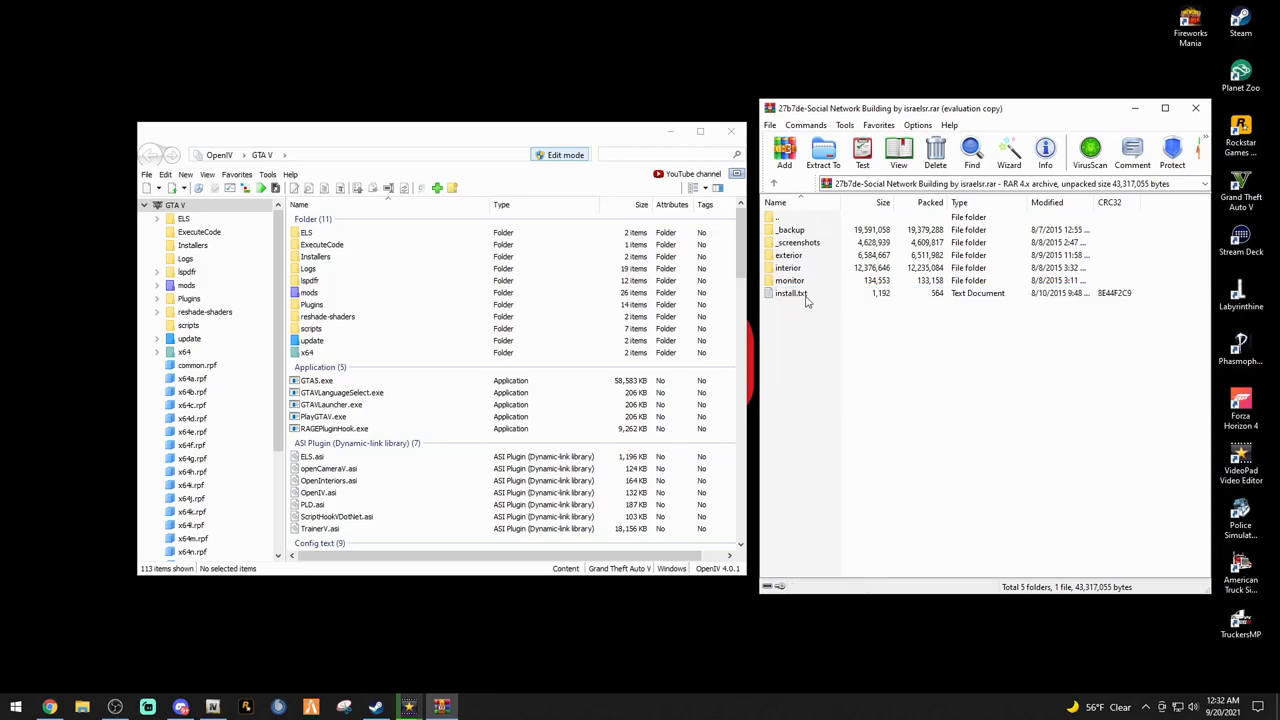
{"action": "double_click", "coordinate": [790, 292]}
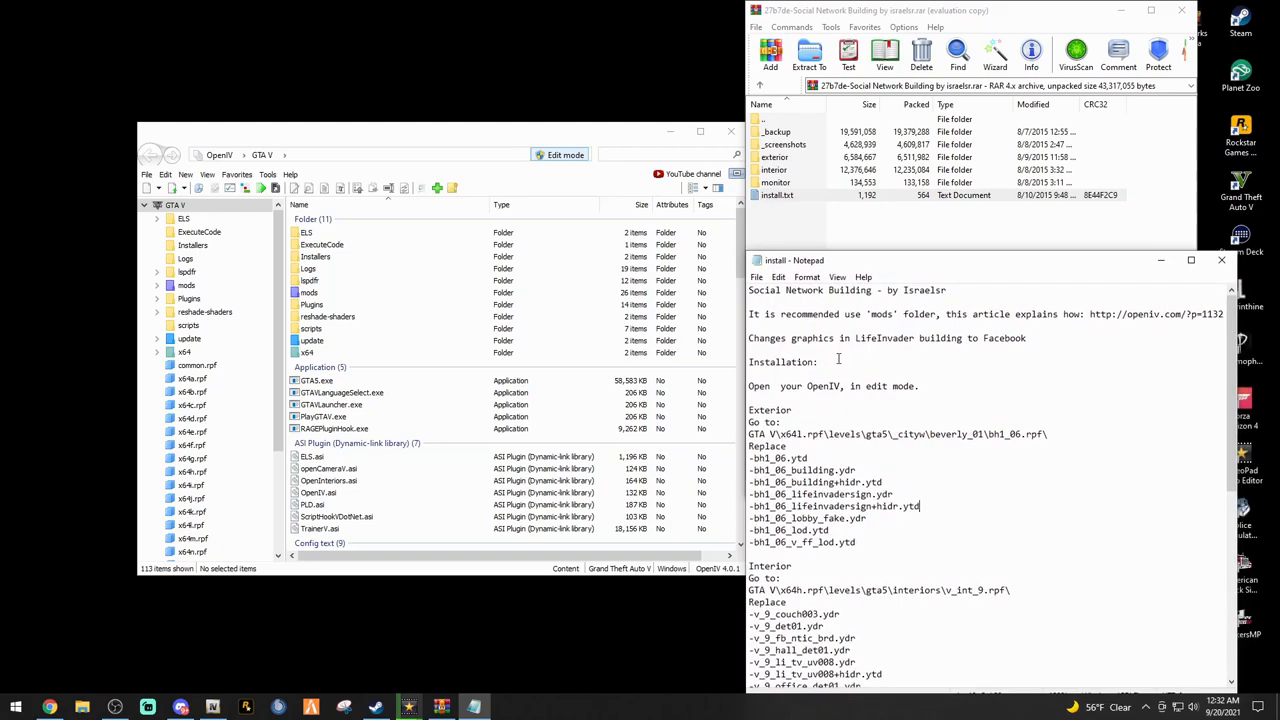
{"action": "left_click", "coordinate": [788, 420]}
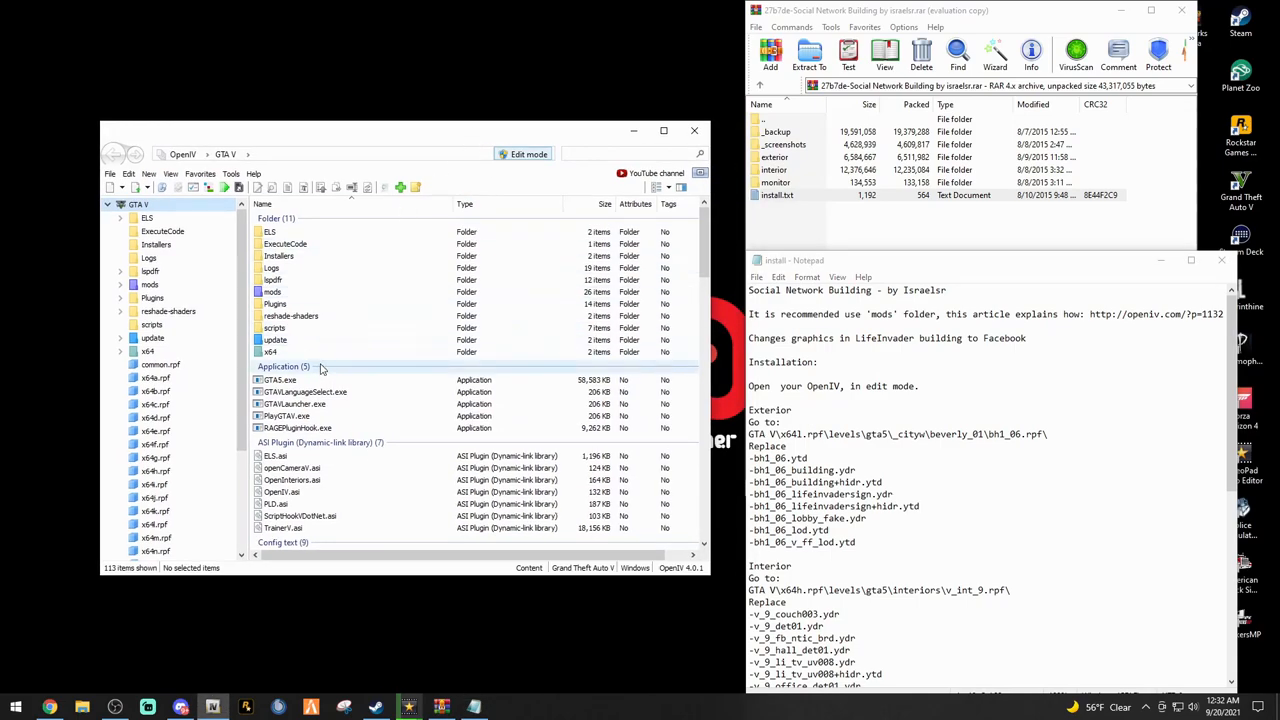
{"action": "left_click", "coordinate": [272, 292]}
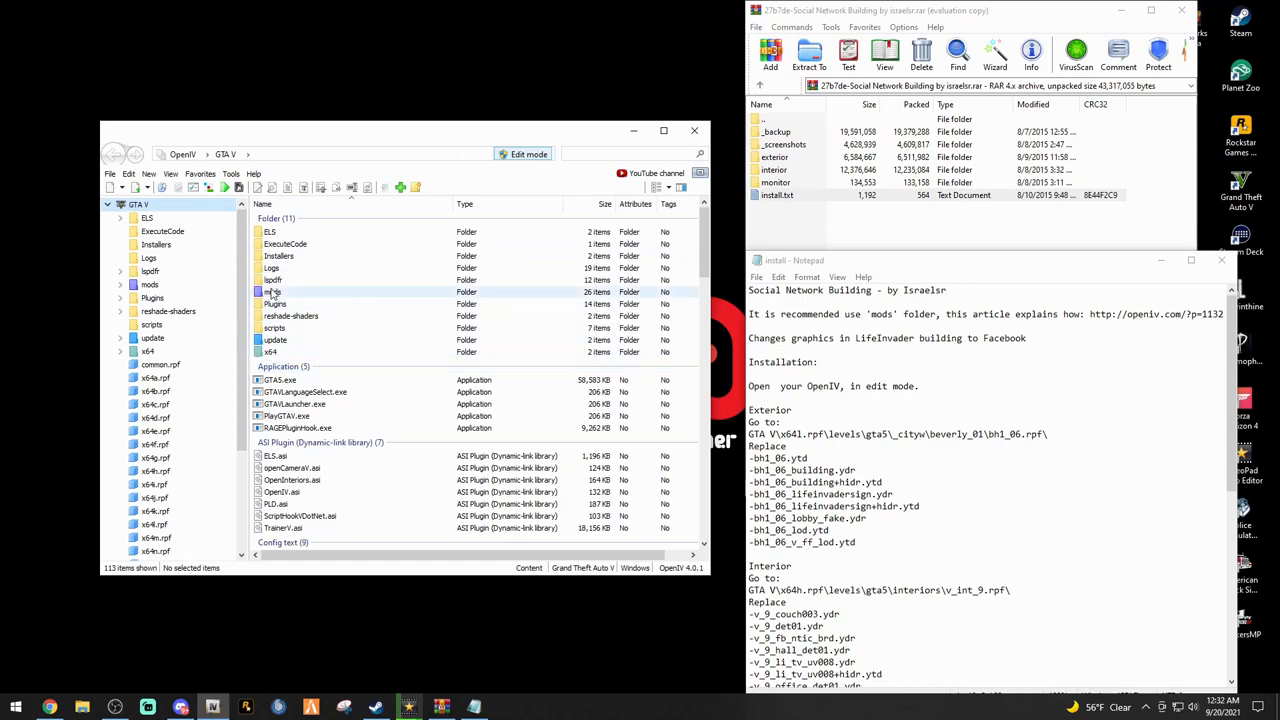
{"action": "right_click", "coordinate": [272, 292]}
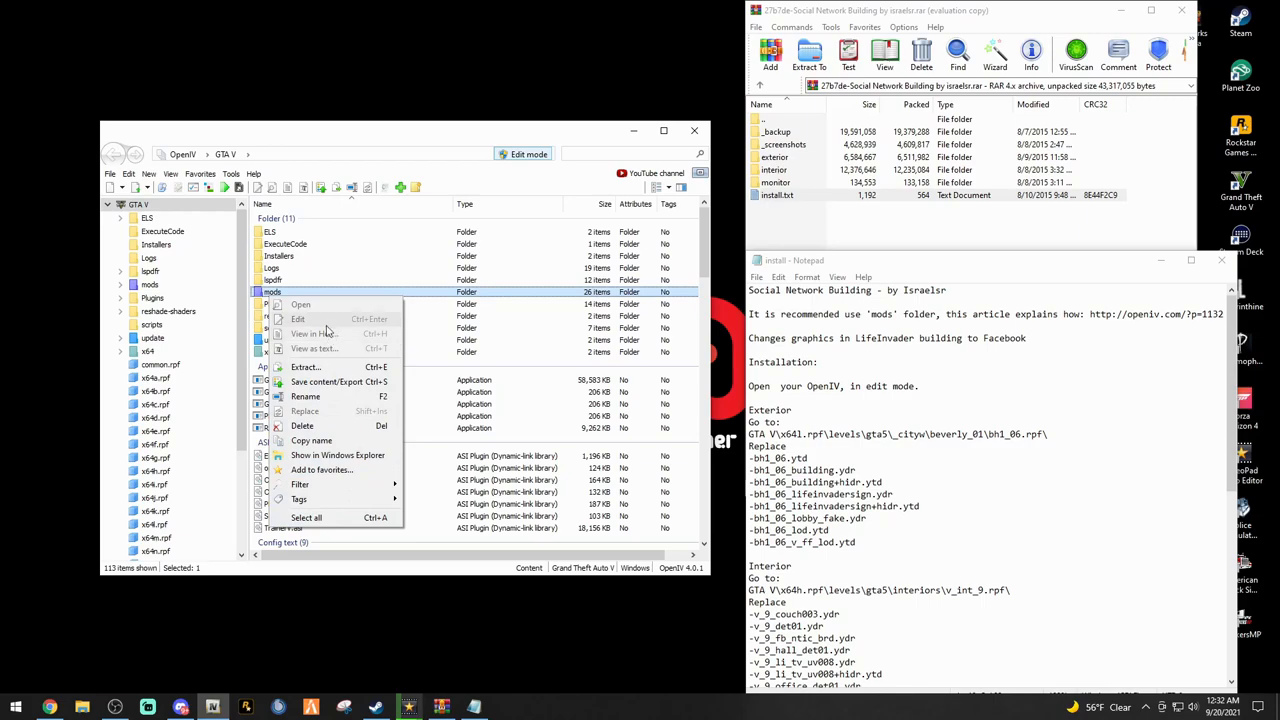
{"action": "left_click", "coordinate": [330, 130]}
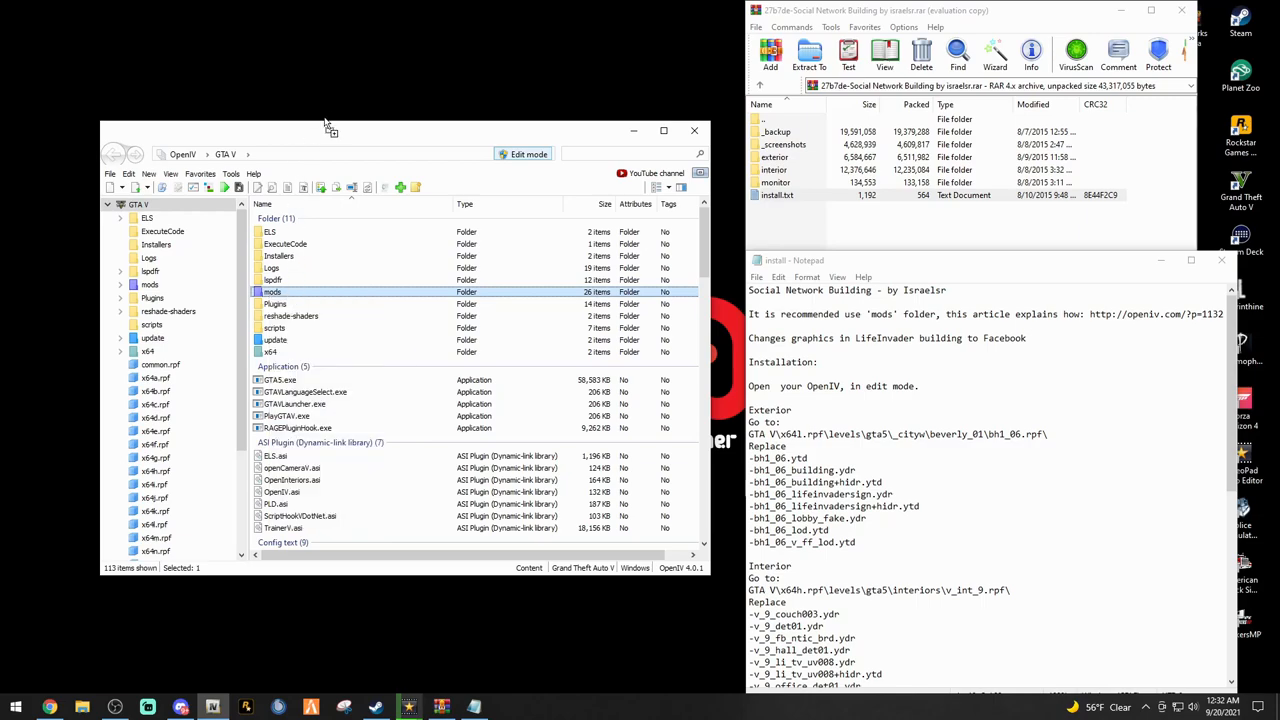
{"action": "mouse_move", "coordinate": [278, 292]}
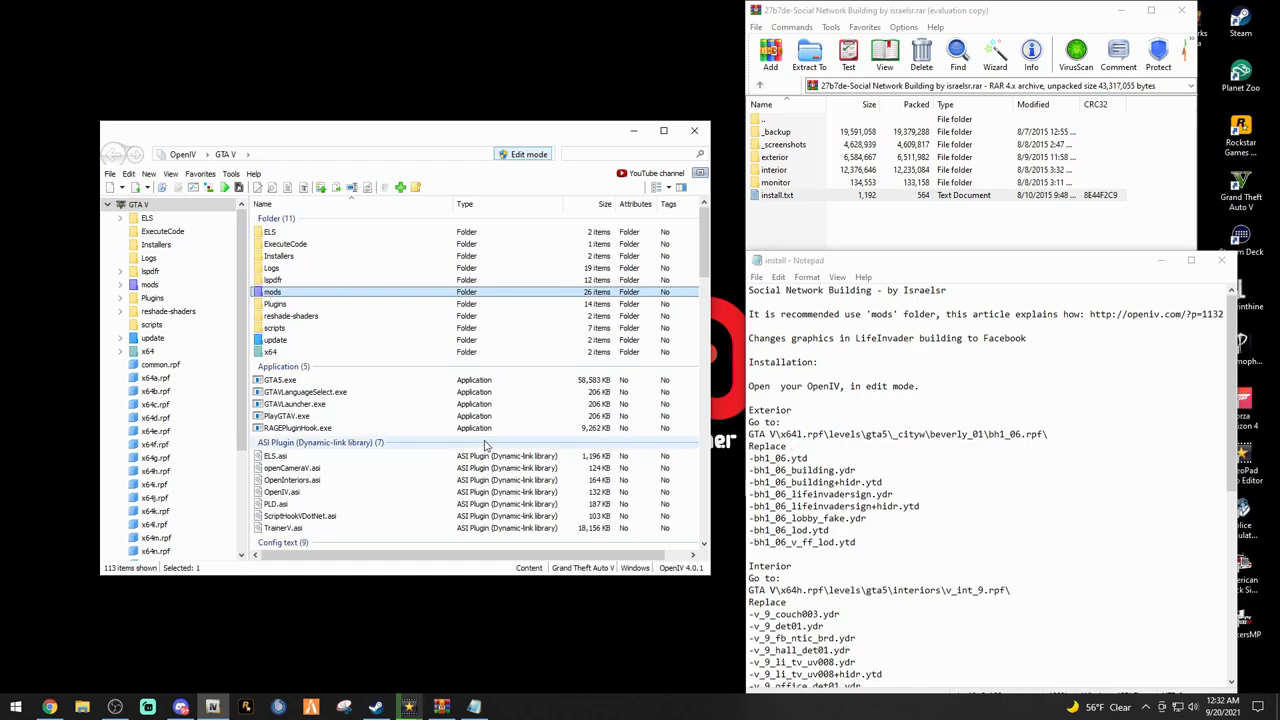
Enter the mods folder and the x64l.rpf package in OpenIV
{"action": "scroll", "scroll_direction": "down", "scroll_amount": 3}
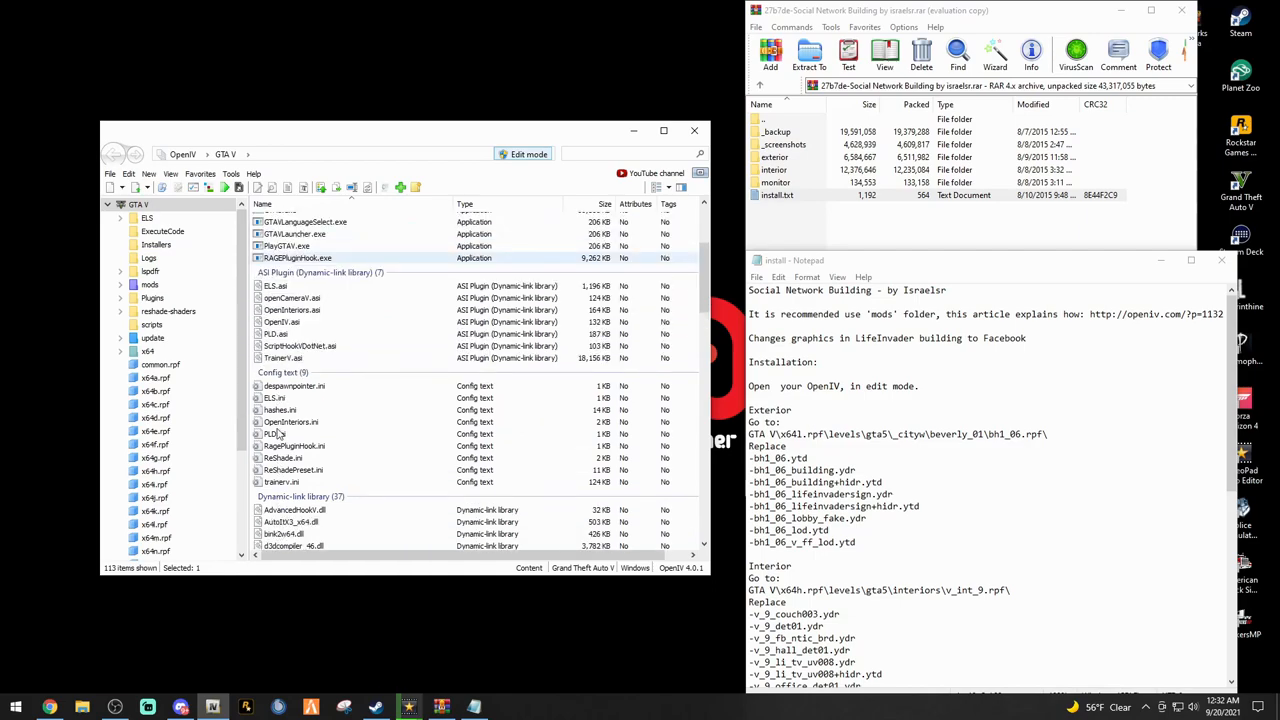
{"action": "double_click", "coordinate": [150, 284]}
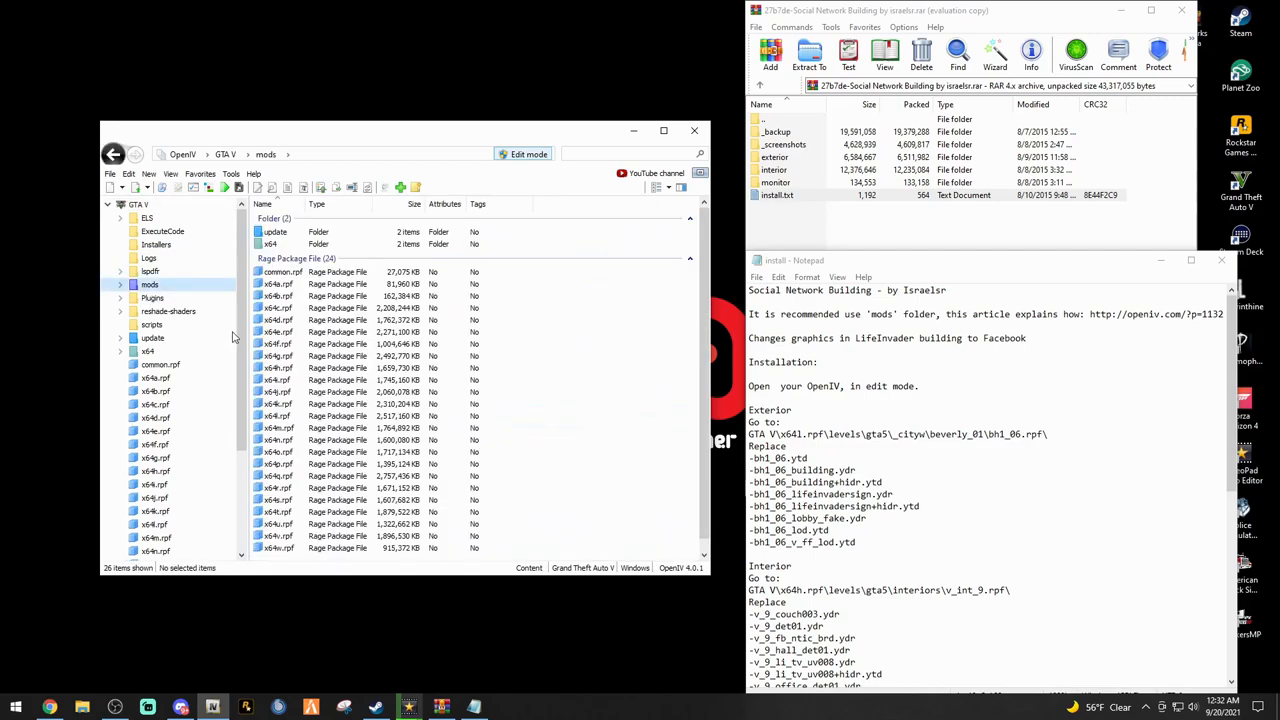
{"action": "left_click", "coordinate": [290, 414]}
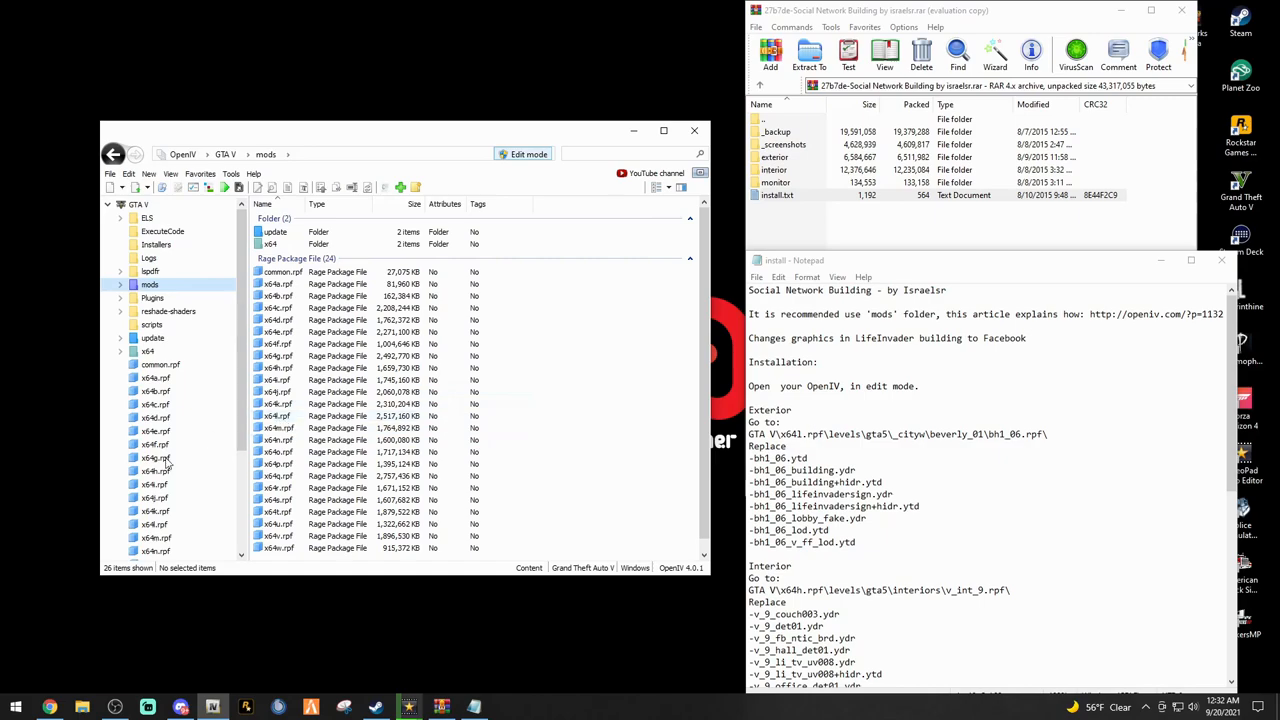
{"action": "scroll", "scroll_direction": "down", "scroll_amount": 3}
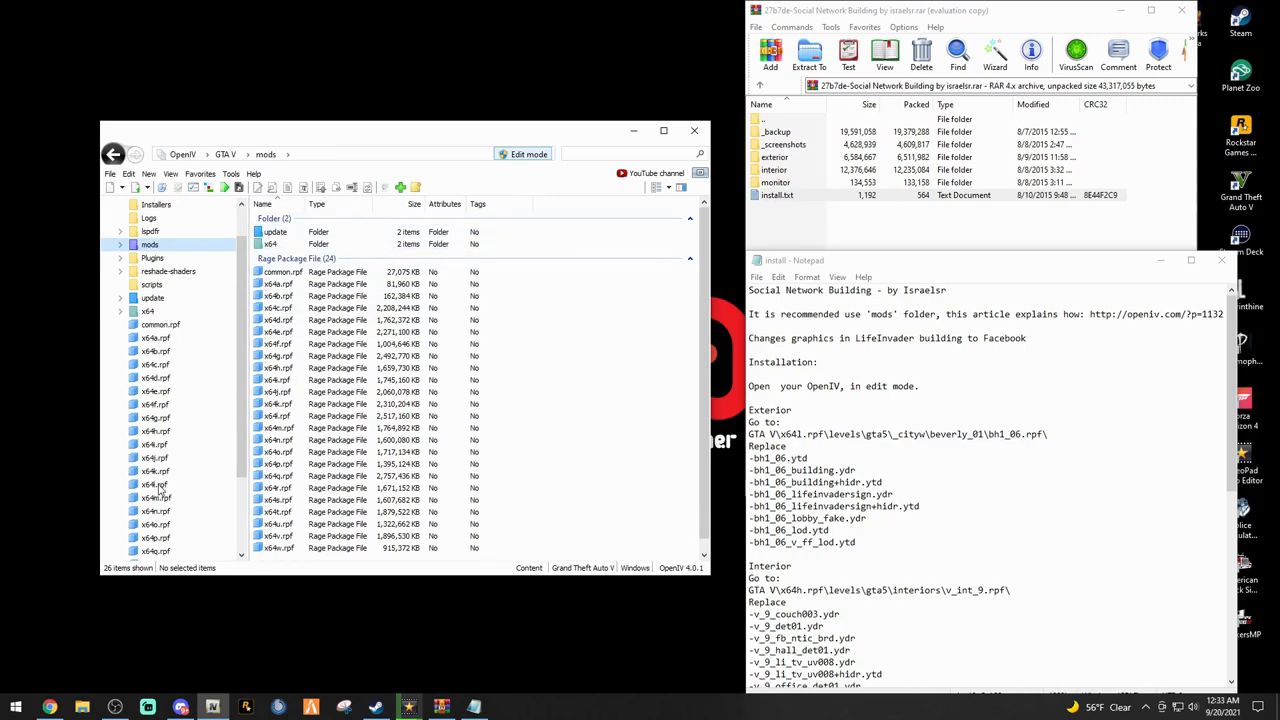
{"action": "double_click", "coordinate": [156, 484]}
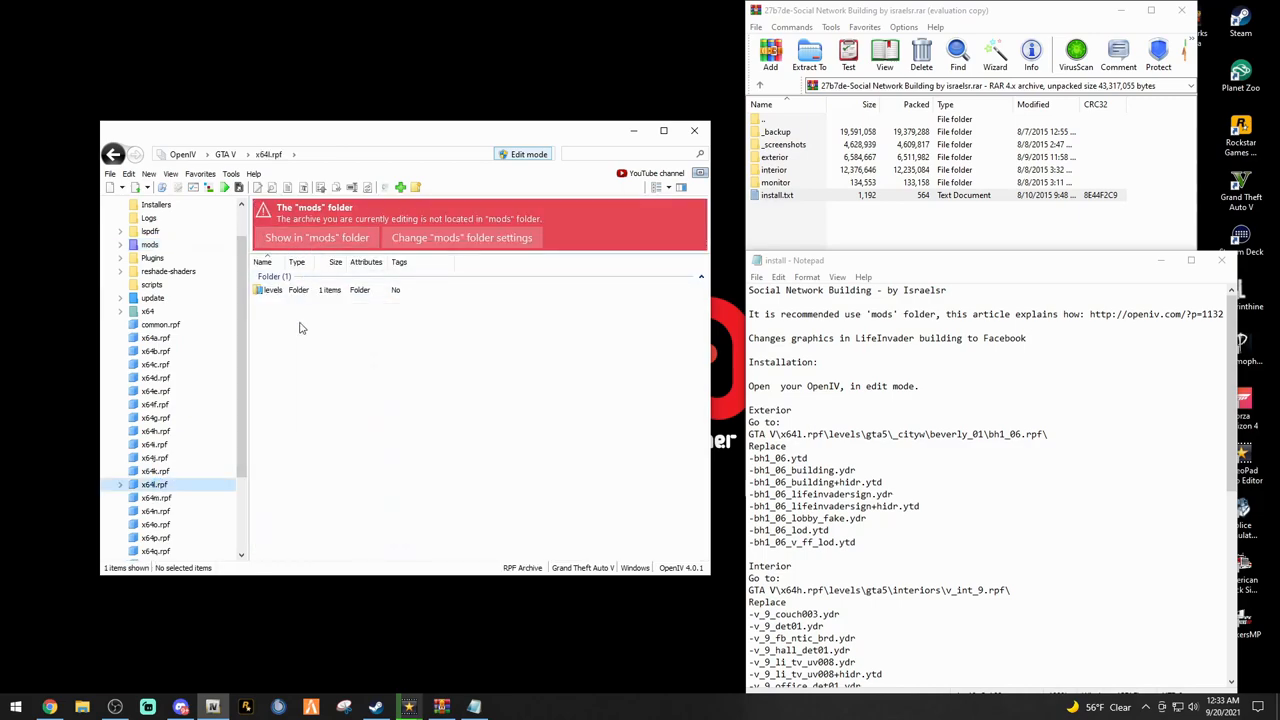
{"action": "mouse_move", "coordinate": [340, 488]}
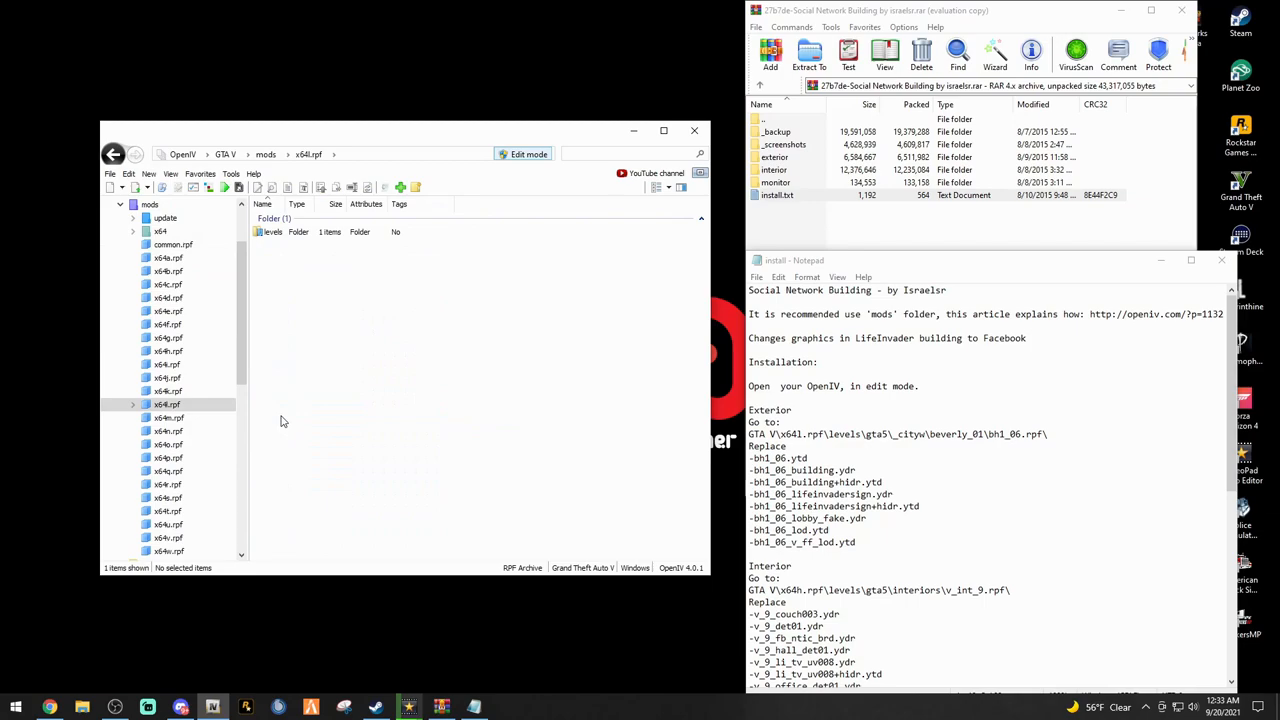
Navigate levels > gta5 > _citye > beverly_01 and select the bh1_06.rpf package
{"action": "left_click", "coordinate": [272, 232]}
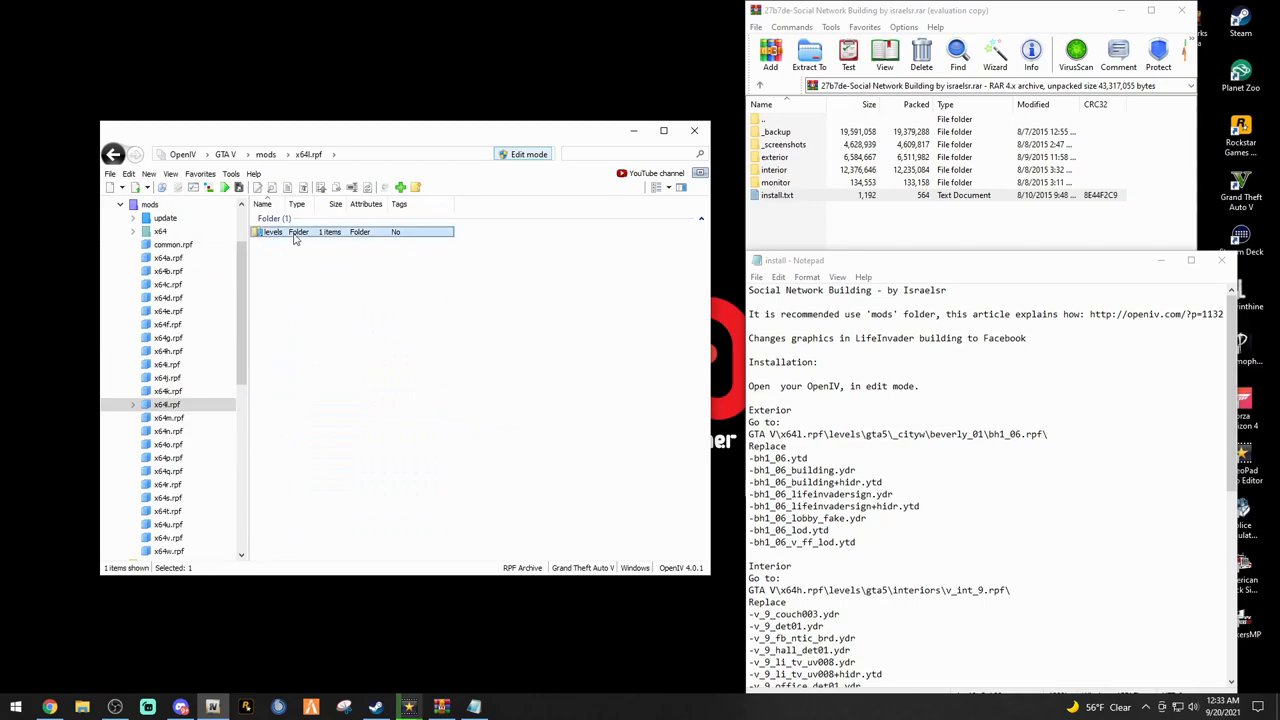
{"action": "double_click", "coordinate": [272, 232]}
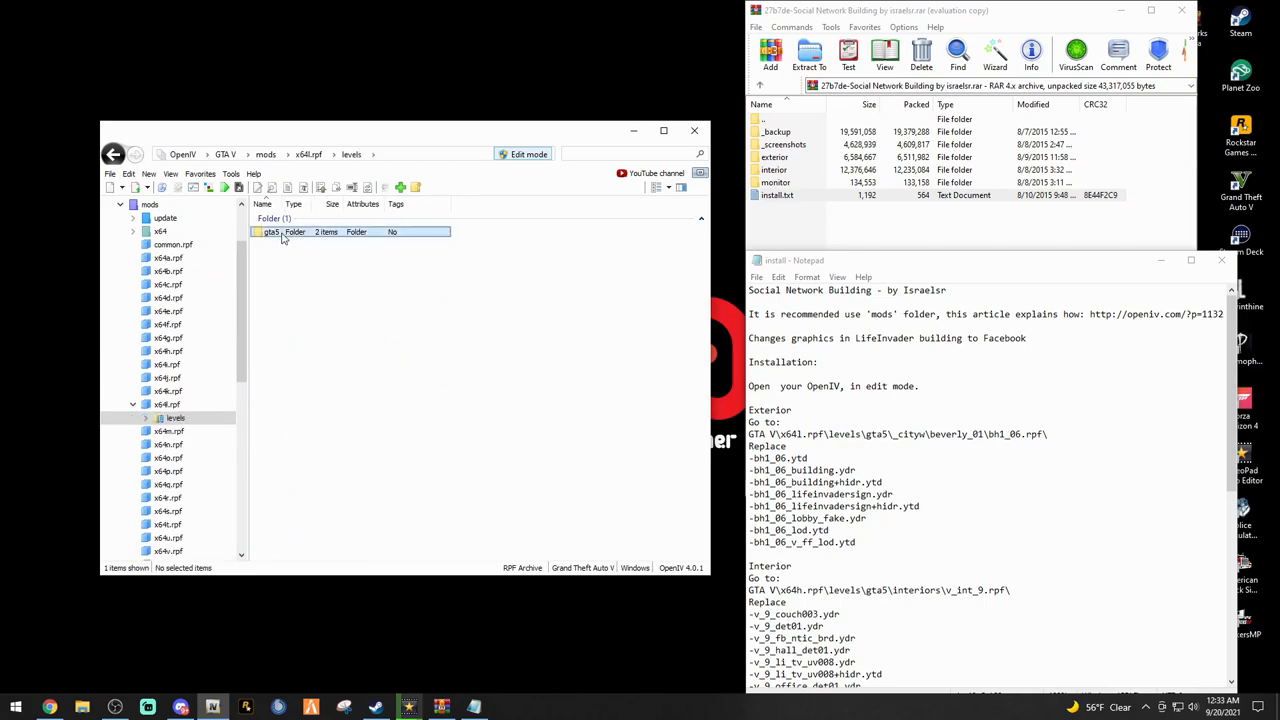
{"action": "double_click", "coordinate": [272, 232]}
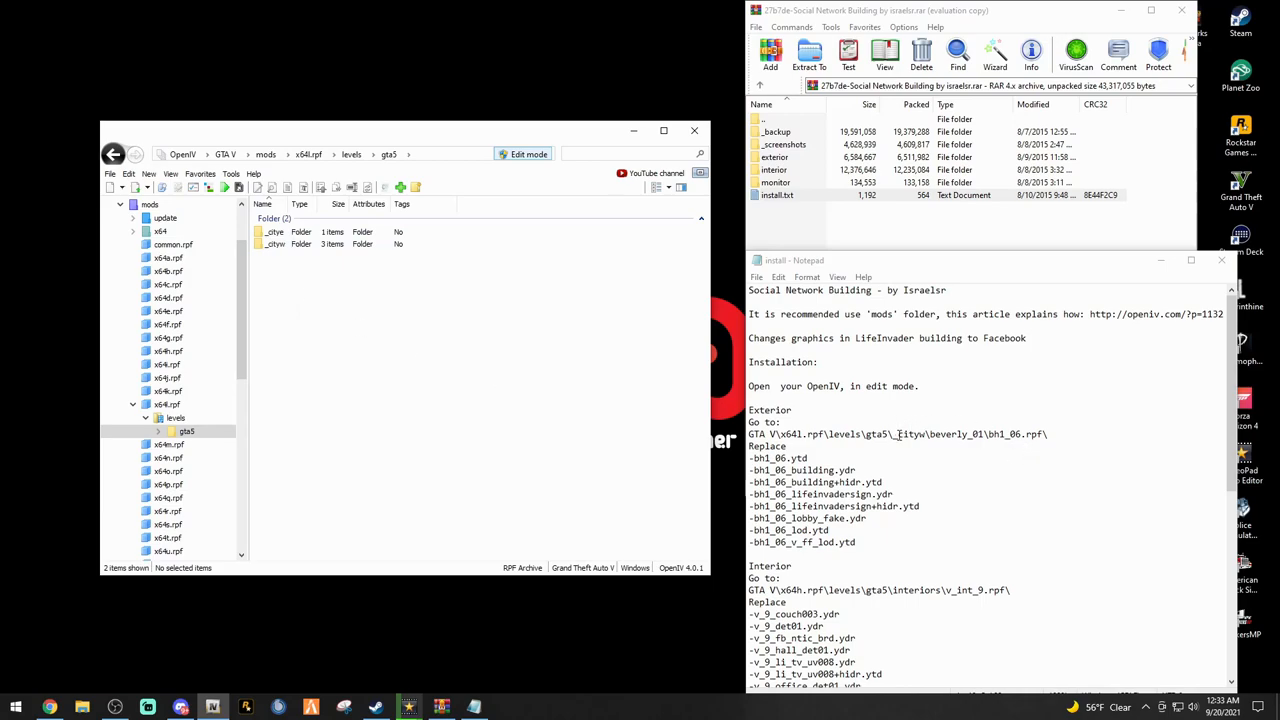
{"action": "double_click", "coordinate": [908, 434]}
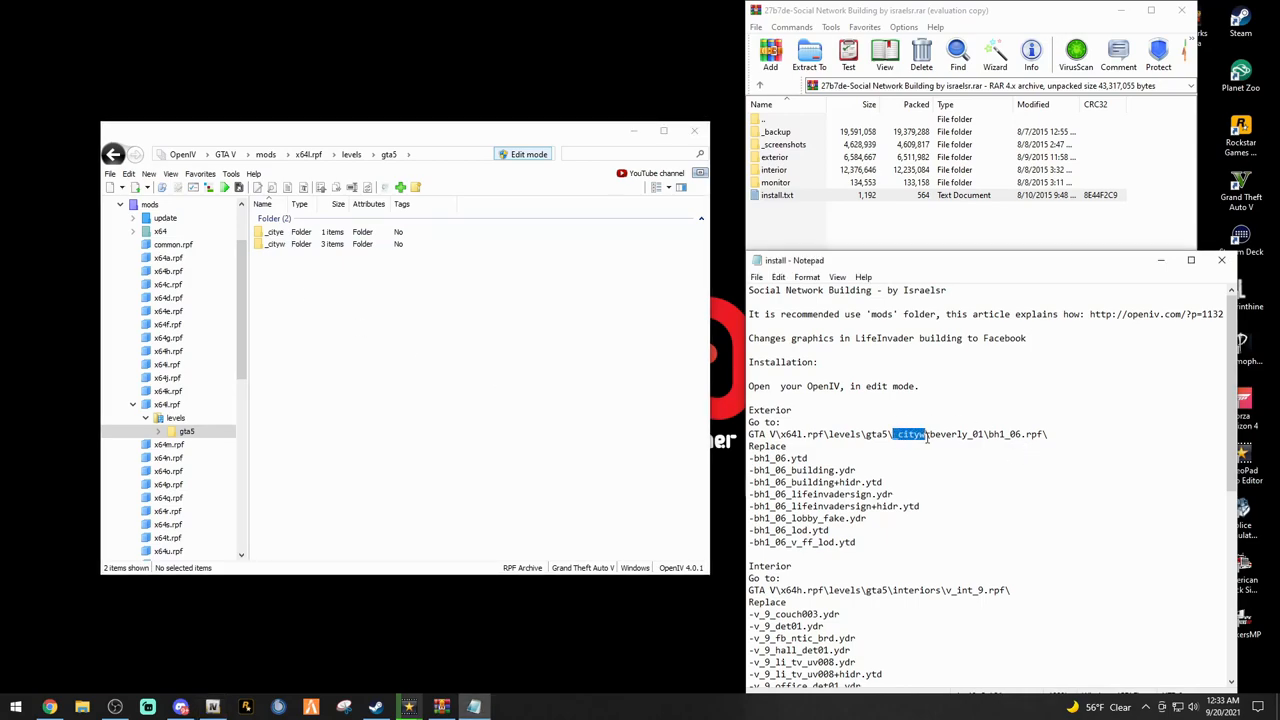
{"action": "left_click", "coordinate": [280, 244]}
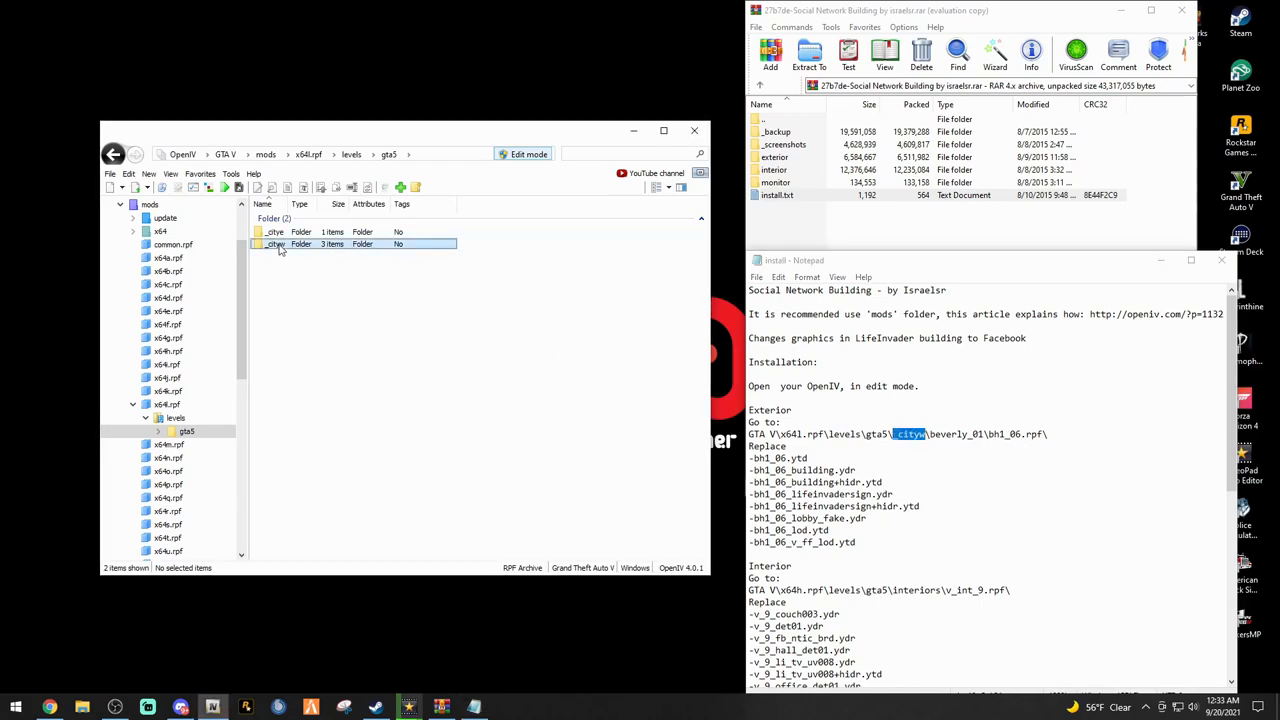
{"action": "double_click", "coordinate": [276, 244]}
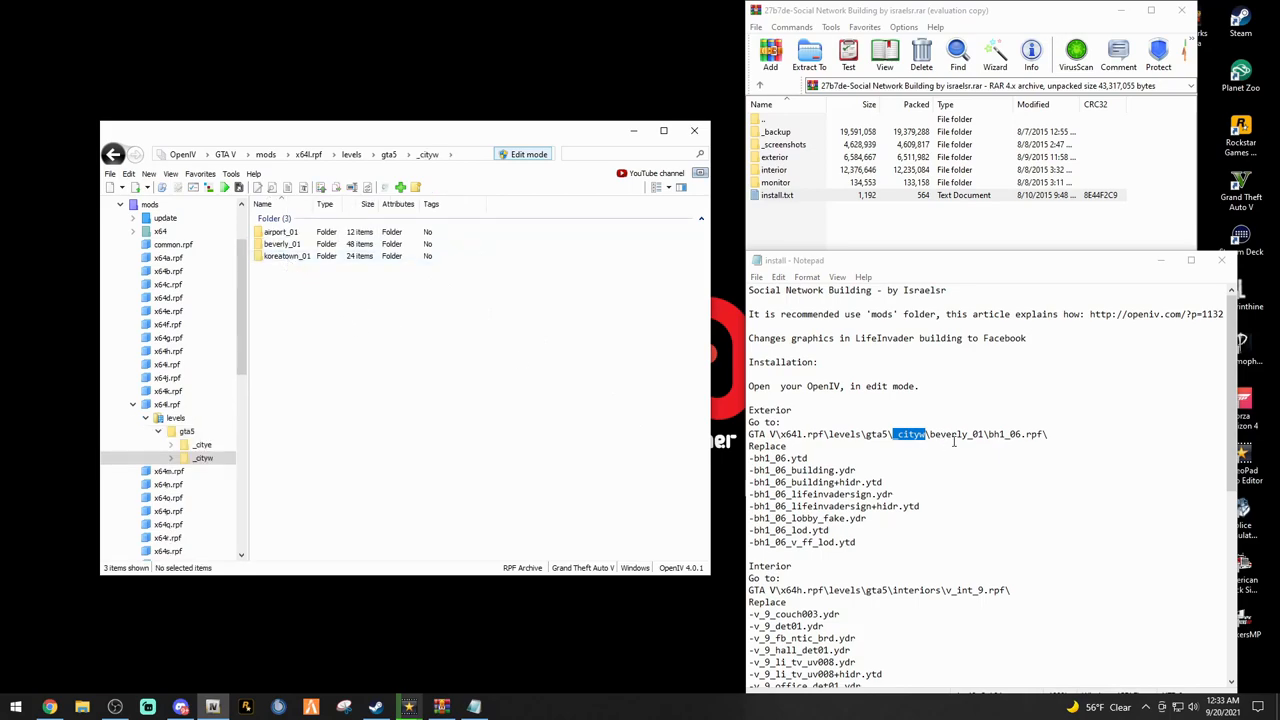
{"action": "double_click", "coordinate": [280, 244]}
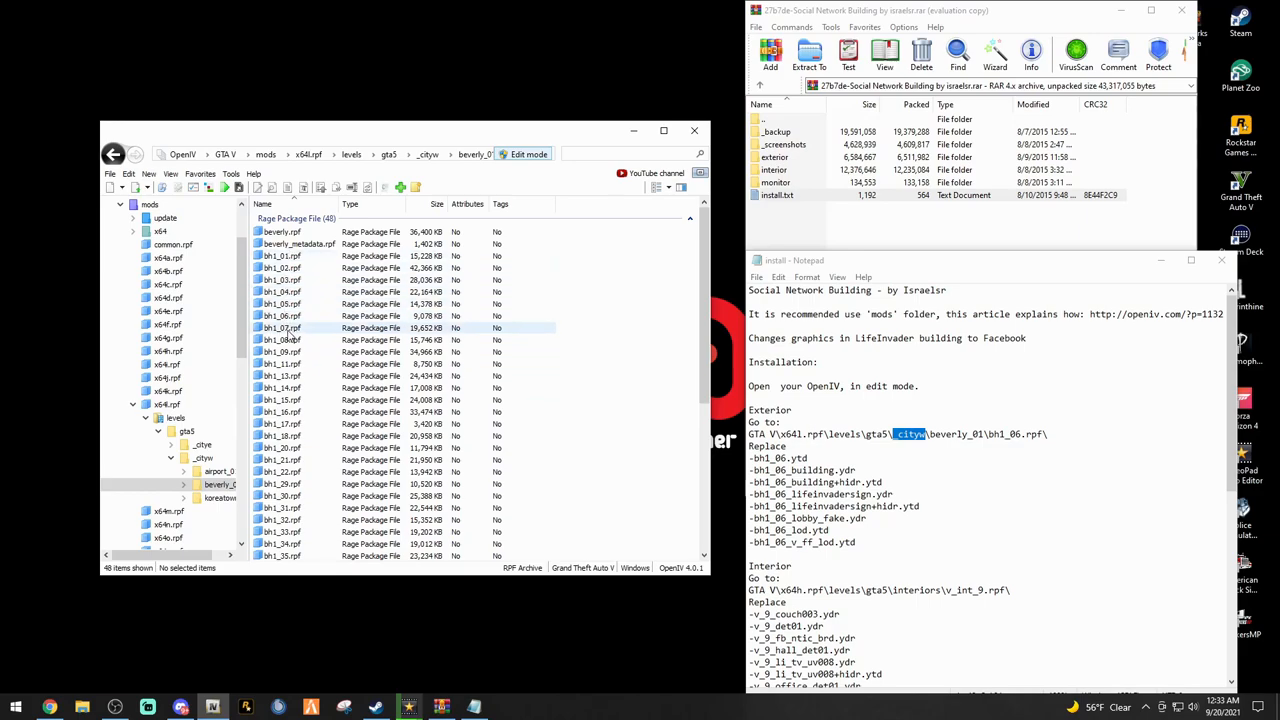
{"action": "left_click", "coordinate": [280, 316]}
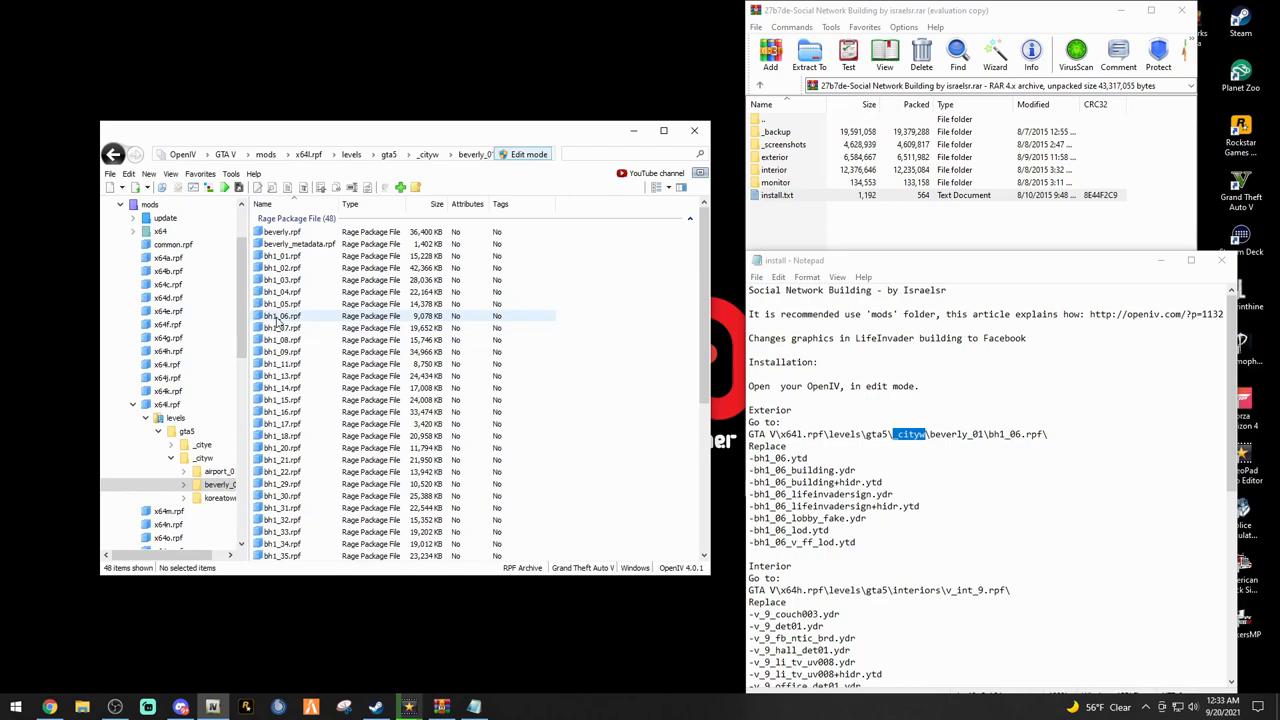
View bh1_06.rpf's contents in OpenIV and the archive's exterior replacement files in WinRAR
{"action": "double_click", "coordinate": [284, 316]}
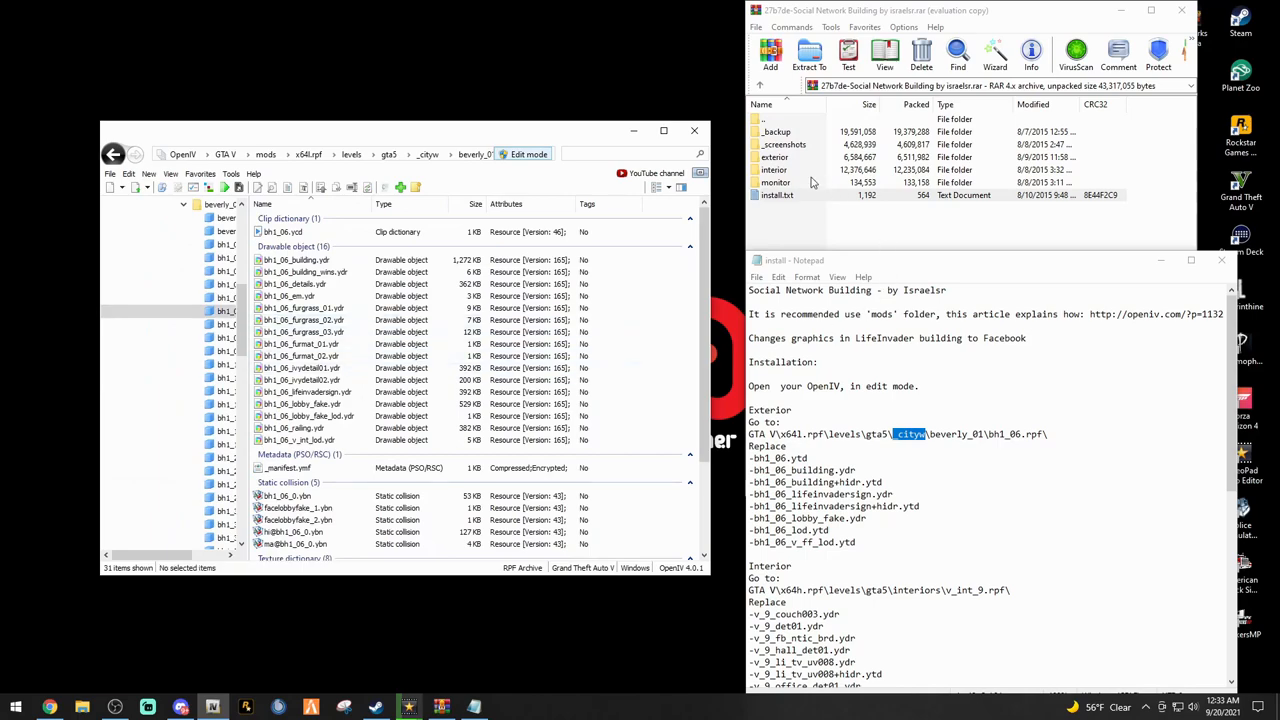
{"action": "mouse_move", "coordinate": [770, 136]}
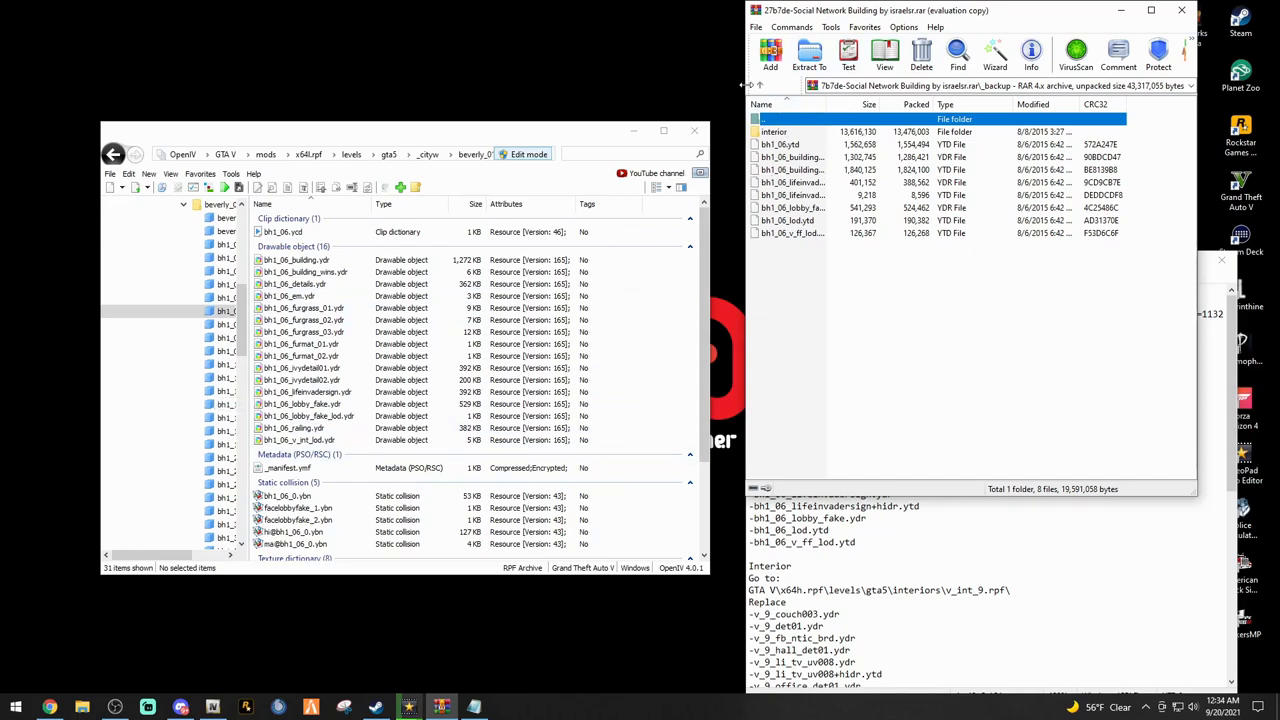
{"action": "left_click", "coordinate": [760, 84]}
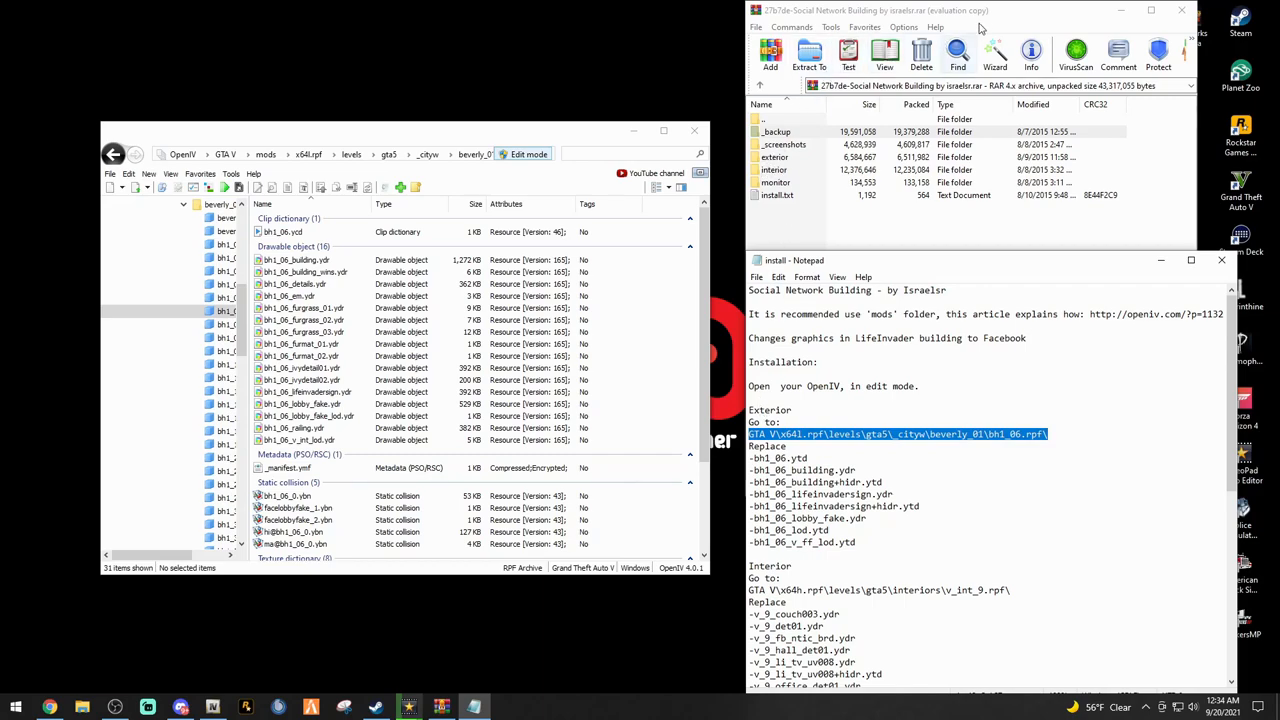
{"action": "left_click", "coordinate": [778, 132]}
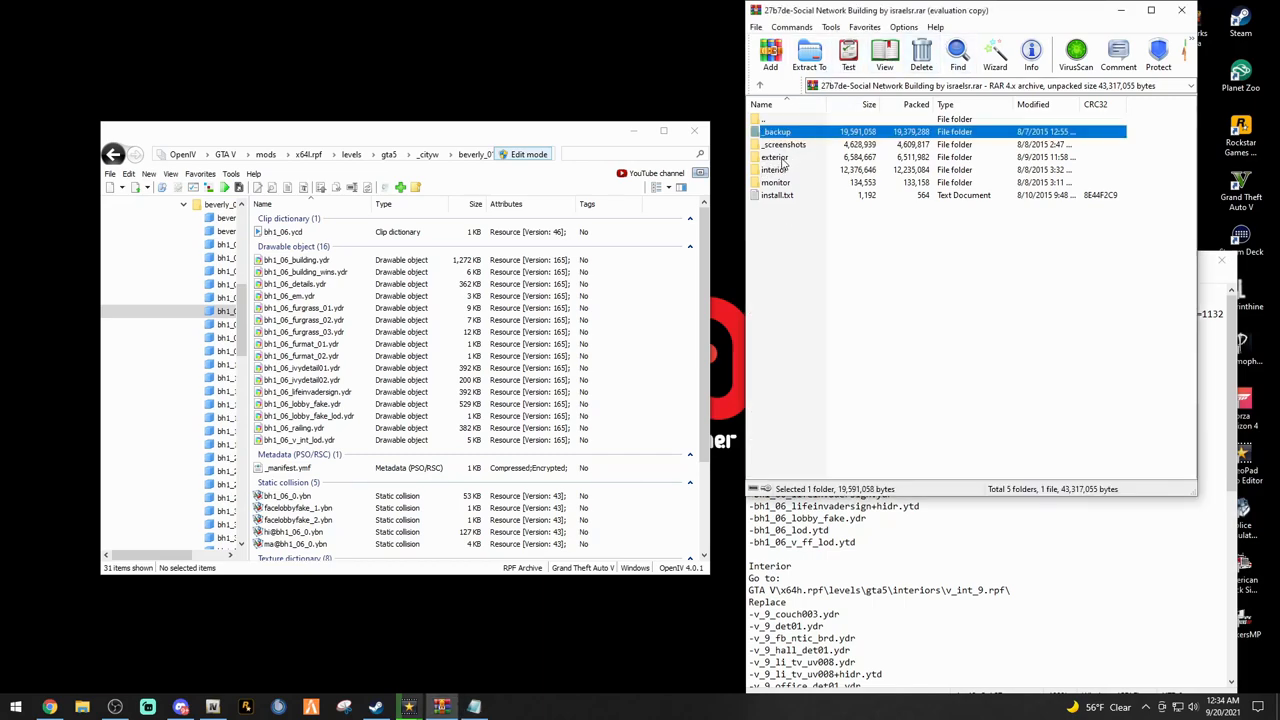
{"action": "double_click", "coordinate": [774, 156]}
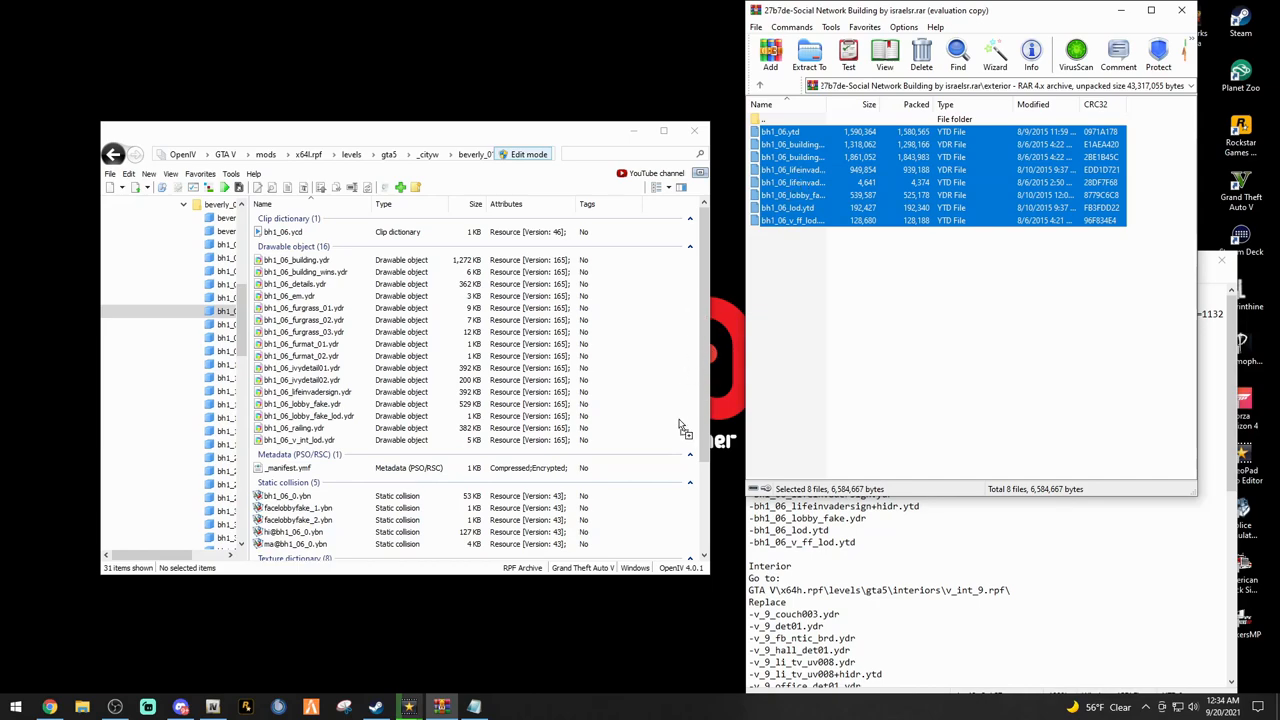
{"action": "mouse_move", "coordinate": [636, 328]}
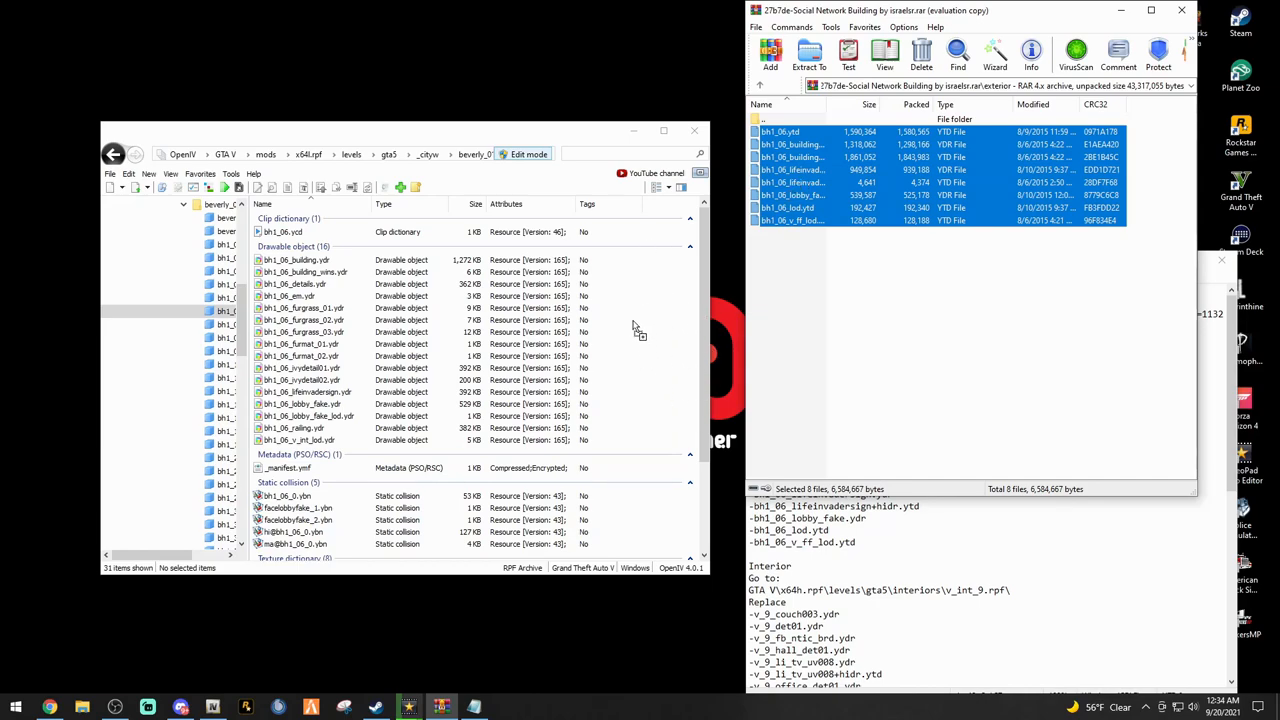
{"action": "mouse_move", "coordinate": [478, 384]}
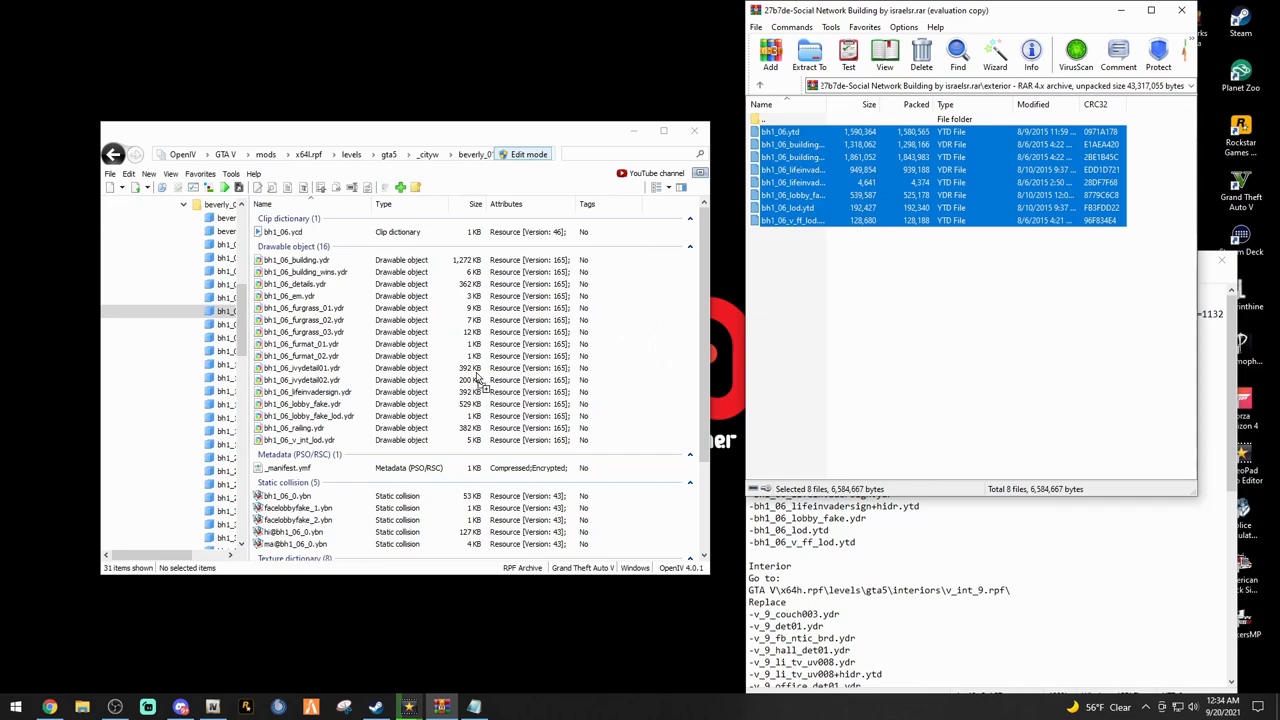
{"action": "mouse_move", "coordinate": [668, 338]}
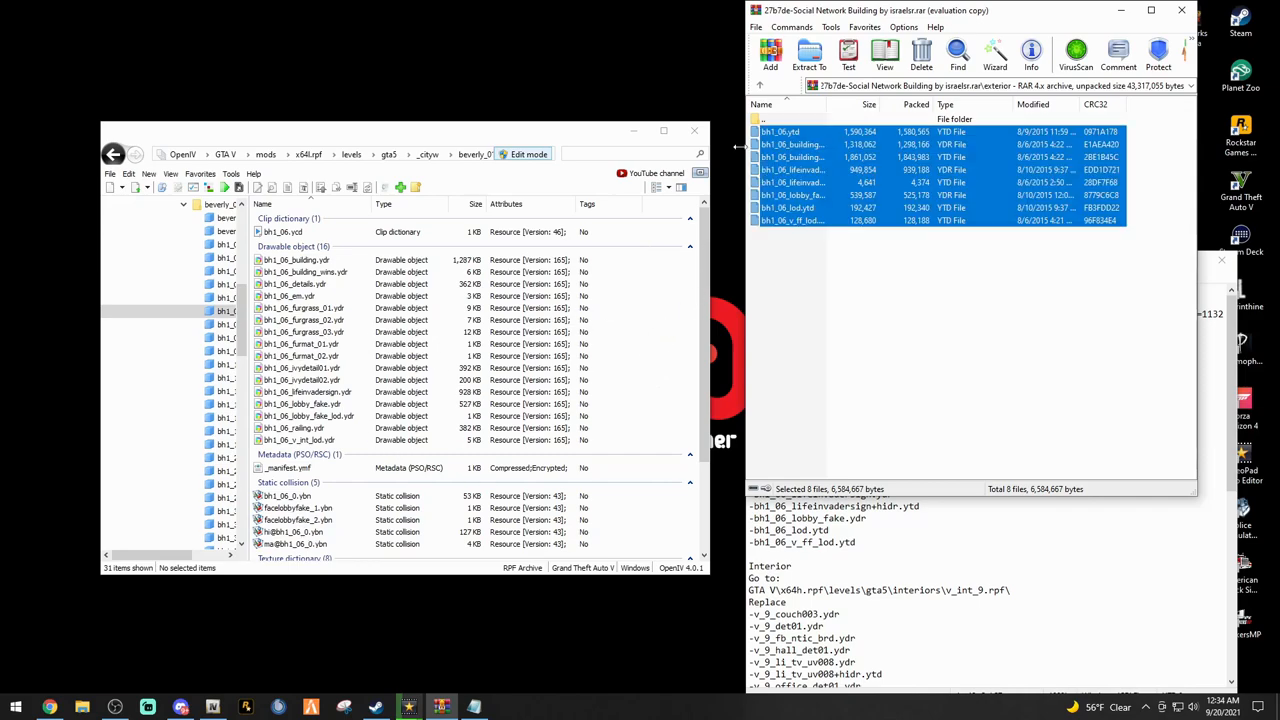
Check the readme's interior path and enter mods/x64h.rpf in OpenIV
{"action": "left_click", "coordinate": [760, 88]}
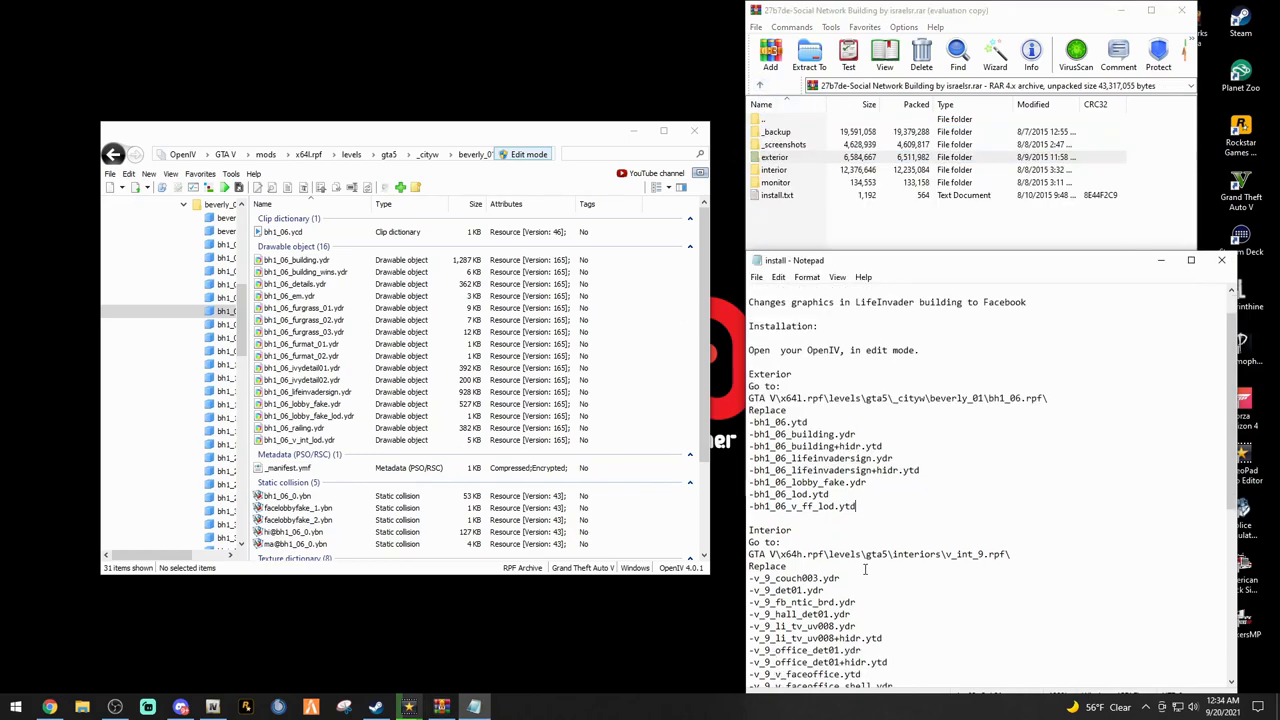
{"action": "scroll", "scroll_direction": "down", "scroll_amount": 3}
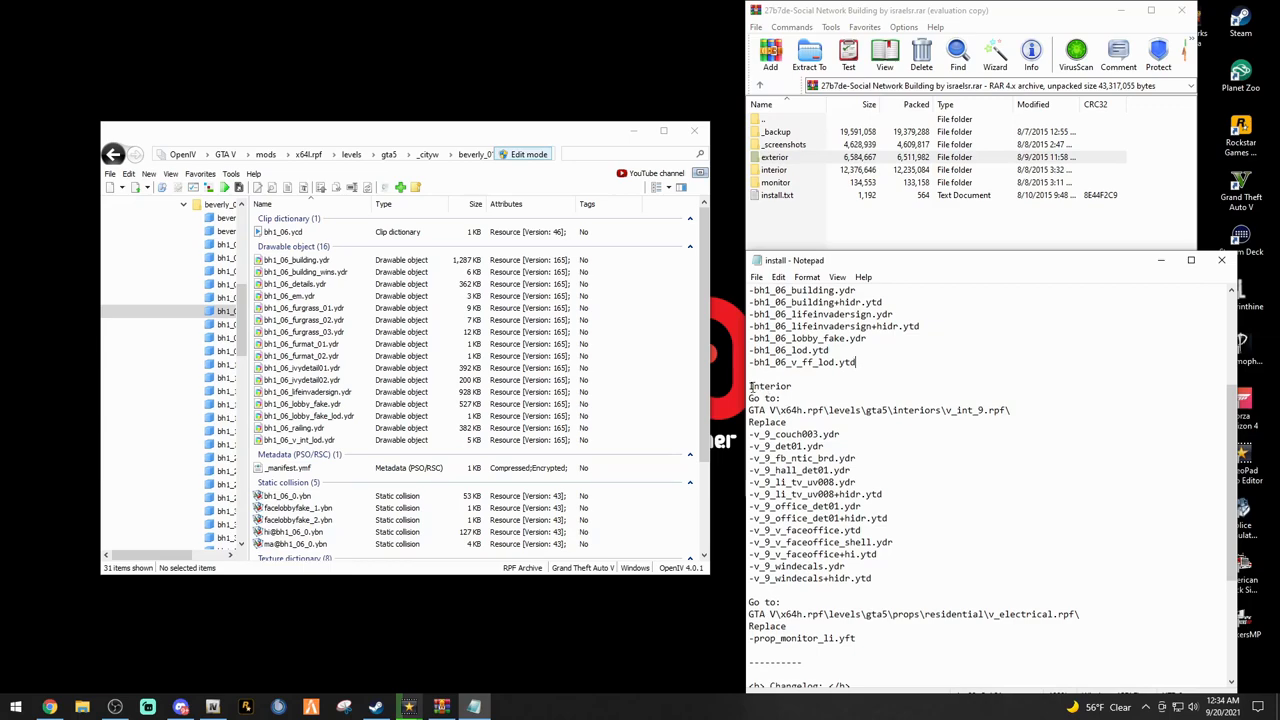
{"action": "mouse_move", "coordinate": [148, 268]}
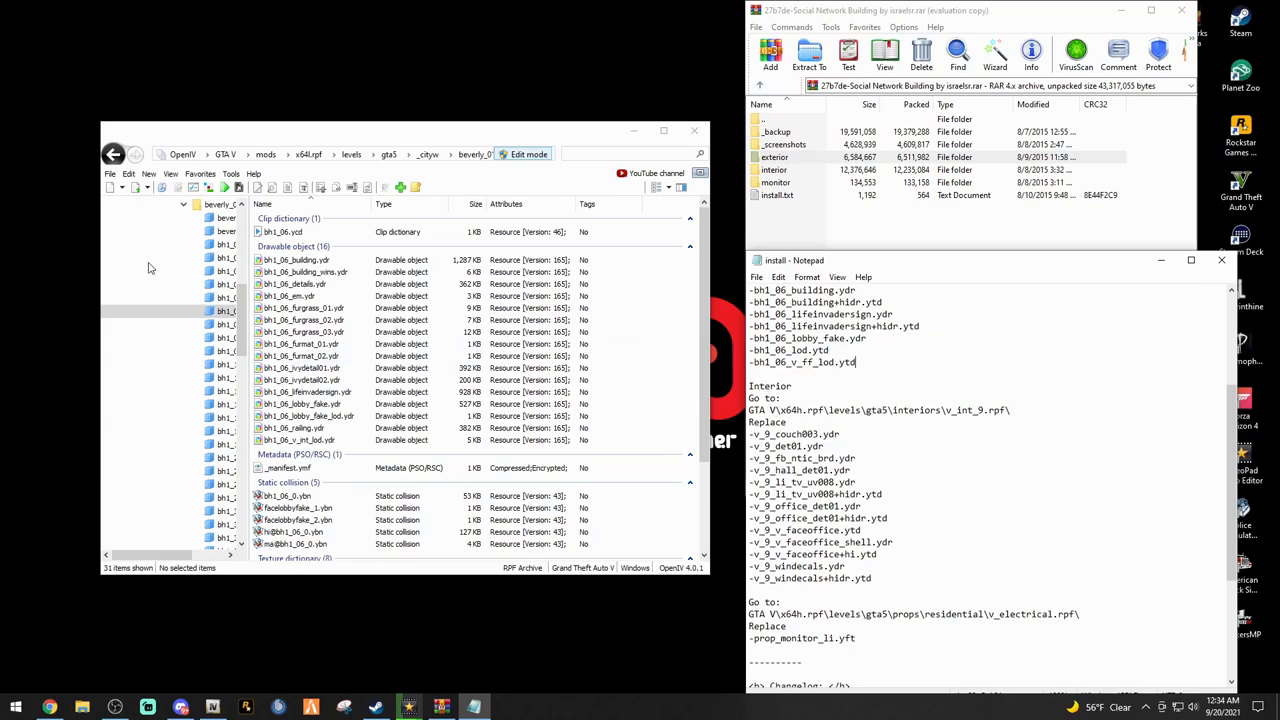
{"action": "left_click", "coordinate": [148, 284]}
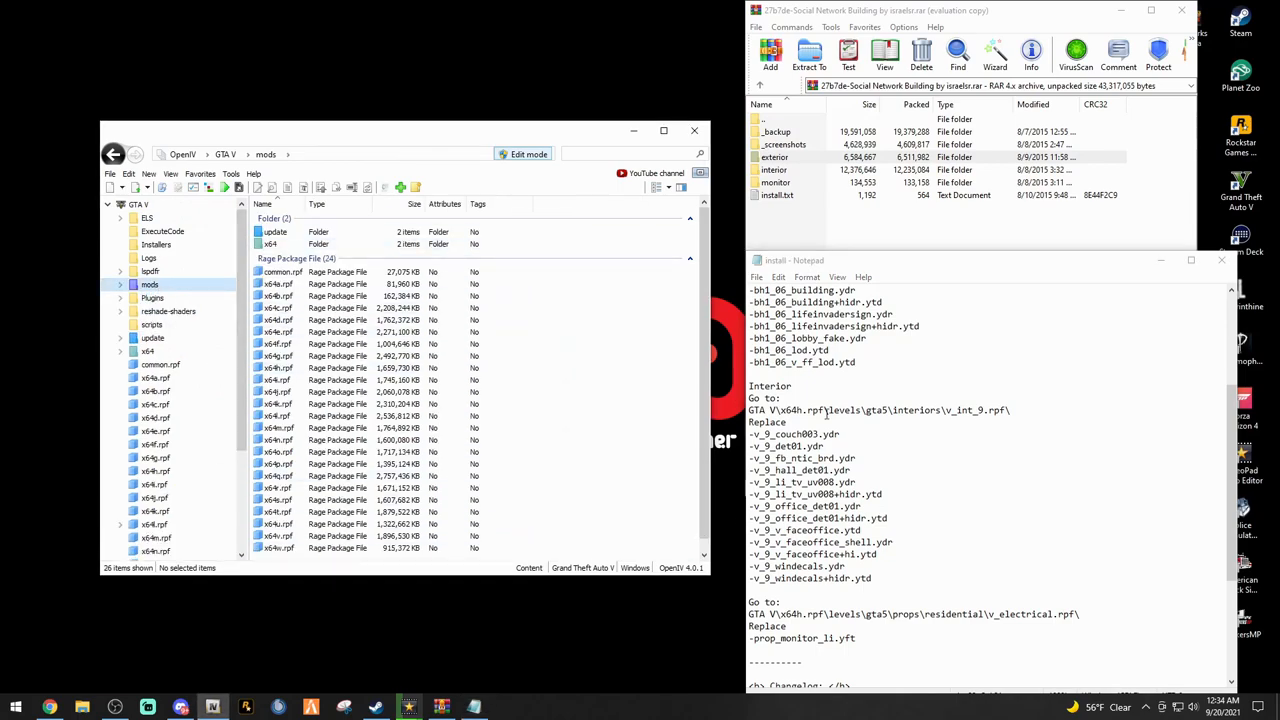
{"action": "left_click", "coordinate": [330, 404]}
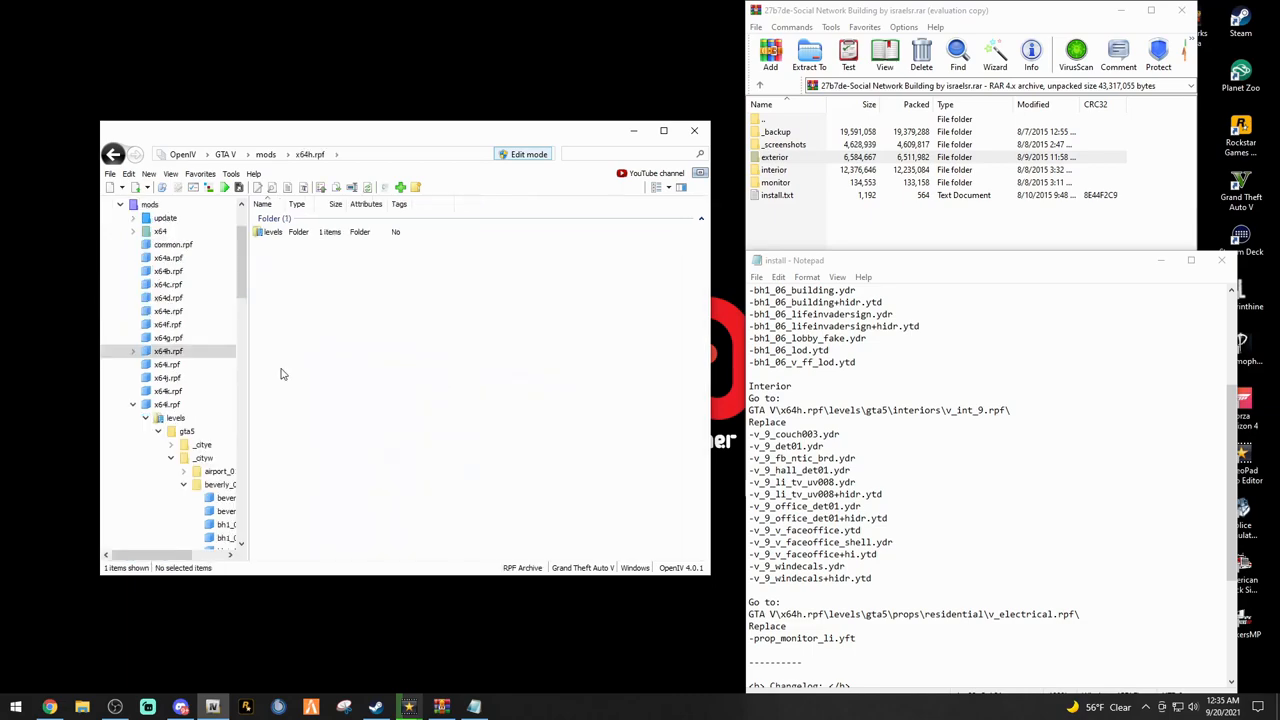
Navigate levels > gta5 > interiors and open the int_9.rpf interior package
{"action": "left_click", "coordinate": [272, 232]}
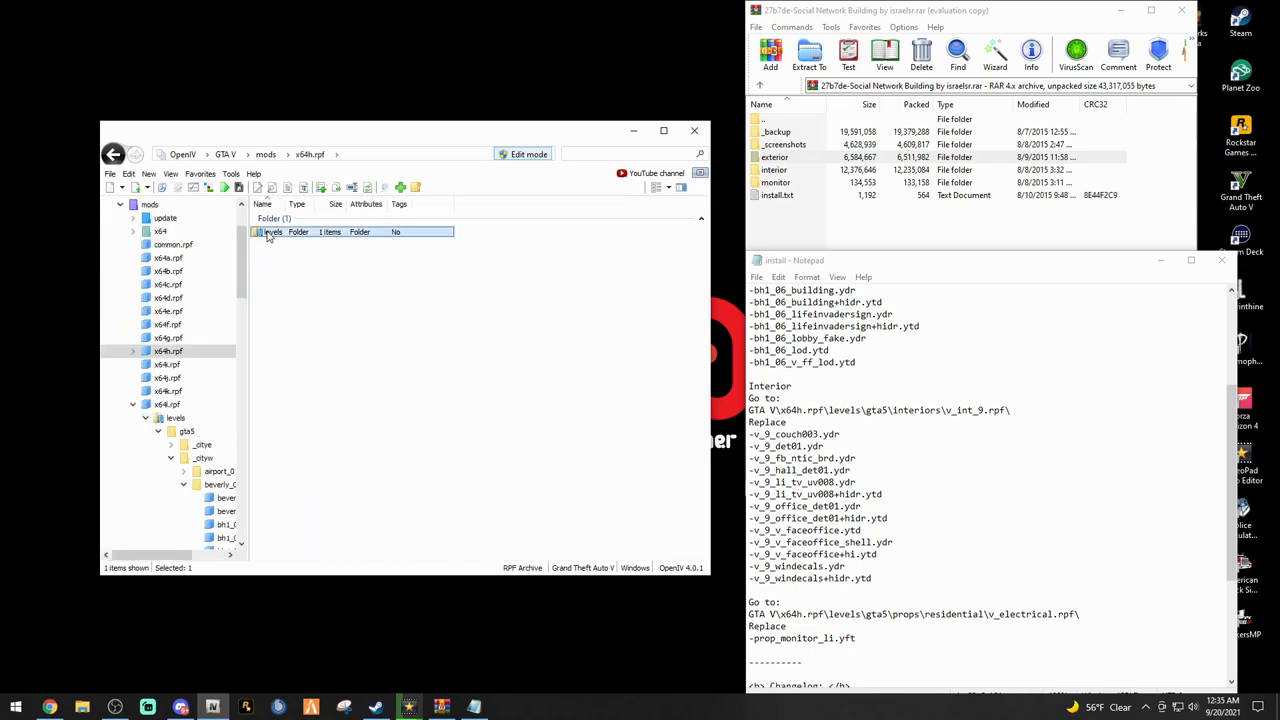
{"action": "double_click", "coordinate": [272, 232]}
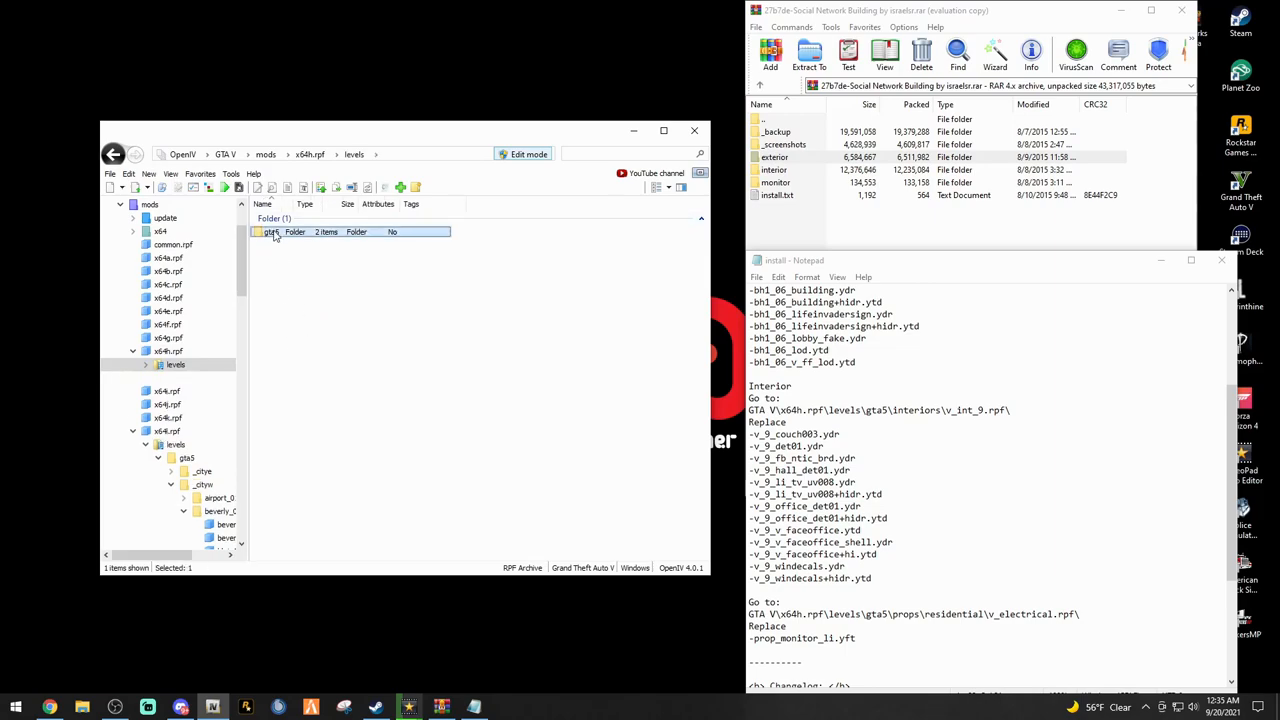
{"action": "double_click", "coordinate": [272, 232]}
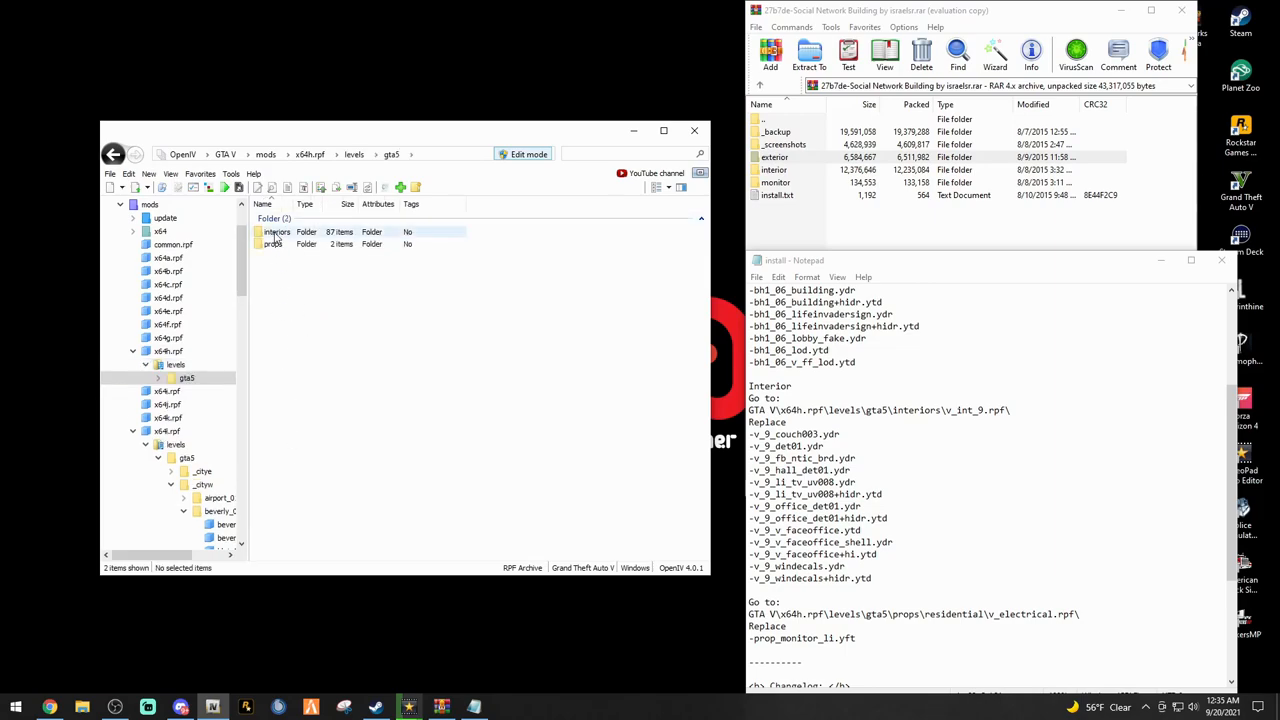
{"action": "double_click", "coordinate": [276, 232]}
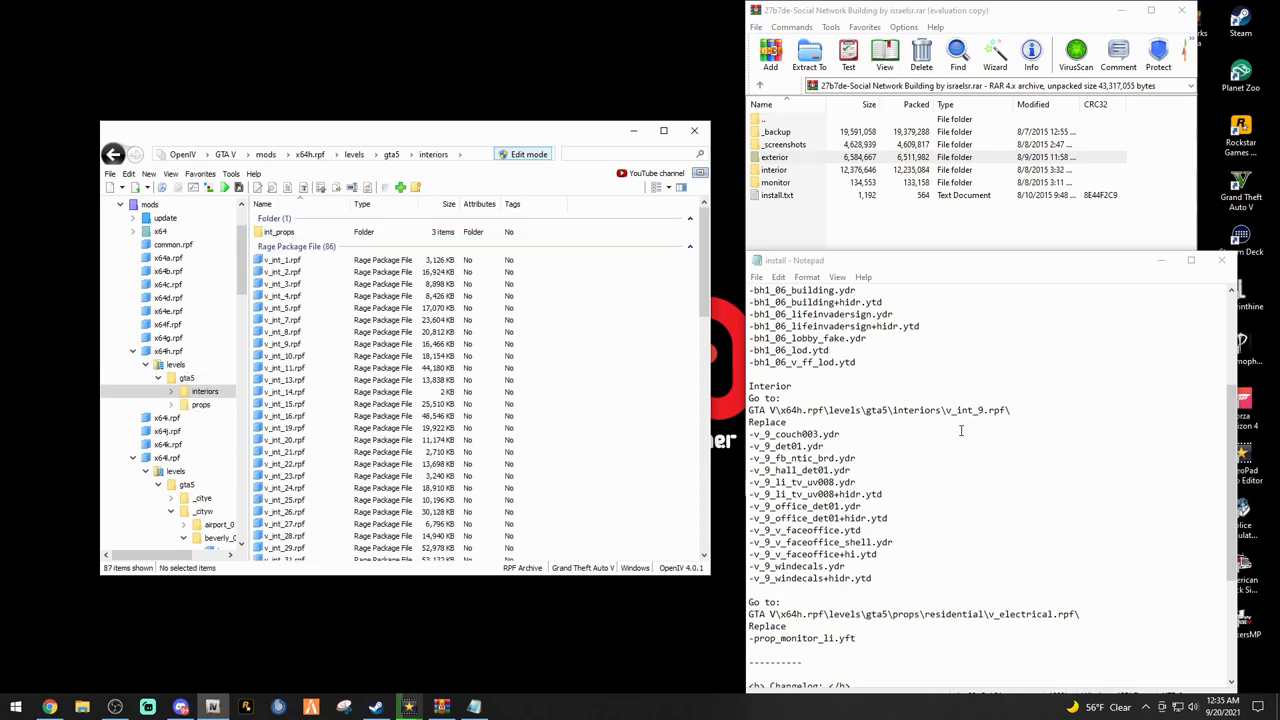
{"action": "double_click", "coordinate": [968, 410]}
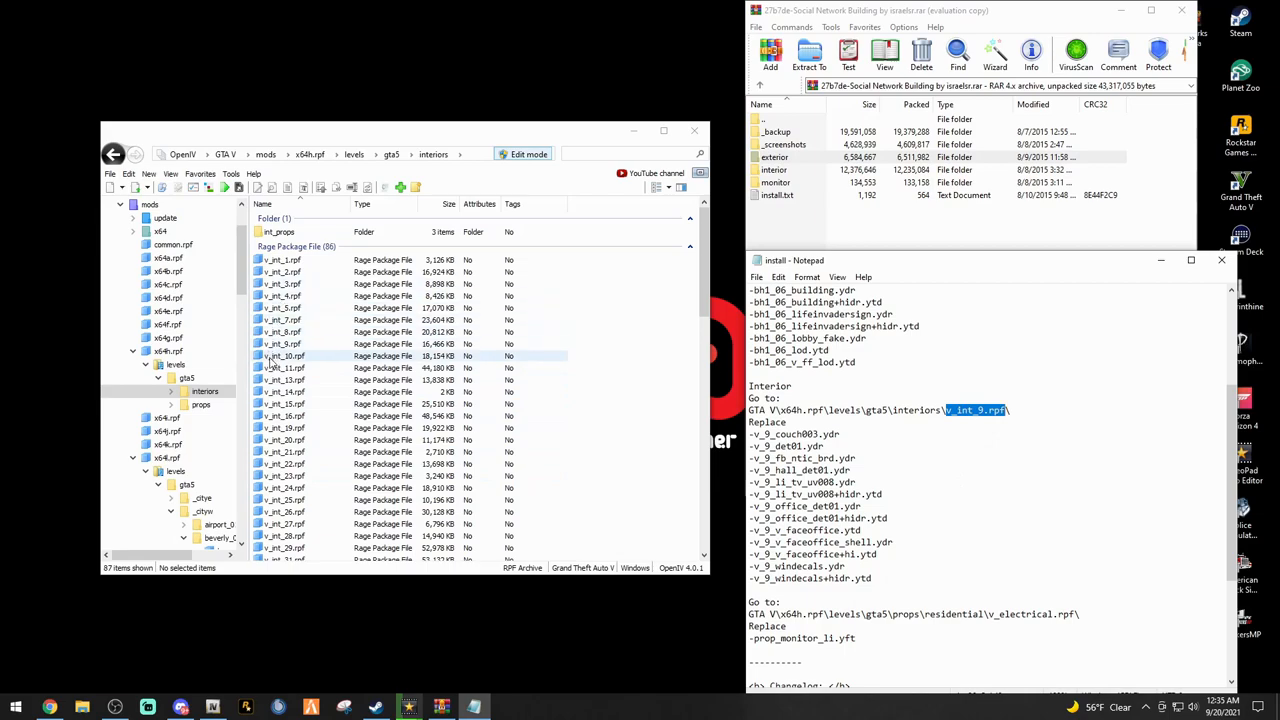
{"action": "left_click", "coordinate": [284, 344]}
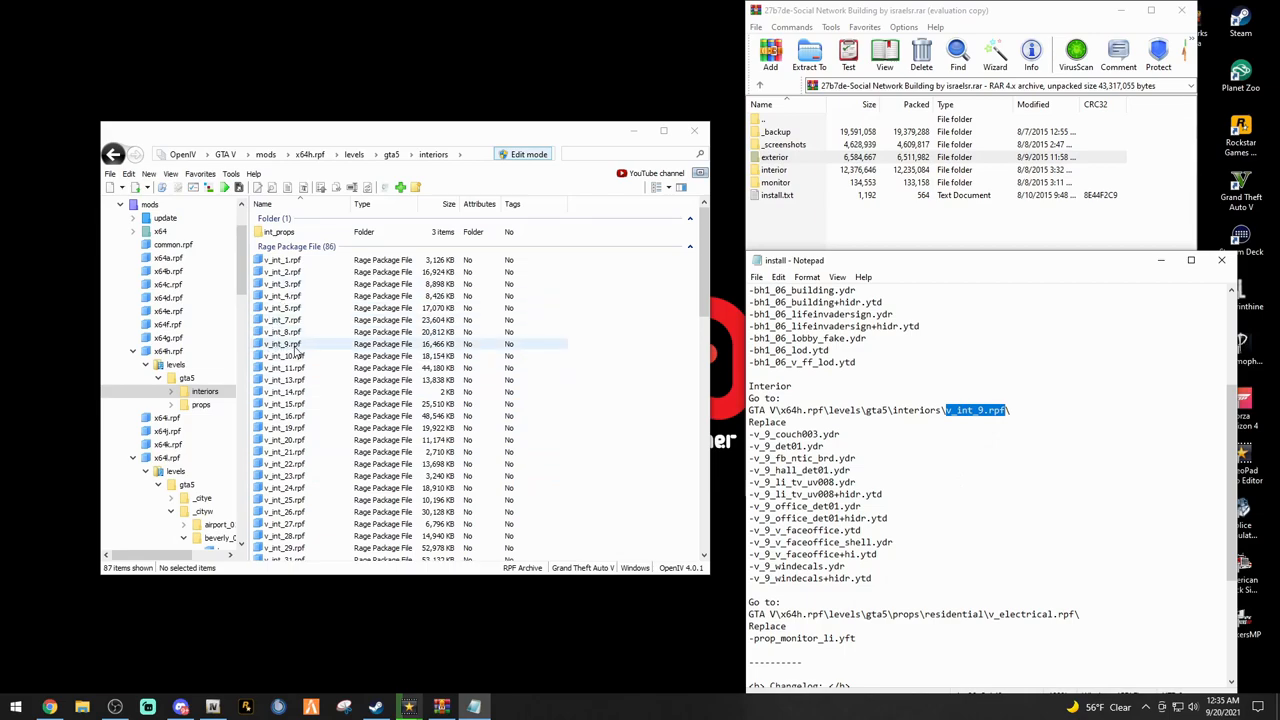
{"action": "double_click", "coordinate": [280, 344]}
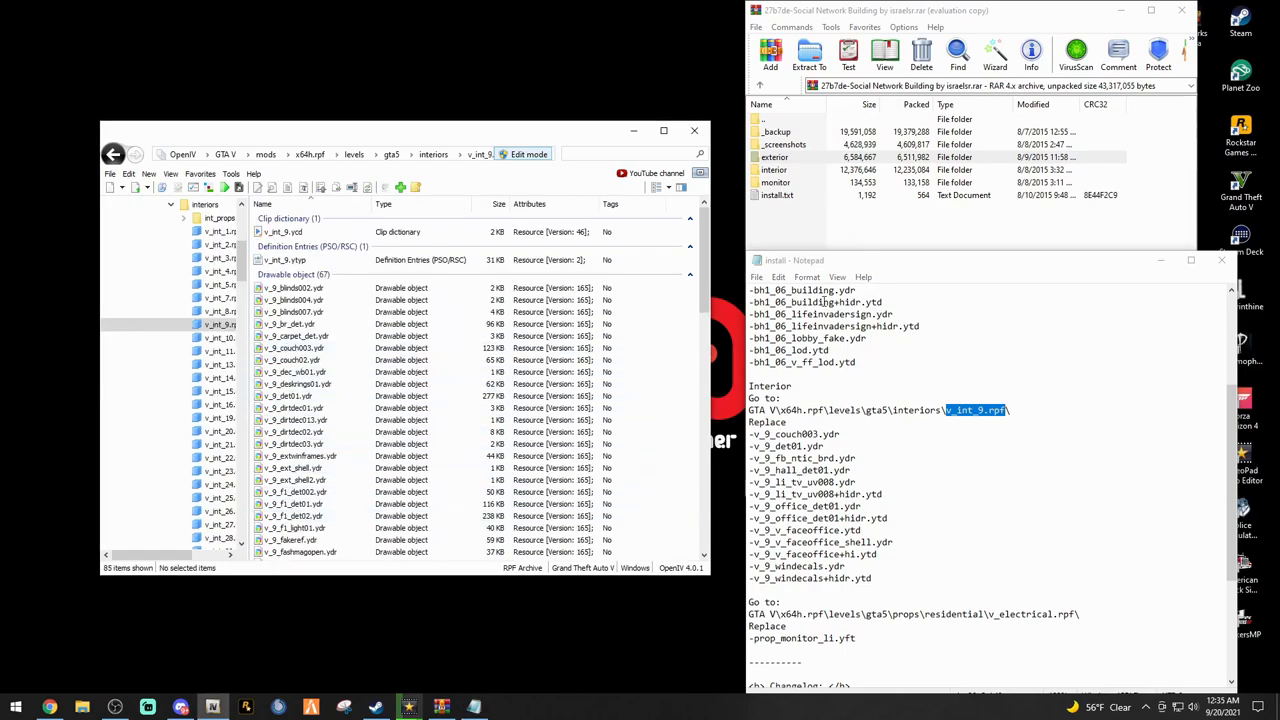
{"action": "mouse_move", "coordinate": [796, 176]}
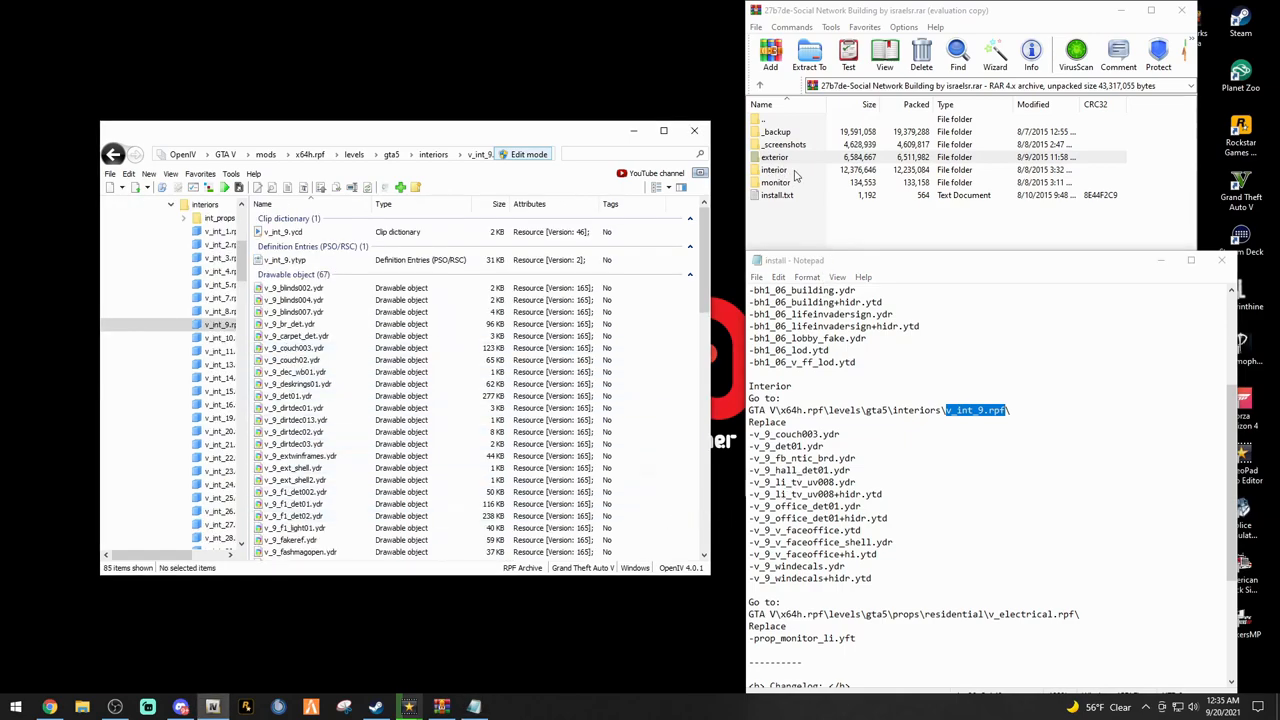
Select all the .ytd texture files in the archive's interior folder for import
{"action": "double_click", "coordinate": [776, 168]}
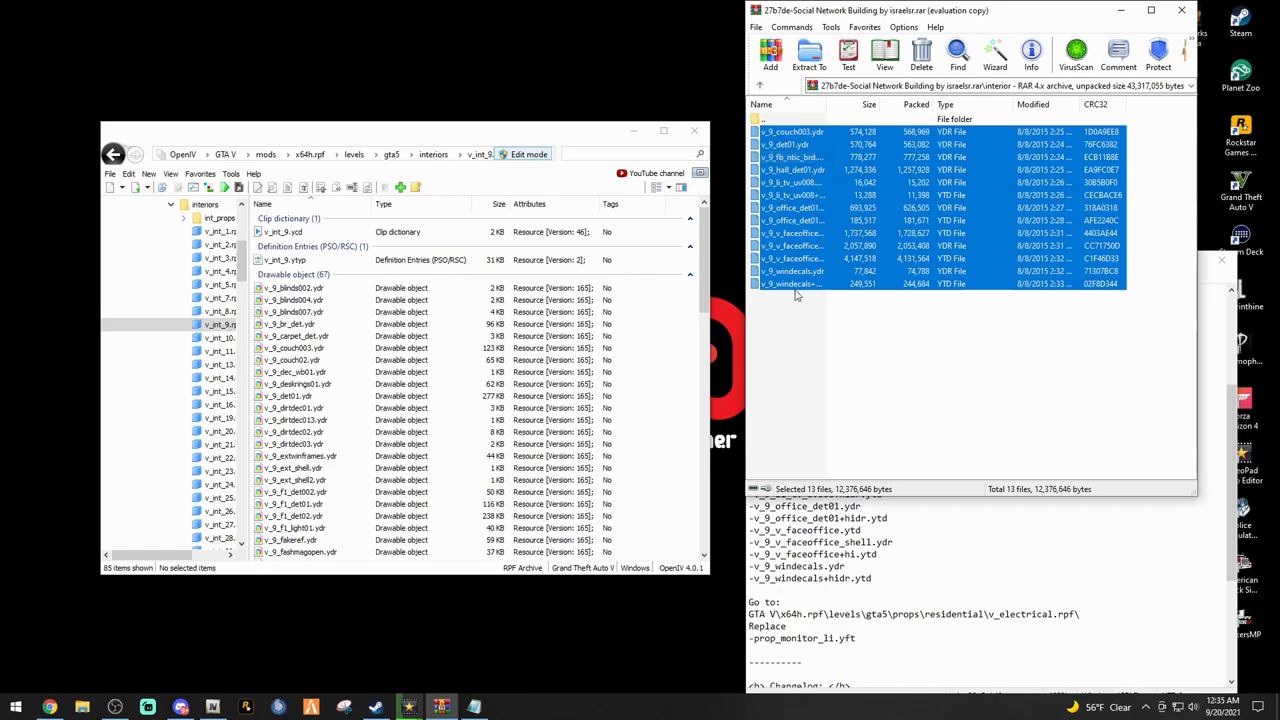
{"action": "mouse_move", "coordinate": [782, 292]}
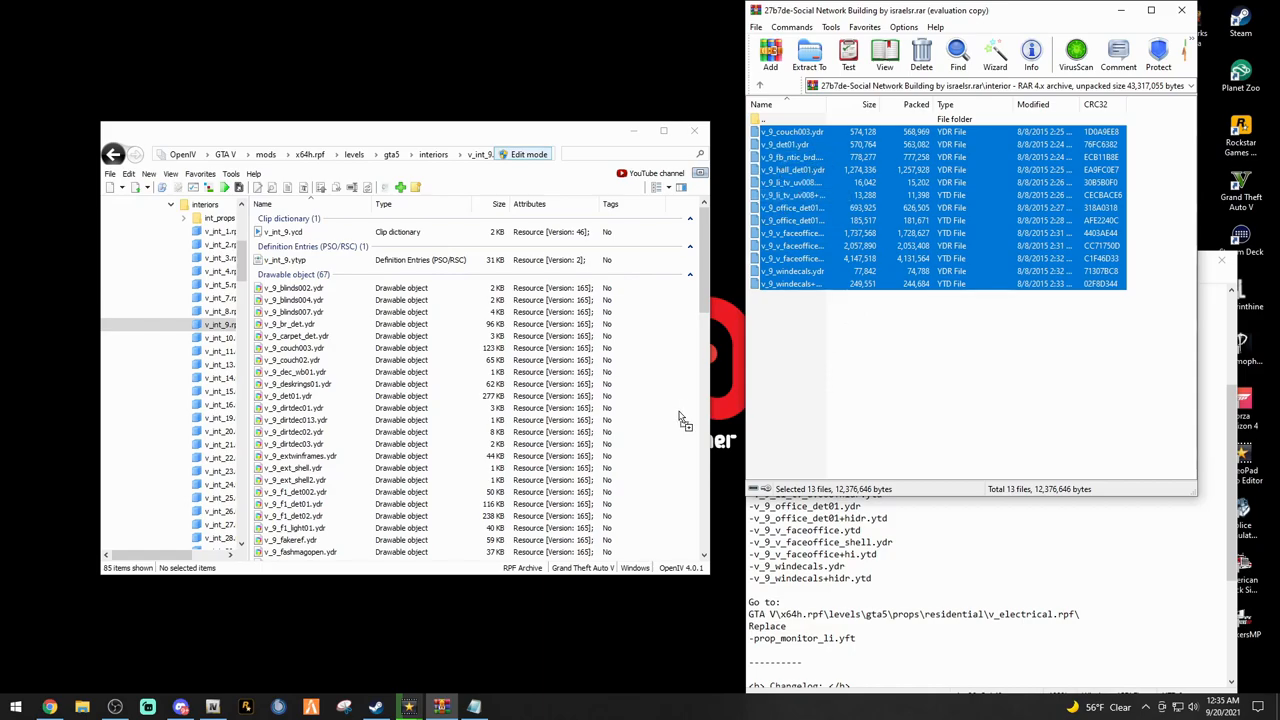
{"action": "left_click", "coordinate": [808, 56]}
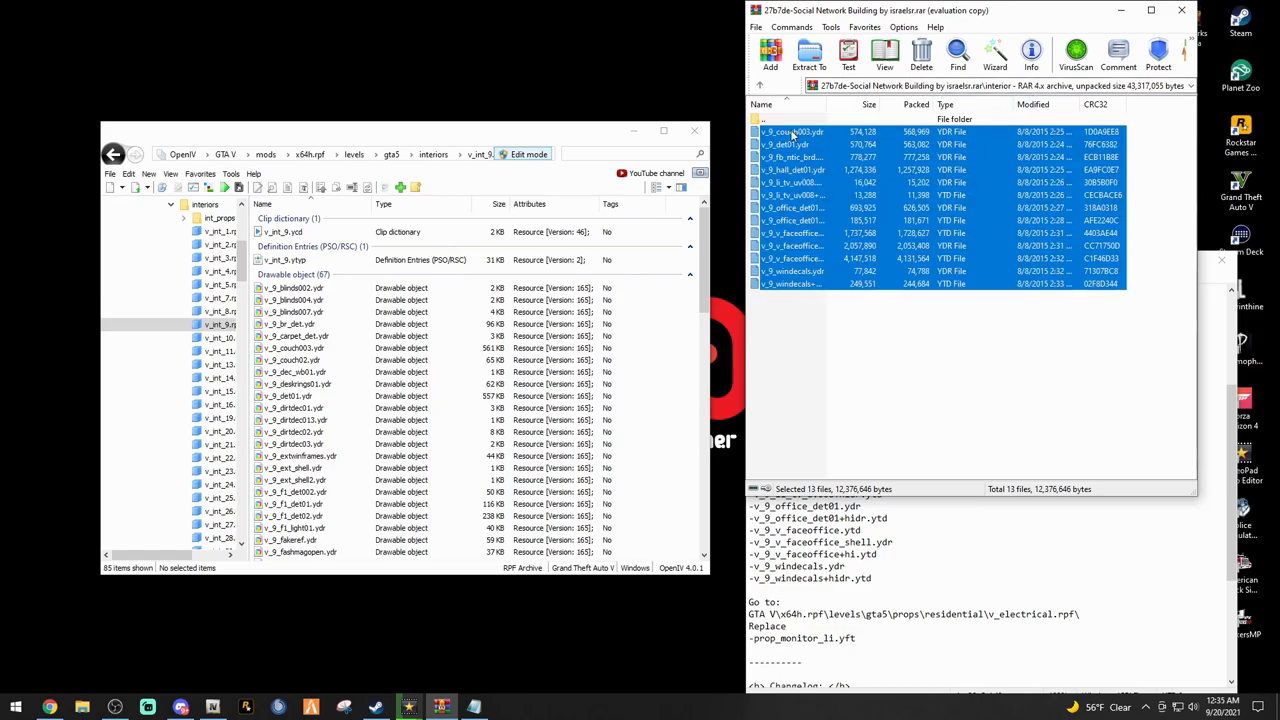
Show the archive's monitor folder and return to mods/x64h.rpf in OpenIV
{"action": "left_click", "coordinate": [760, 84]}
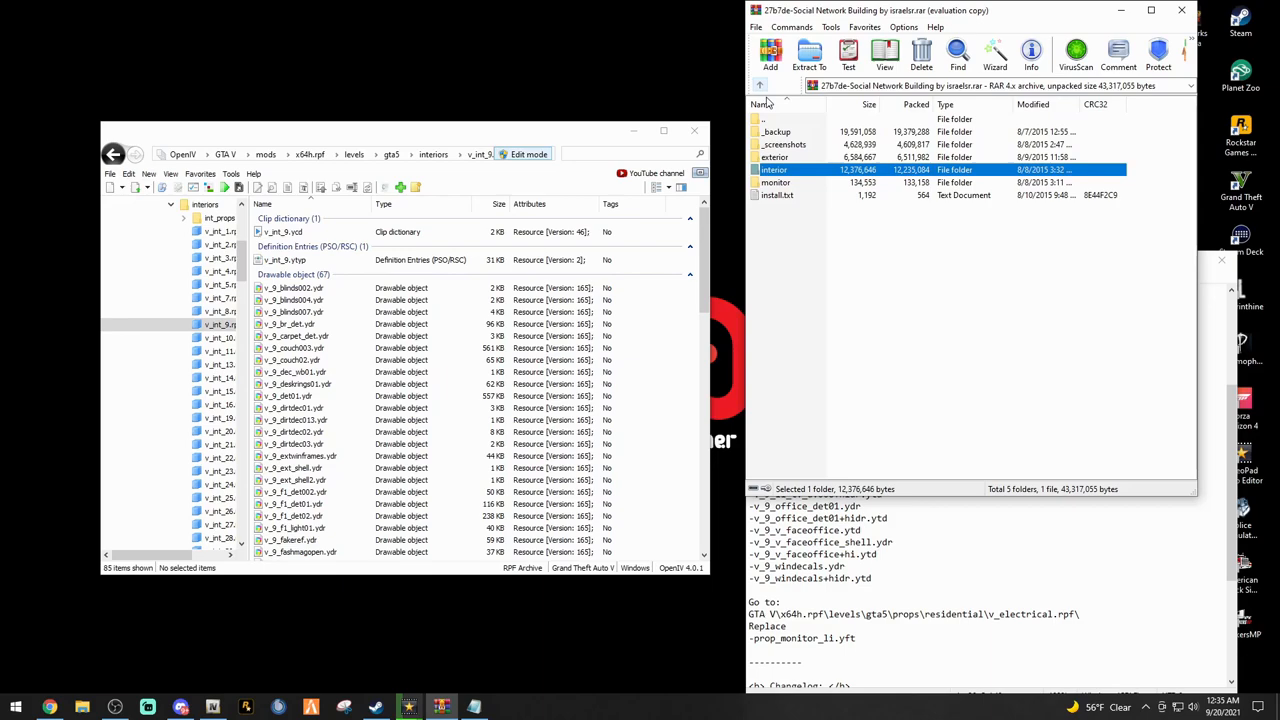
{"action": "mouse_move", "coordinate": [776, 188]}
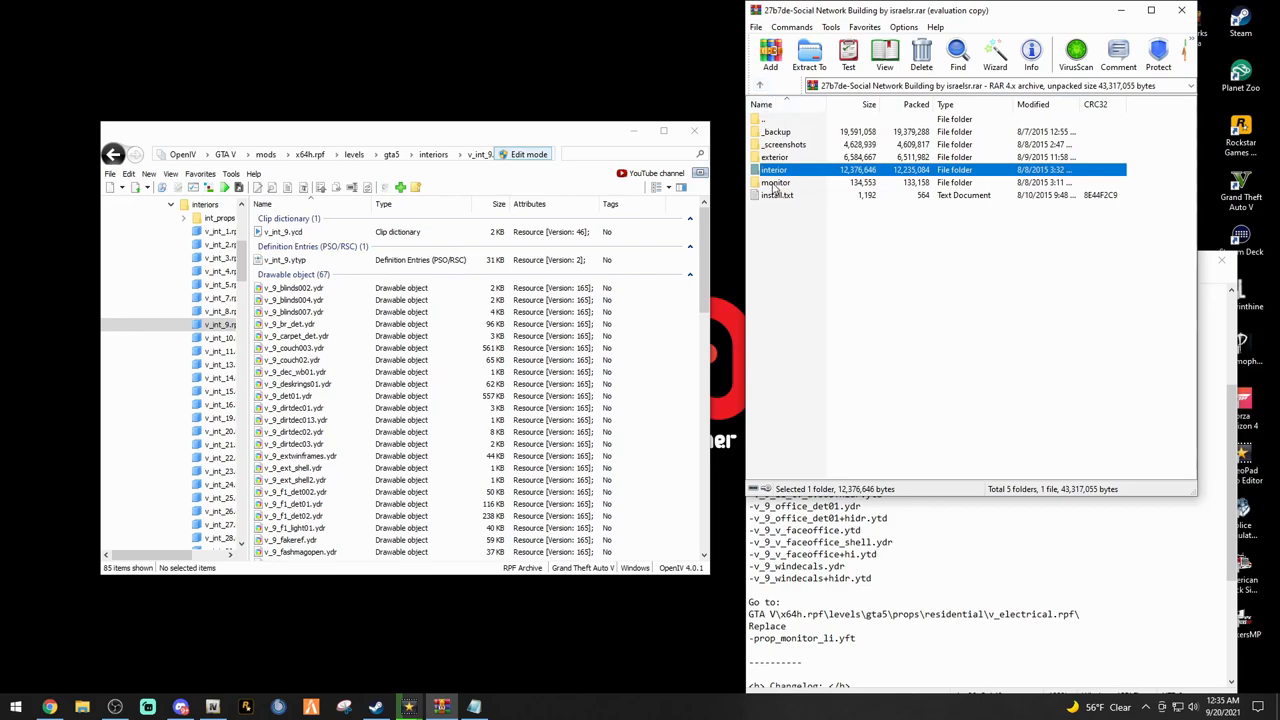
{"action": "double_click", "coordinate": [776, 182]}
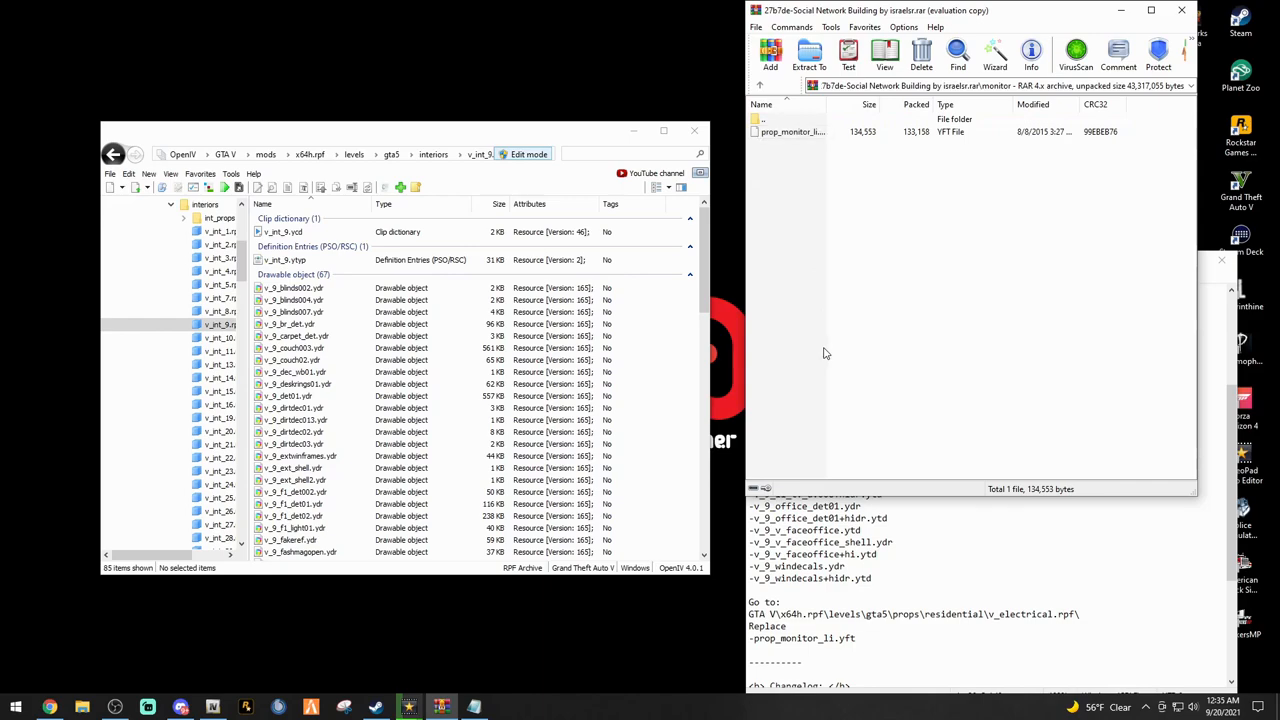
{"action": "mouse_move", "coordinate": [824, 256]}
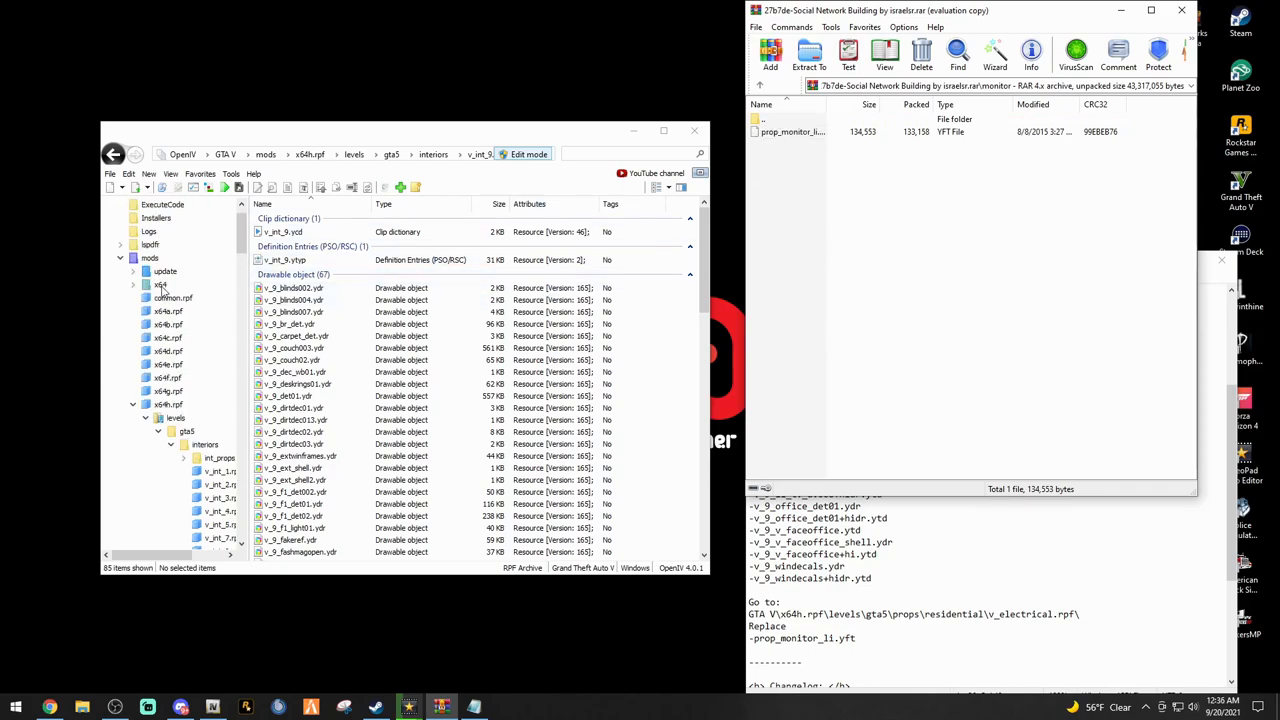
{"action": "left_click", "coordinate": [150, 258]}
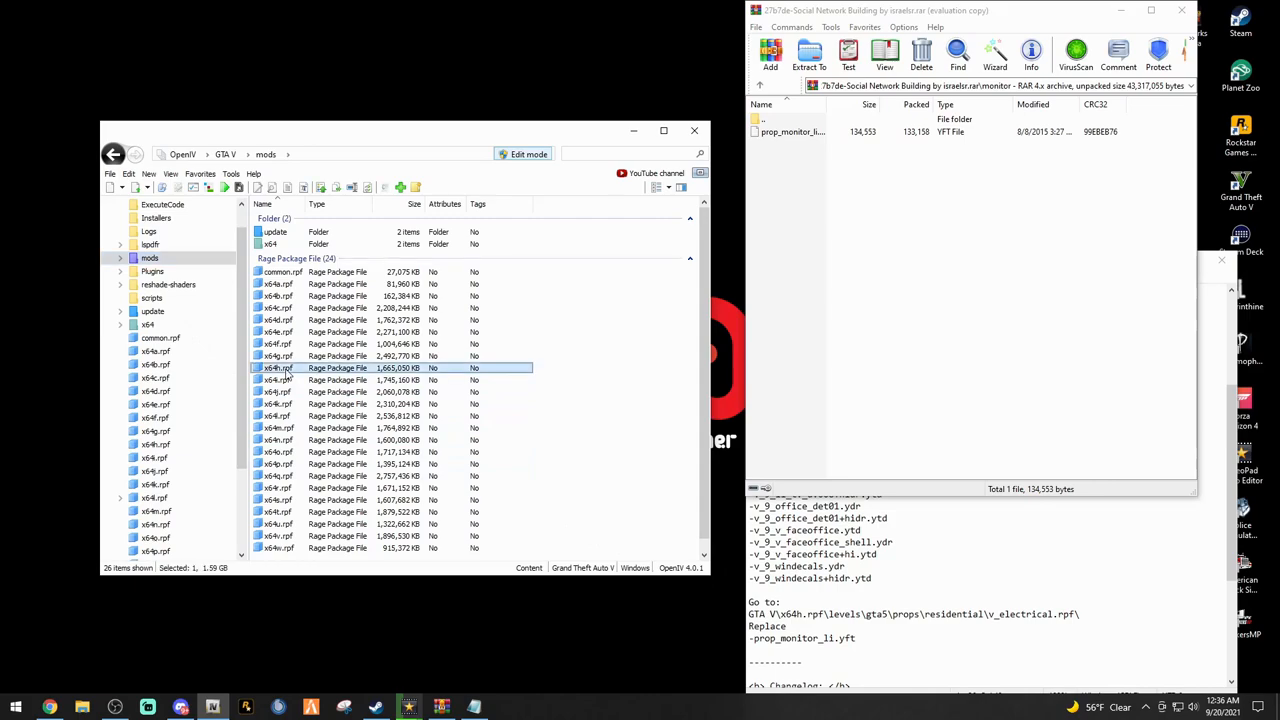
{"action": "double_click", "coordinate": [276, 368]}
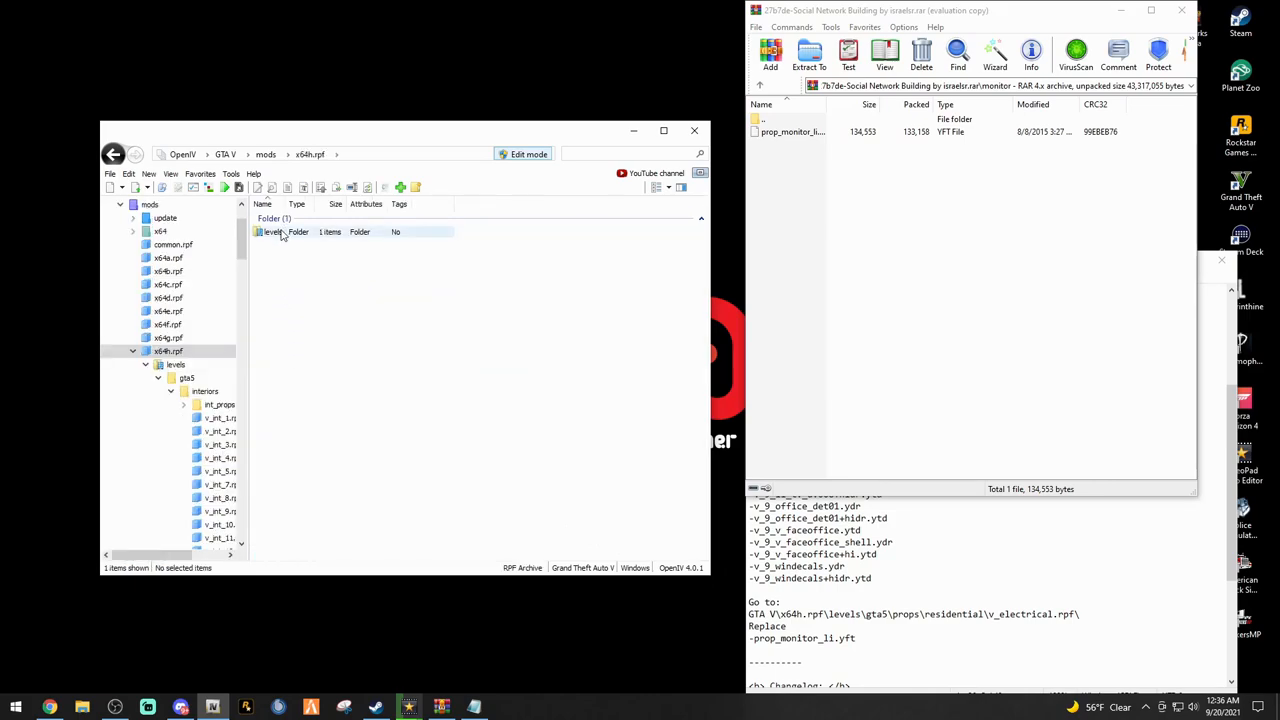
Navigate levels > gta5 > props > residential > v_electrical.rpf and select the prop_monitor file
{"action": "double_click", "coordinate": [276, 232]}
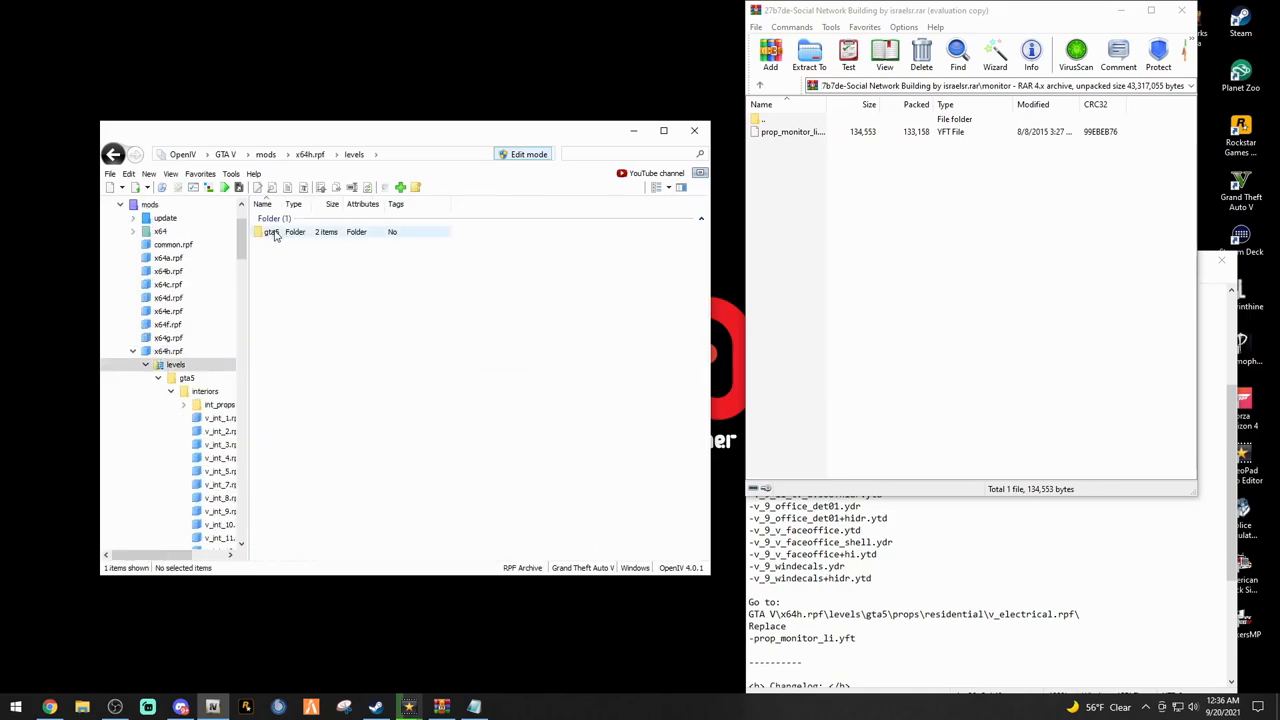
{"action": "double_click", "coordinate": [272, 232]}
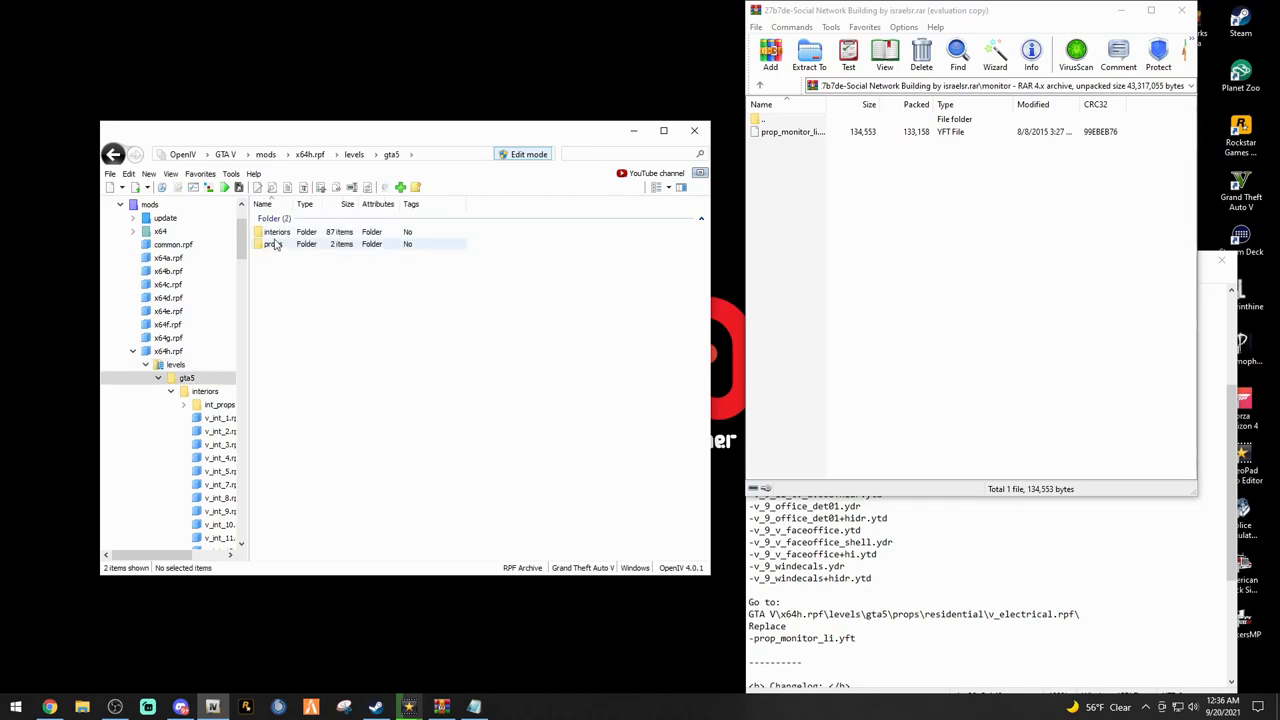
{"action": "double_click", "coordinate": [276, 244]}
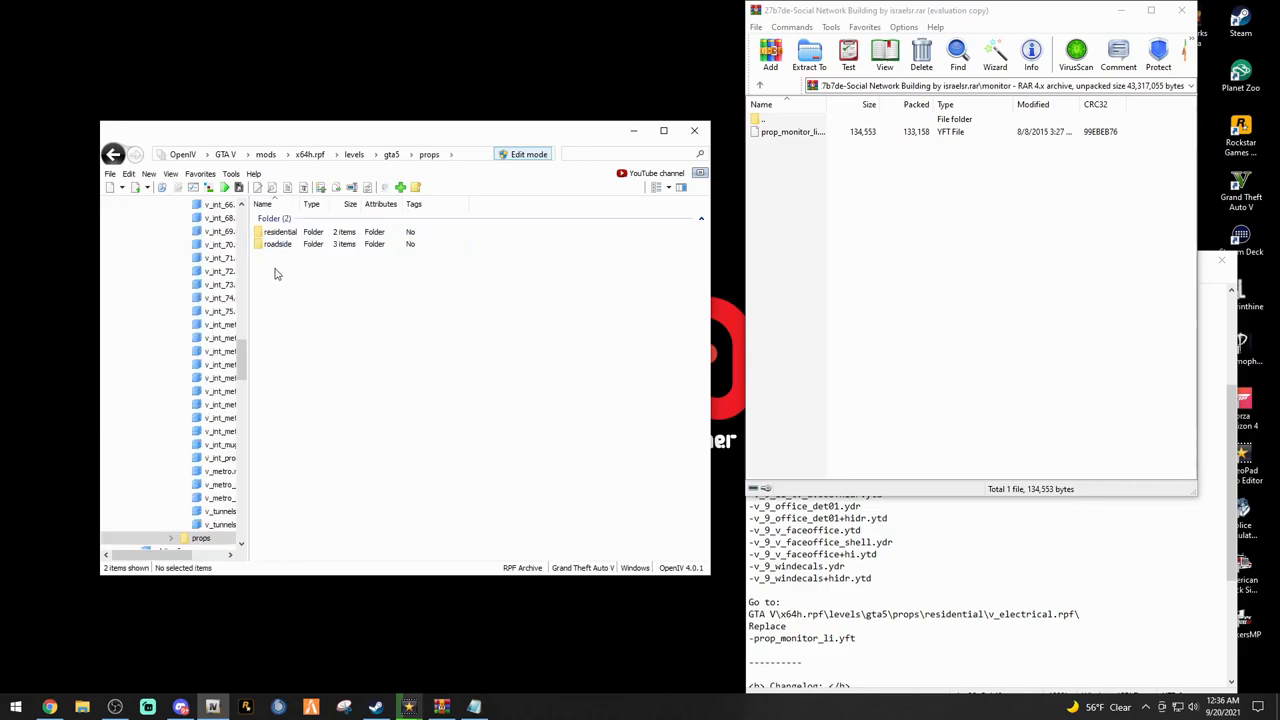
{"action": "left_click", "coordinate": [280, 232]}
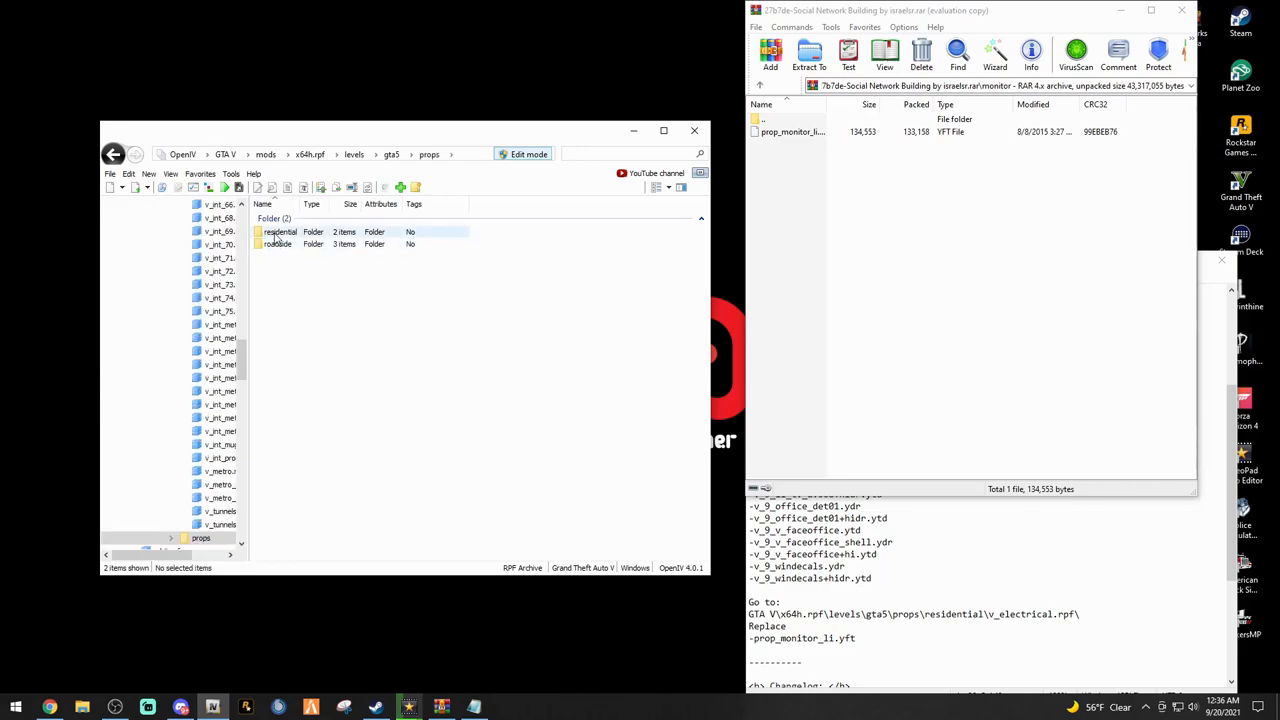
{"action": "double_click", "coordinate": [280, 232]}
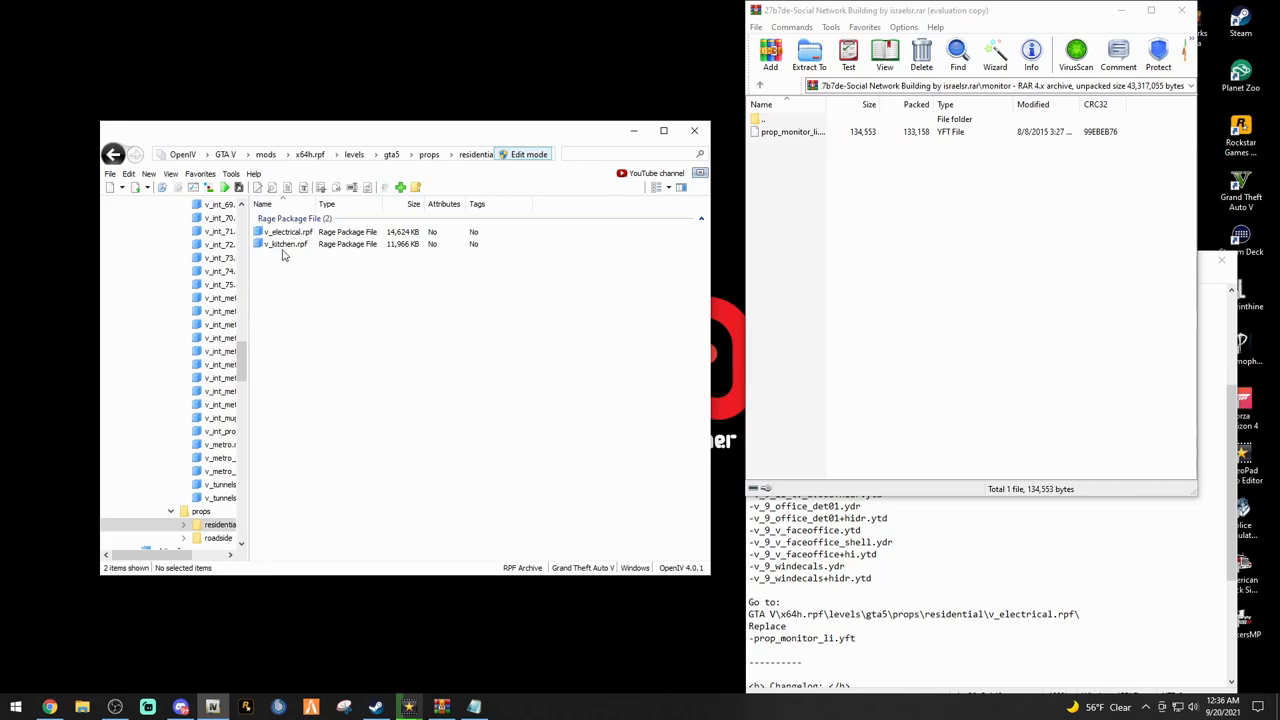
{"action": "left_click", "coordinate": [284, 232]}
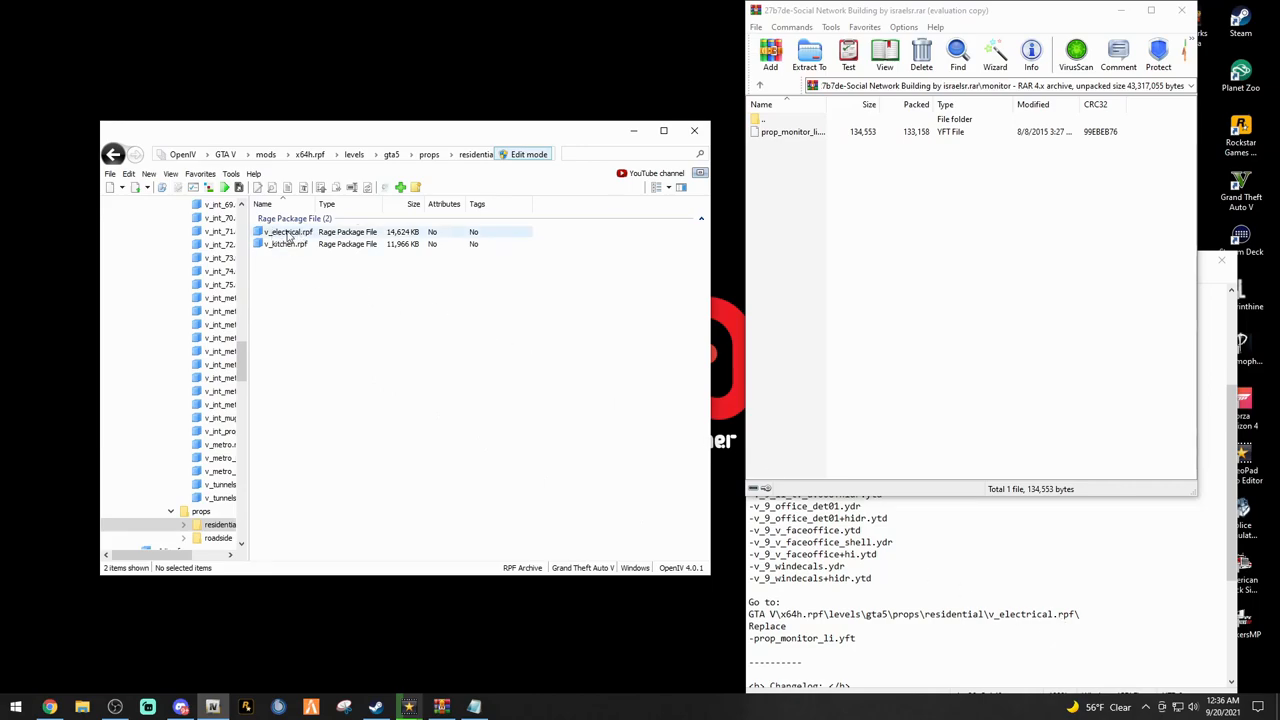
{"action": "double_click", "coordinate": [284, 232]}
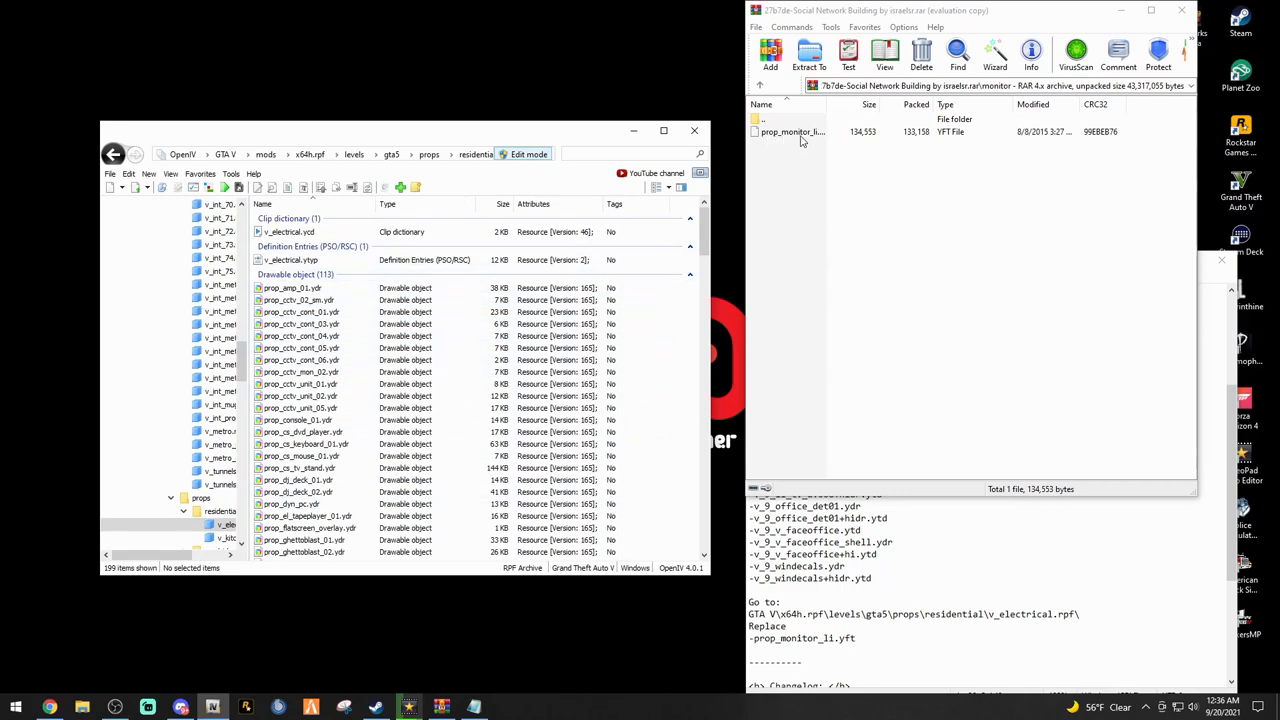
{"action": "left_click", "coordinate": [792, 132]}
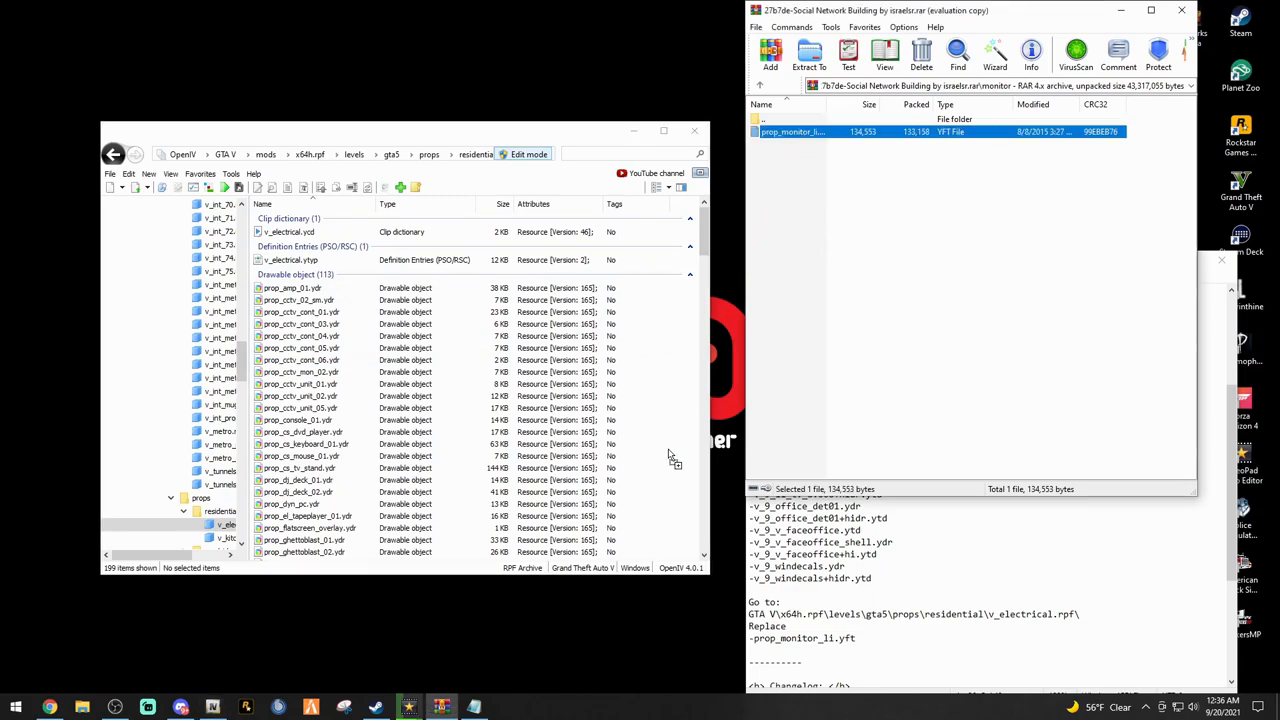
{"action": "mouse_move", "coordinate": [776, 160]}
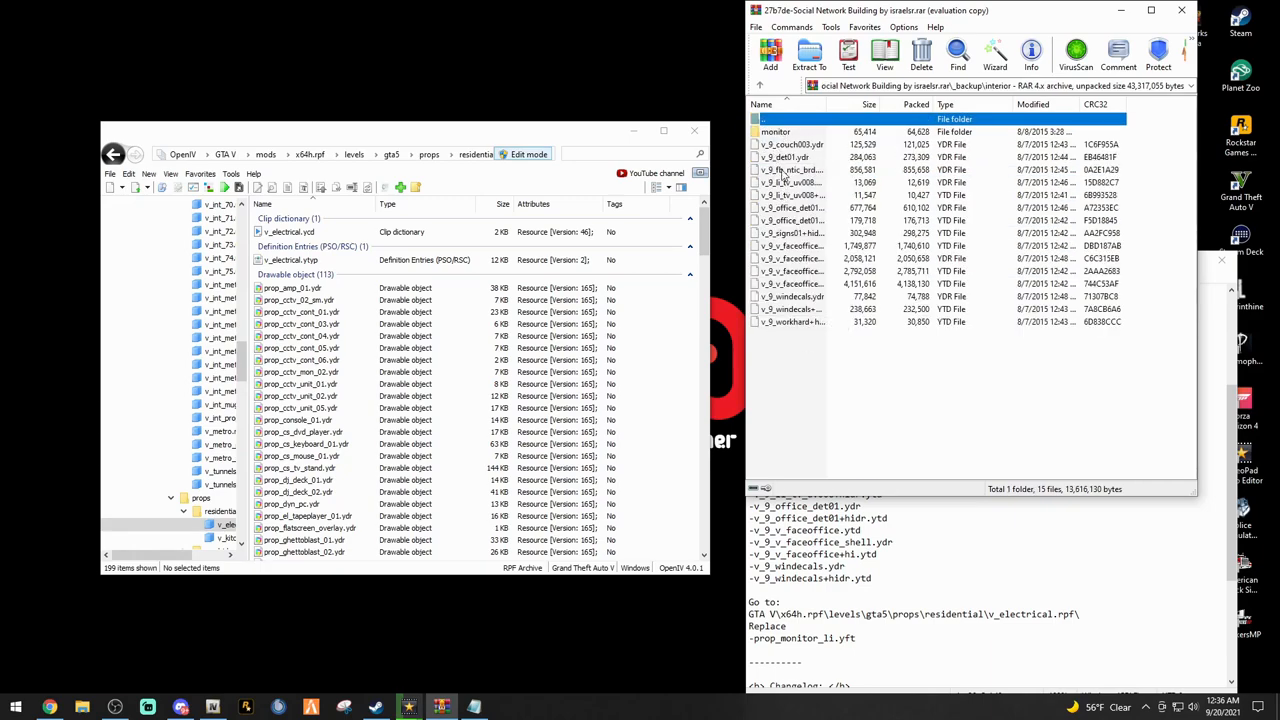
Browse the mod's _backup building files and close the install notes
{"action": "double_click", "coordinate": [776, 132]}
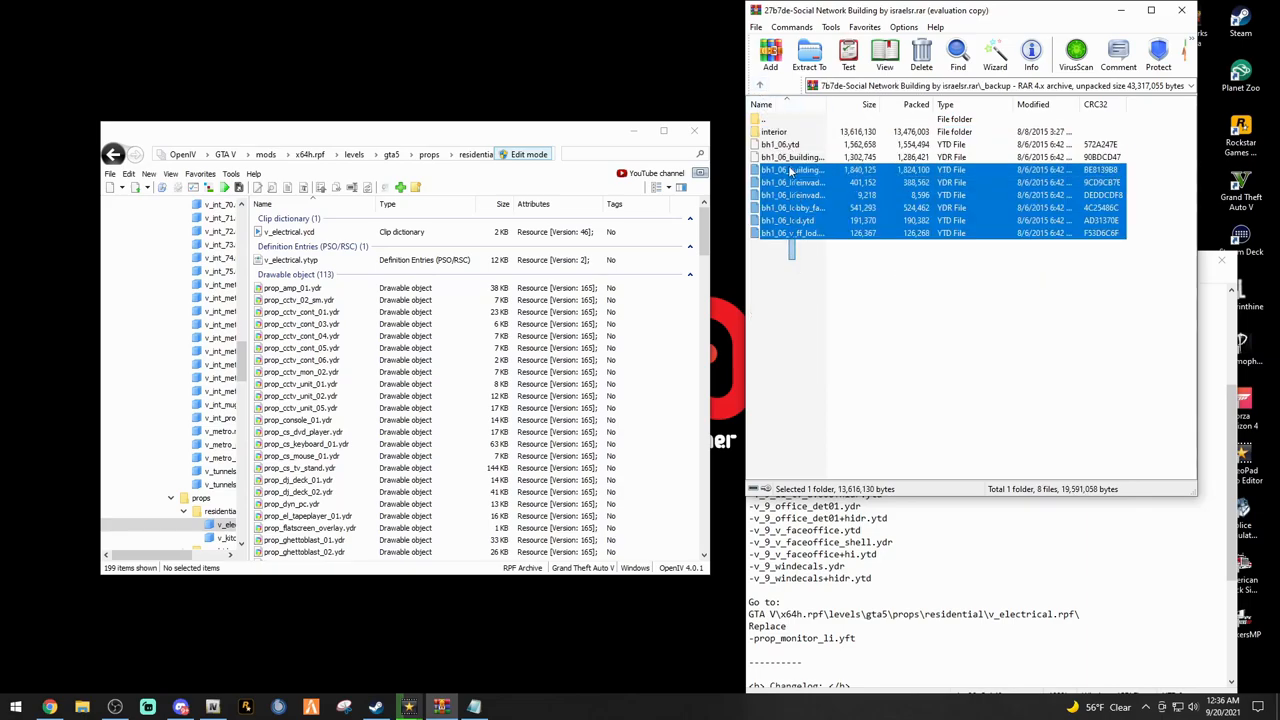
{"action": "left_click", "coordinate": [808, 282]}
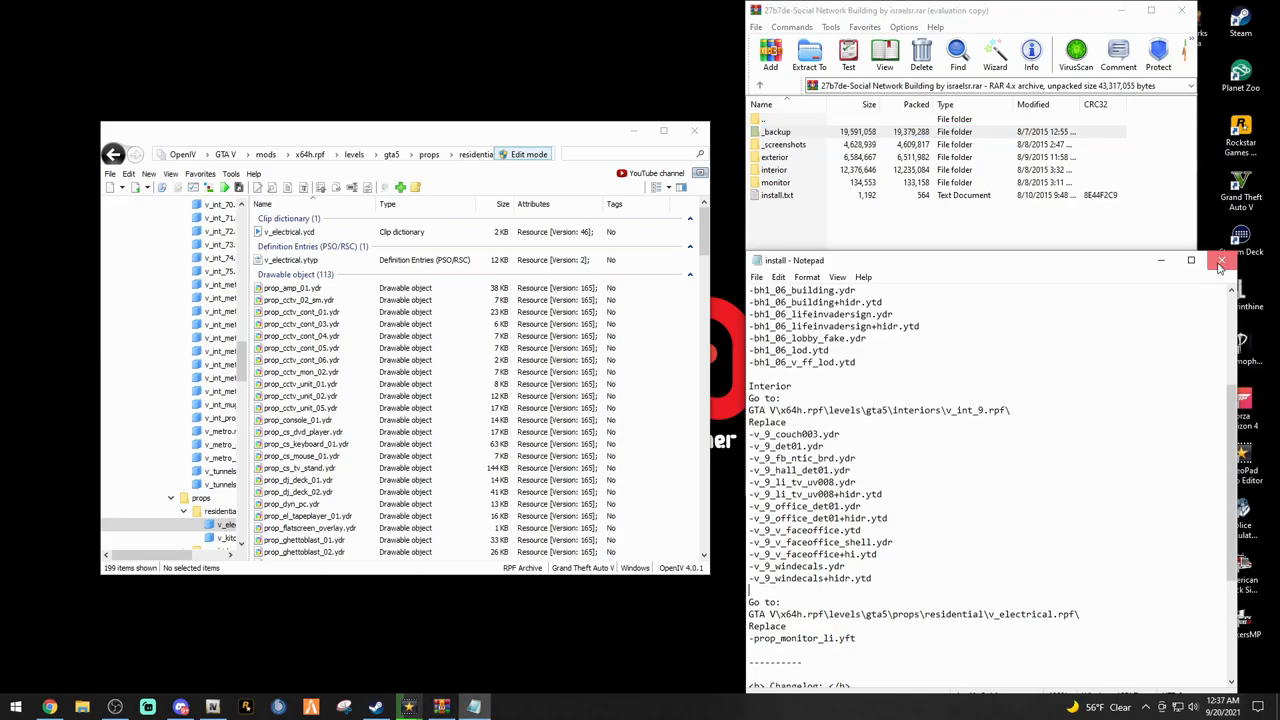
{"action": "left_click", "coordinate": [1220, 260]}
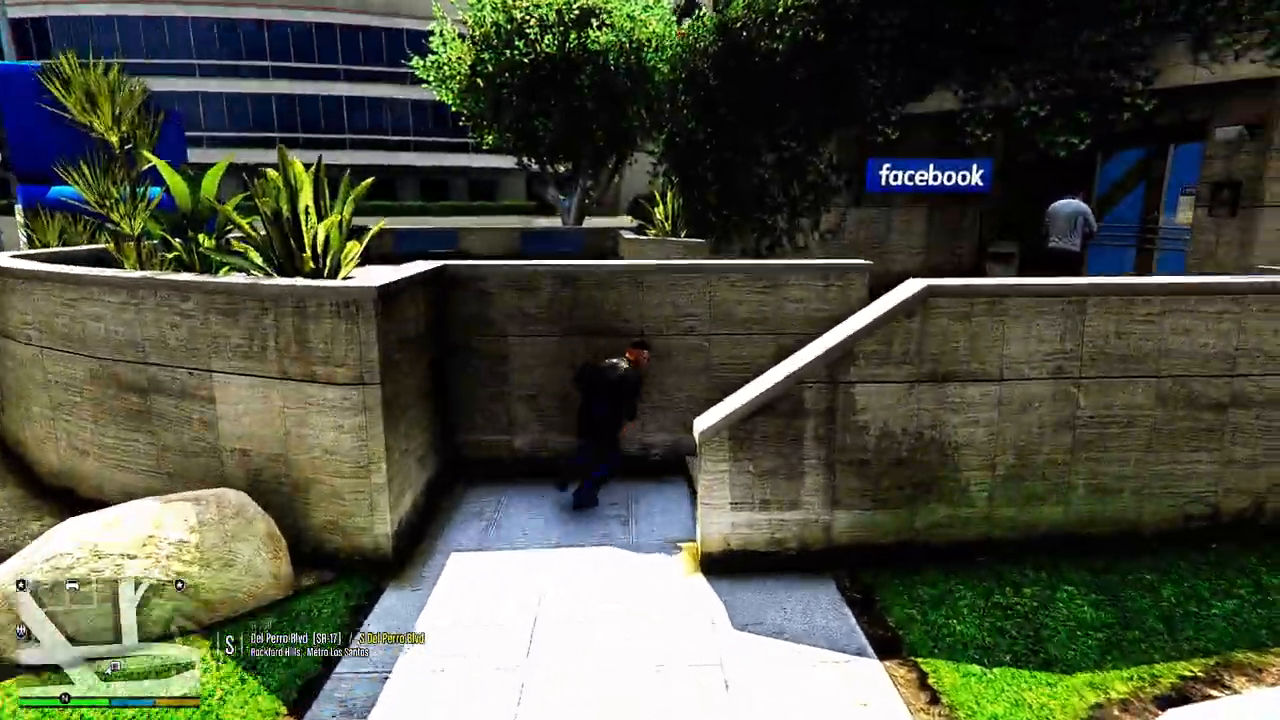
Walk into the Facebook-branded building and through the corridor onto the office floor
{"action": "key", "text": "w"}
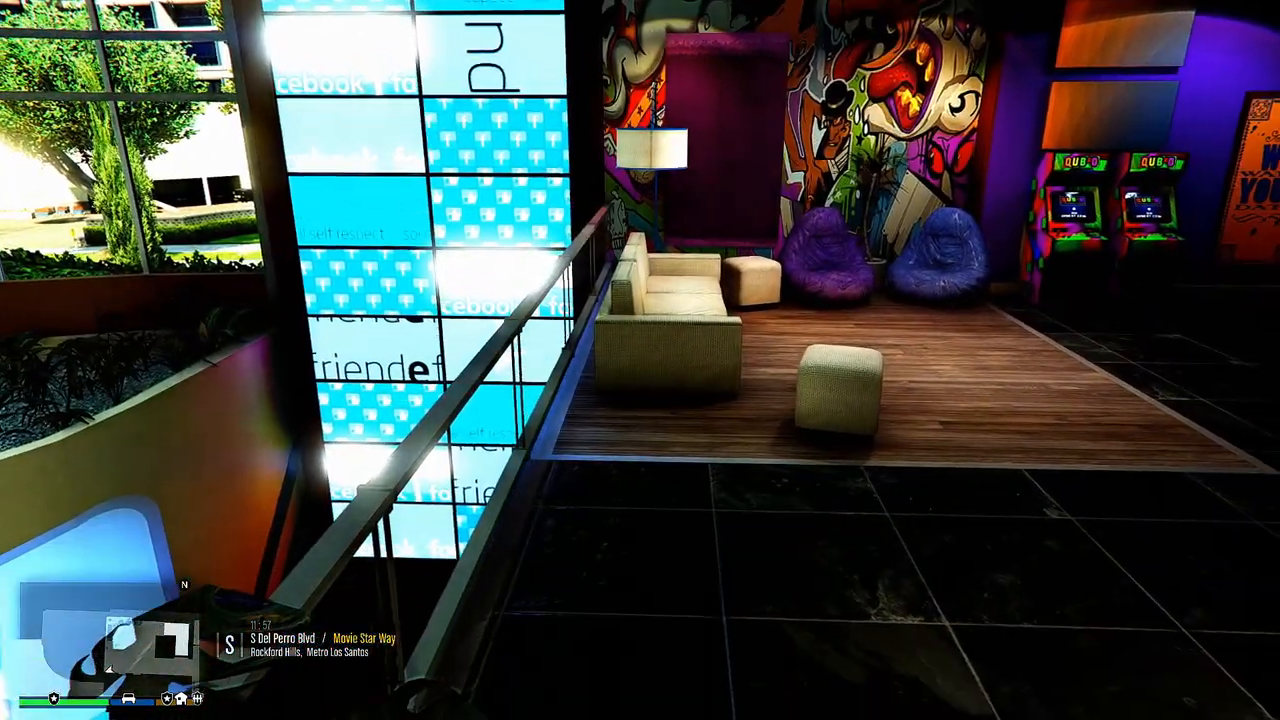
{"action": "mouse_move", "coordinate": [640, 360]}
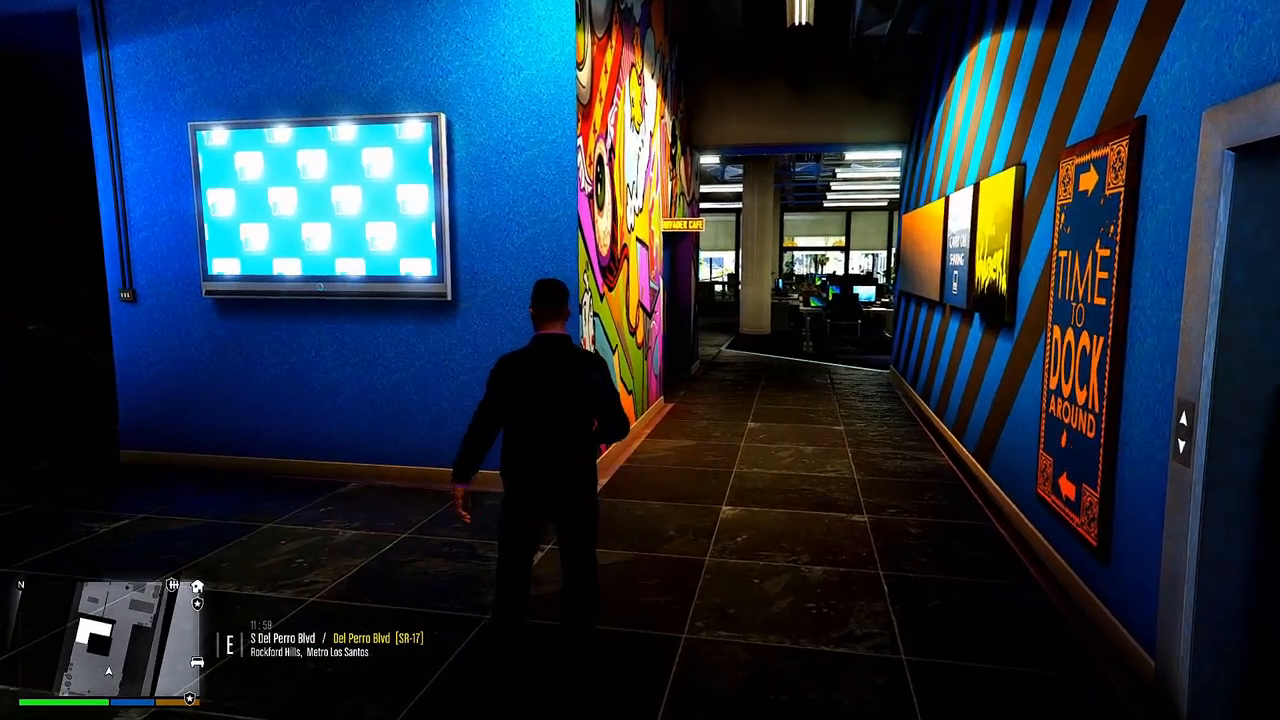
{"action": "key", "text": "w"}
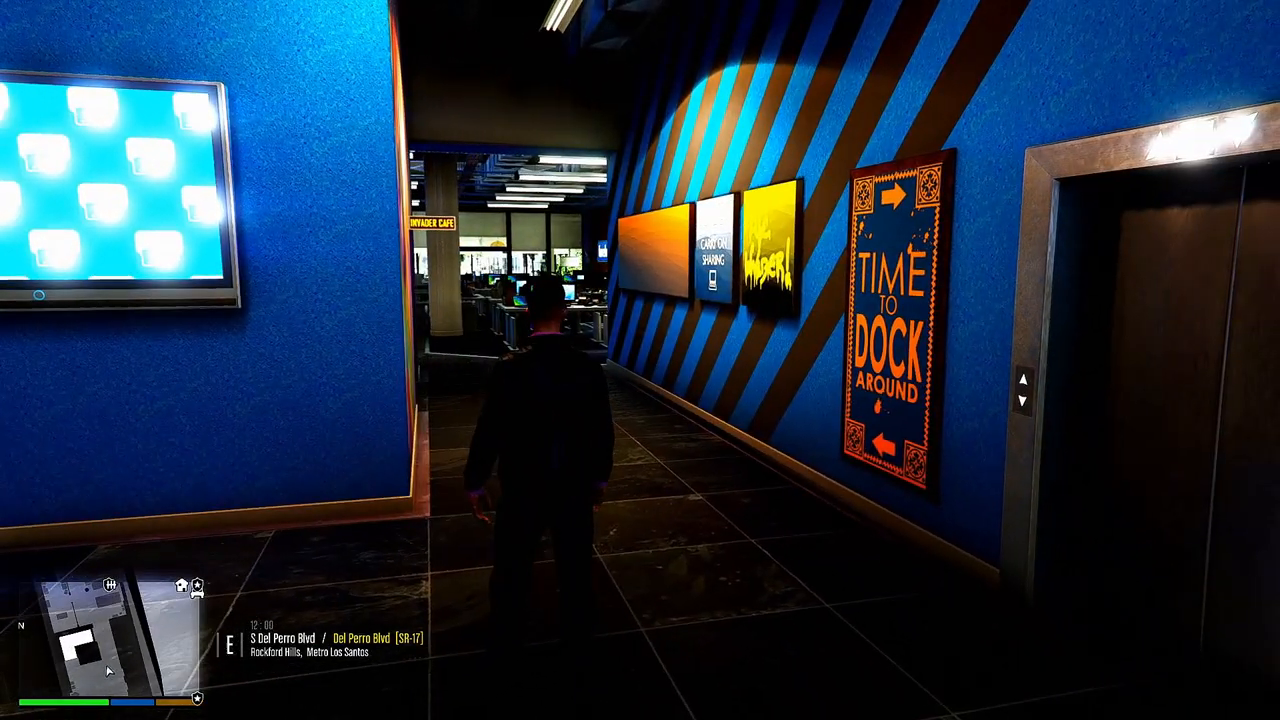
{"action": "mouse_move", "coordinate": [640, 360]}
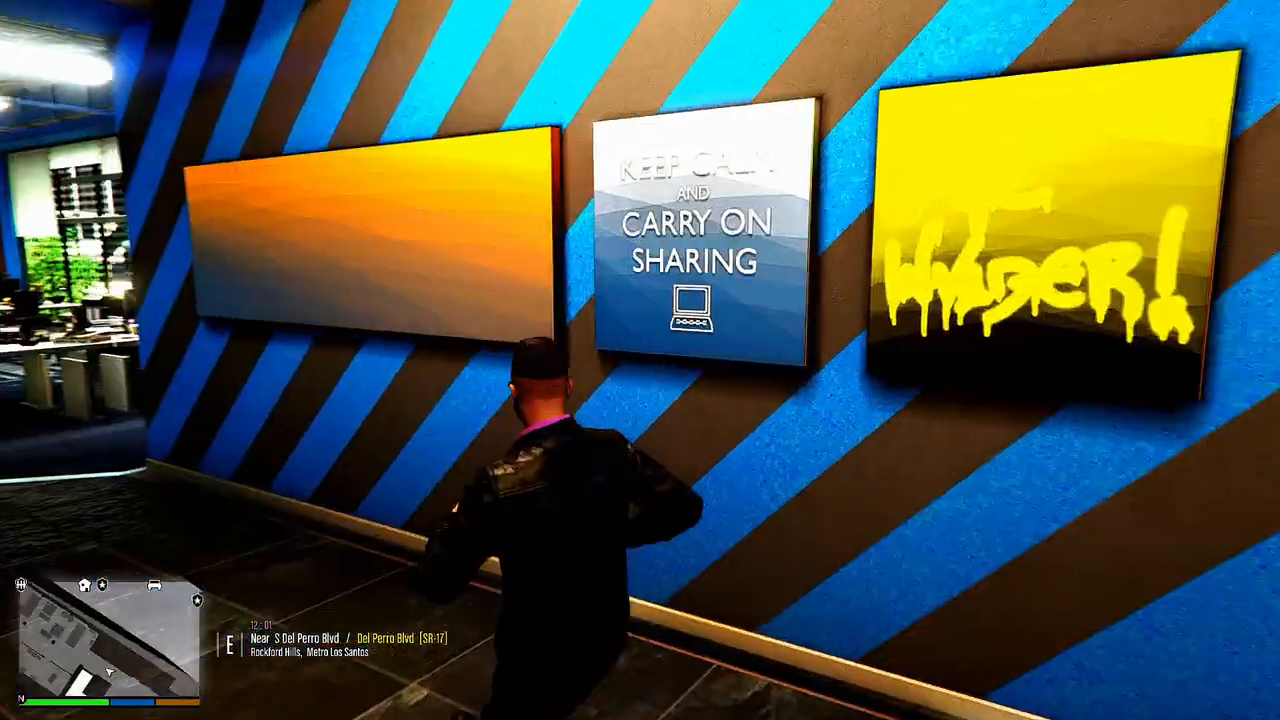
{"action": "mouse_move", "coordinate": [640, 360]}
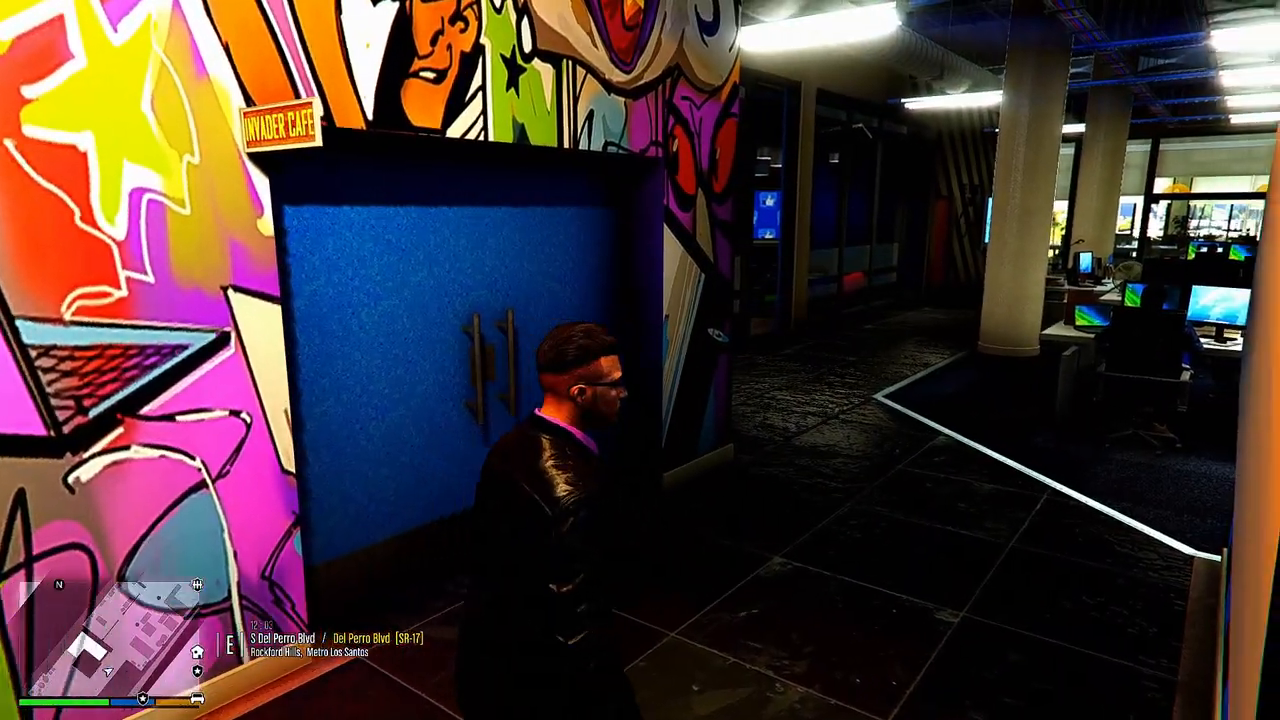
{"action": "key", "text": "w"}
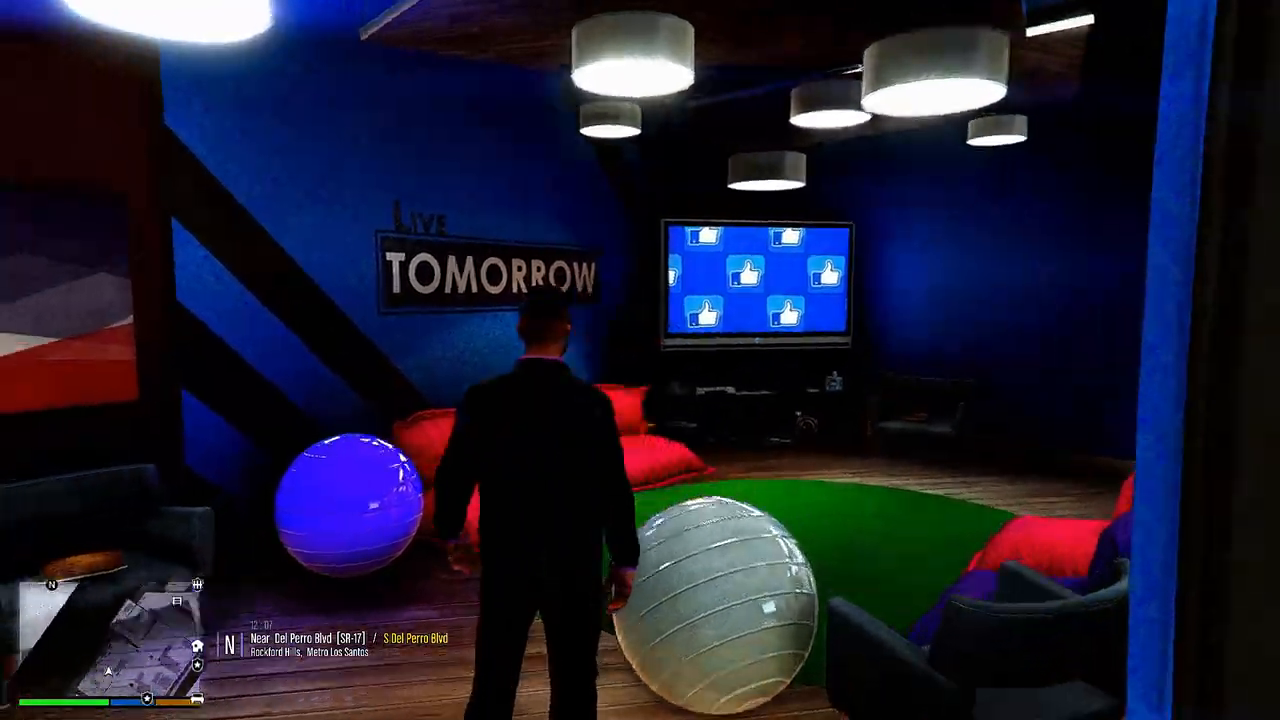
{"action": "mouse_move", "coordinate": [640, 360]}
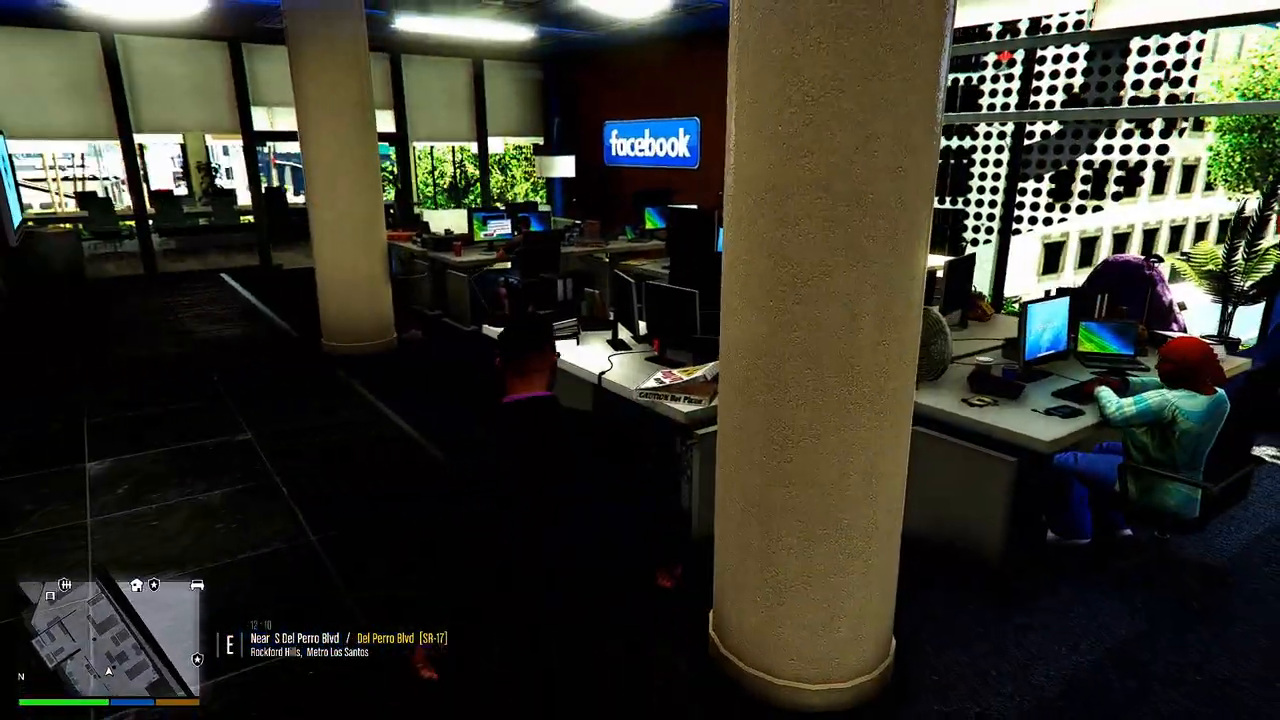
{"action": "mouse_move", "coordinate": [640, 360]}
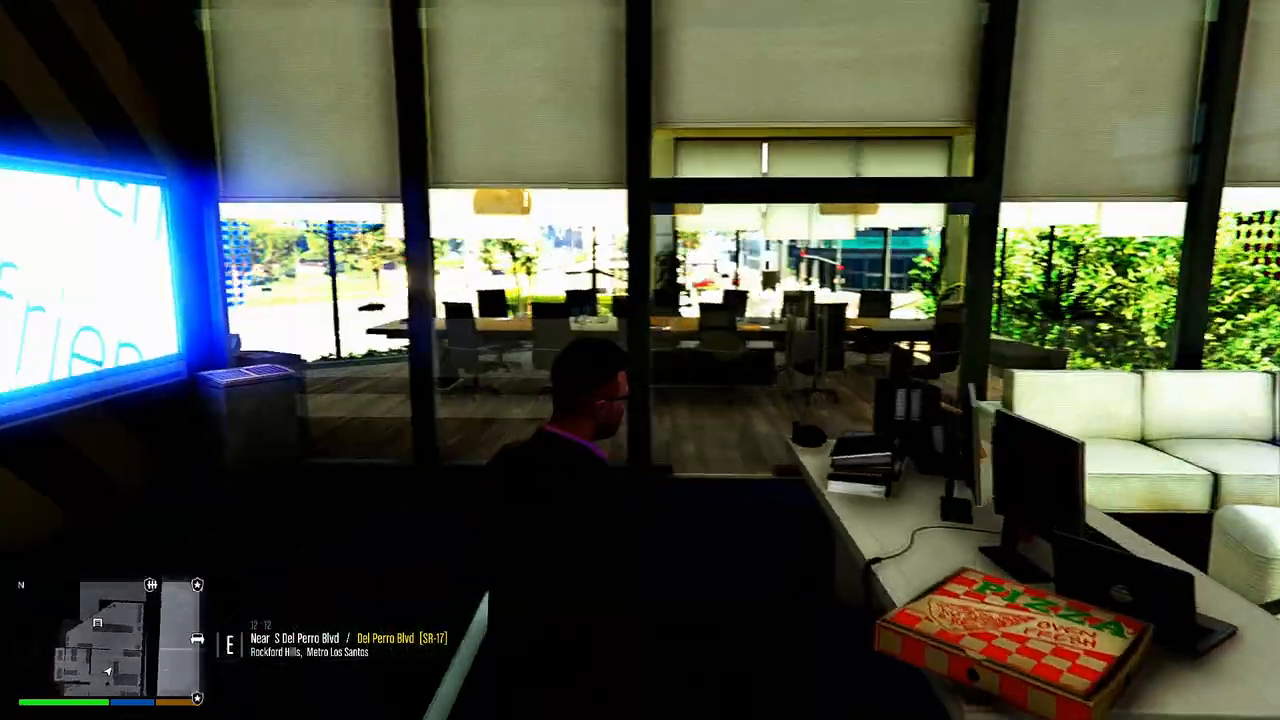
{"action": "mouse_move", "coordinate": [640, 360]}
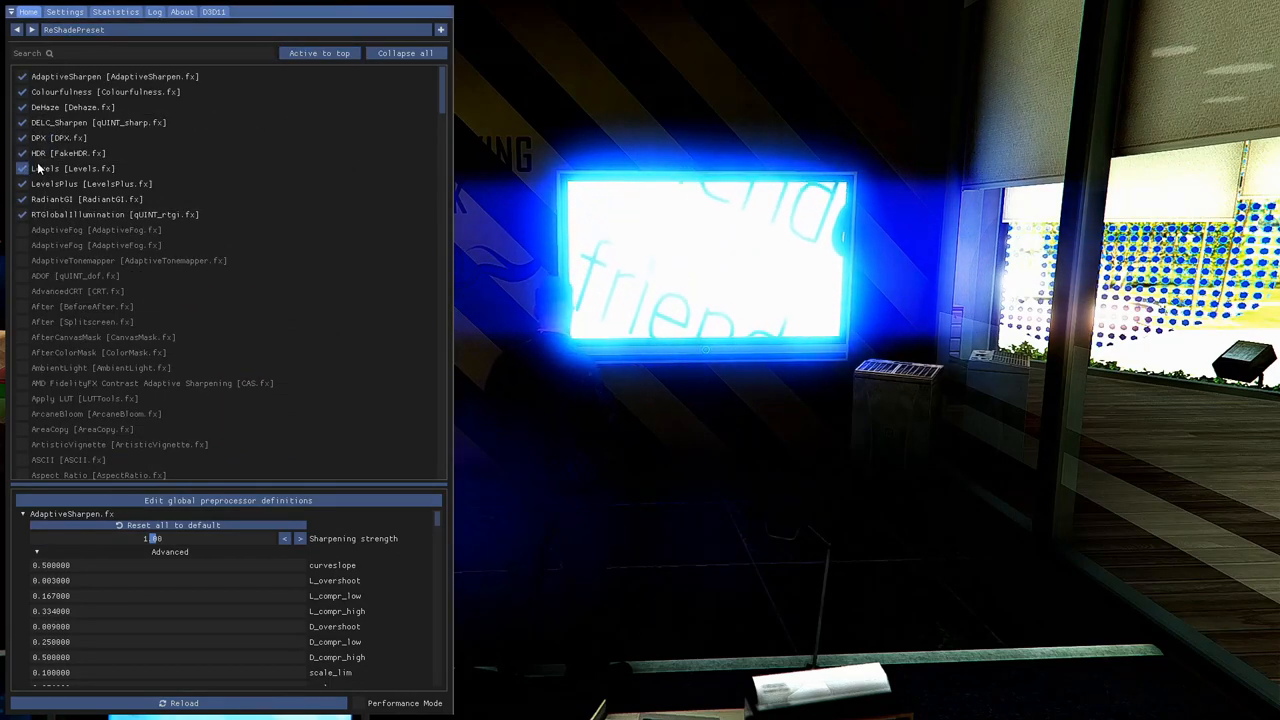
Toggle Levels, RTGlobalIllumination, AdaptiveSharpen and DELC_Sharpen in ReShade's effect list, re-toggling global illumination
{"action": "left_click", "coordinate": [44, 168]}
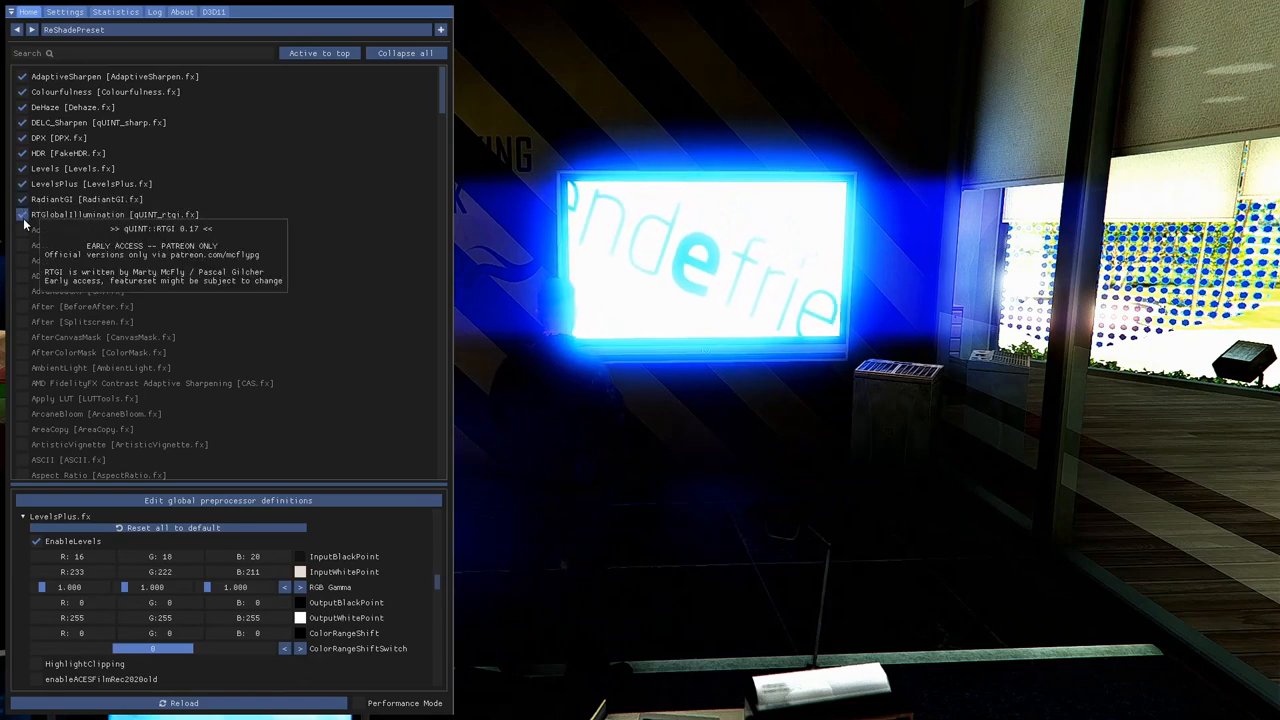
{"action": "left_click", "coordinate": [22, 214]}
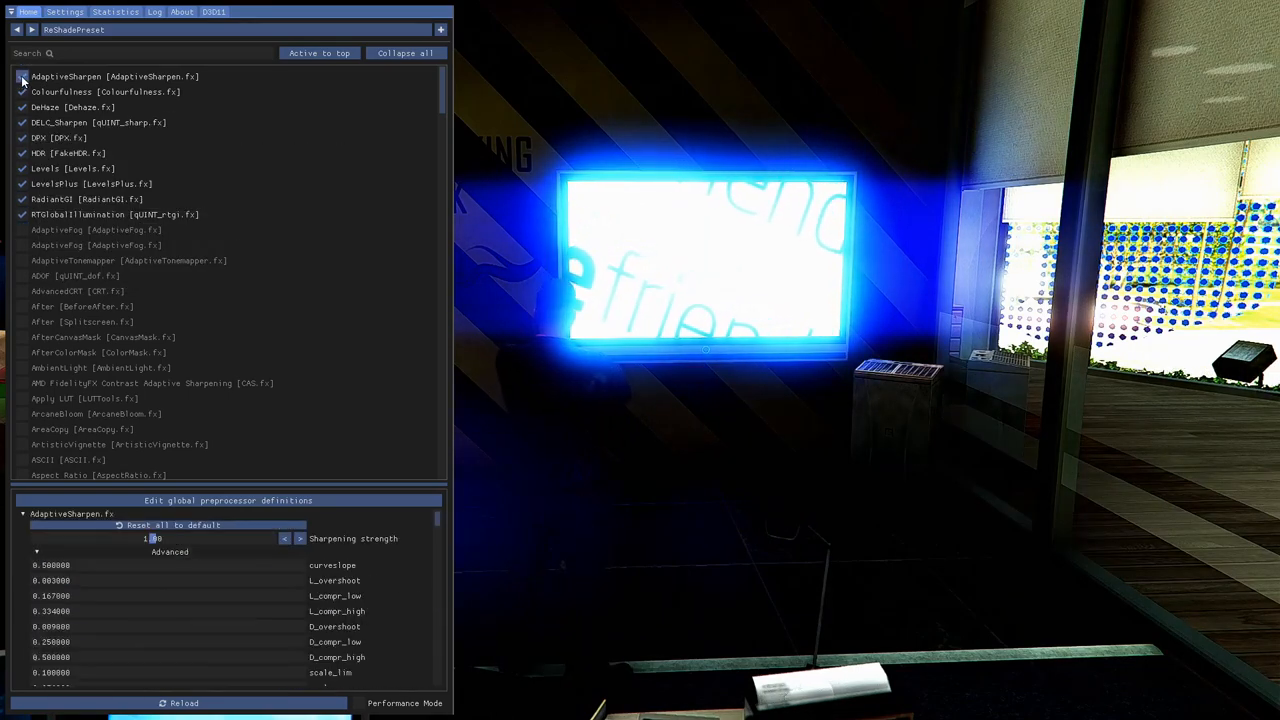
{"action": "left_click", "coordinate": [62, 92]}
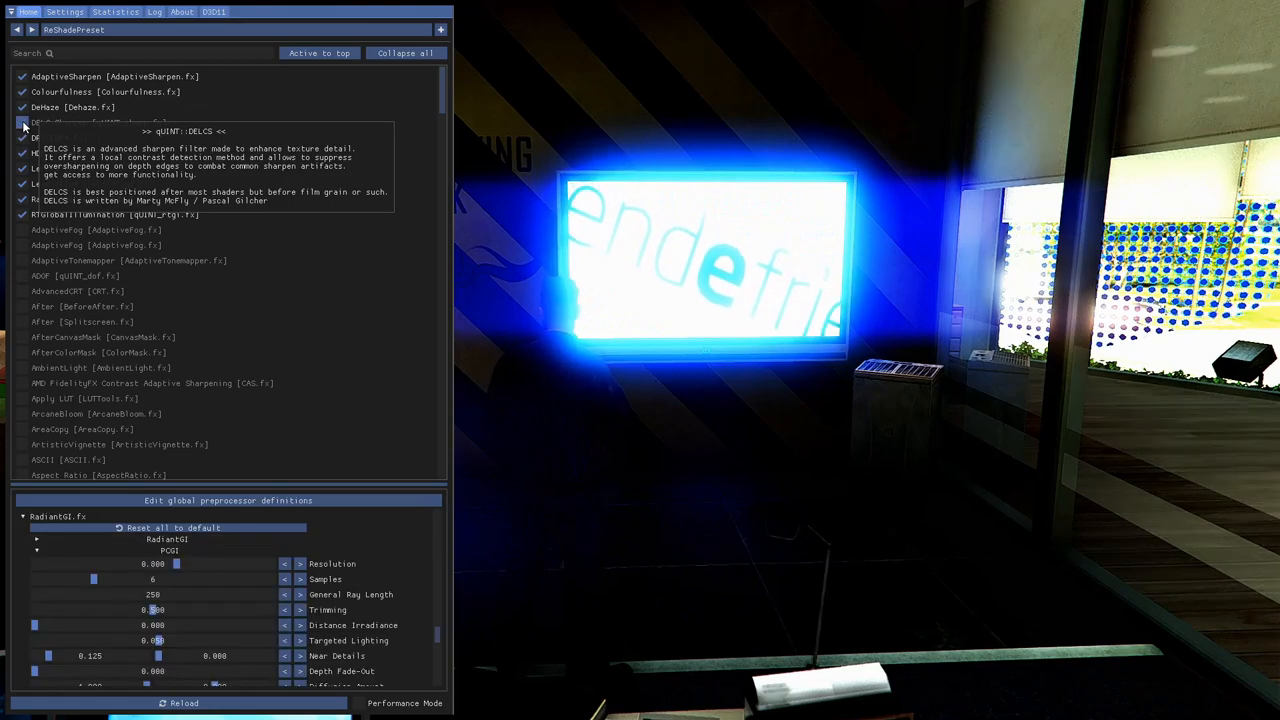
{"action": "left_click", "coordinate": [22, 122]}
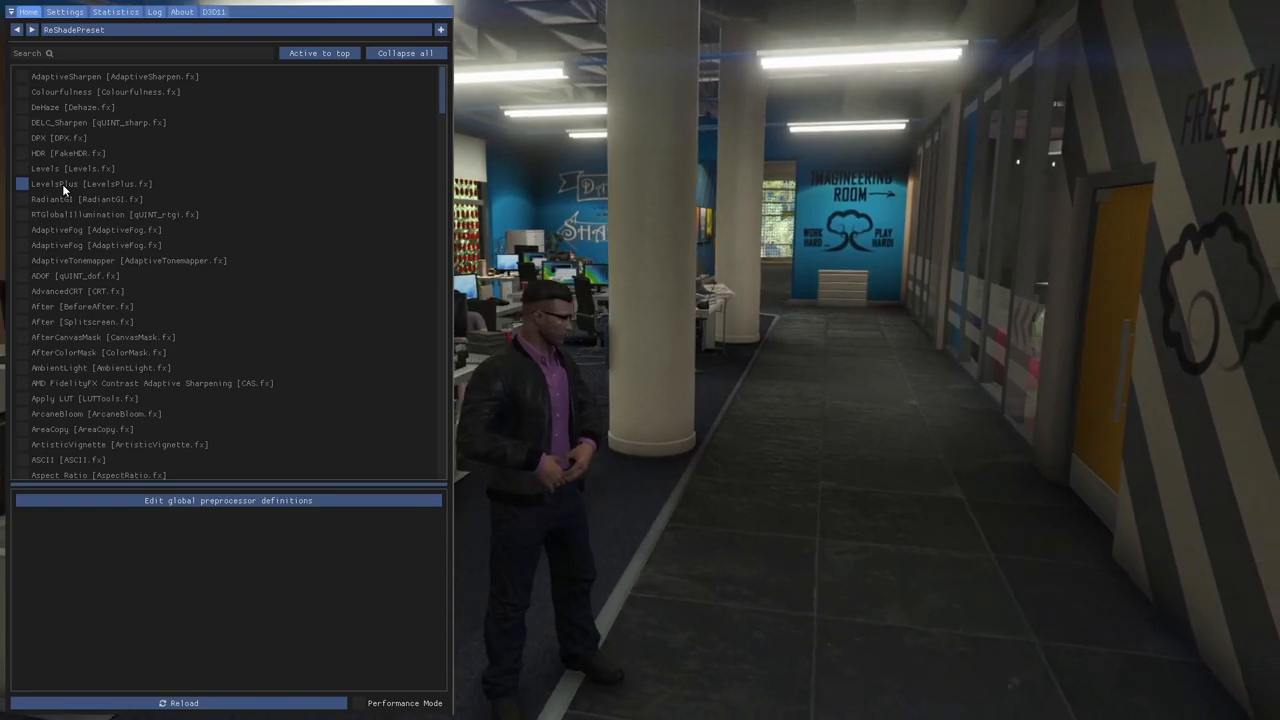
{"action": "mouse_move", "coordinate": [80, 214]}
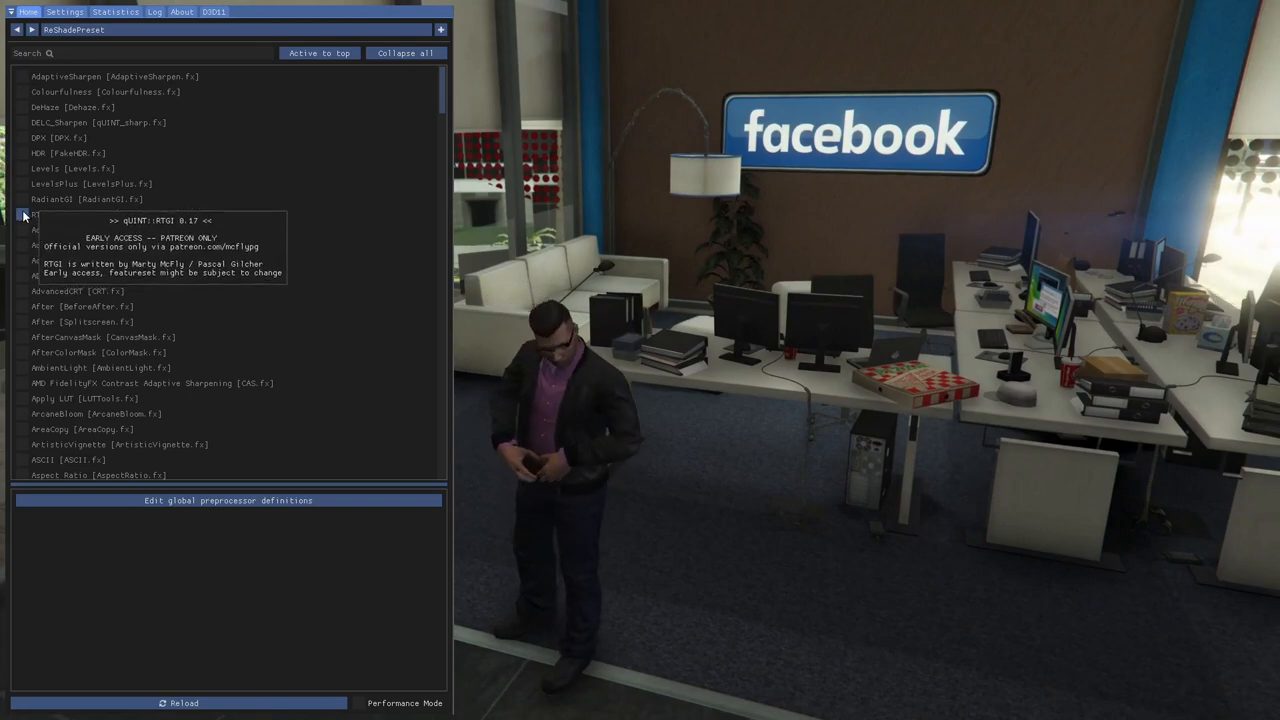
{"action": "left_click", "coordinate": [22, 214]}
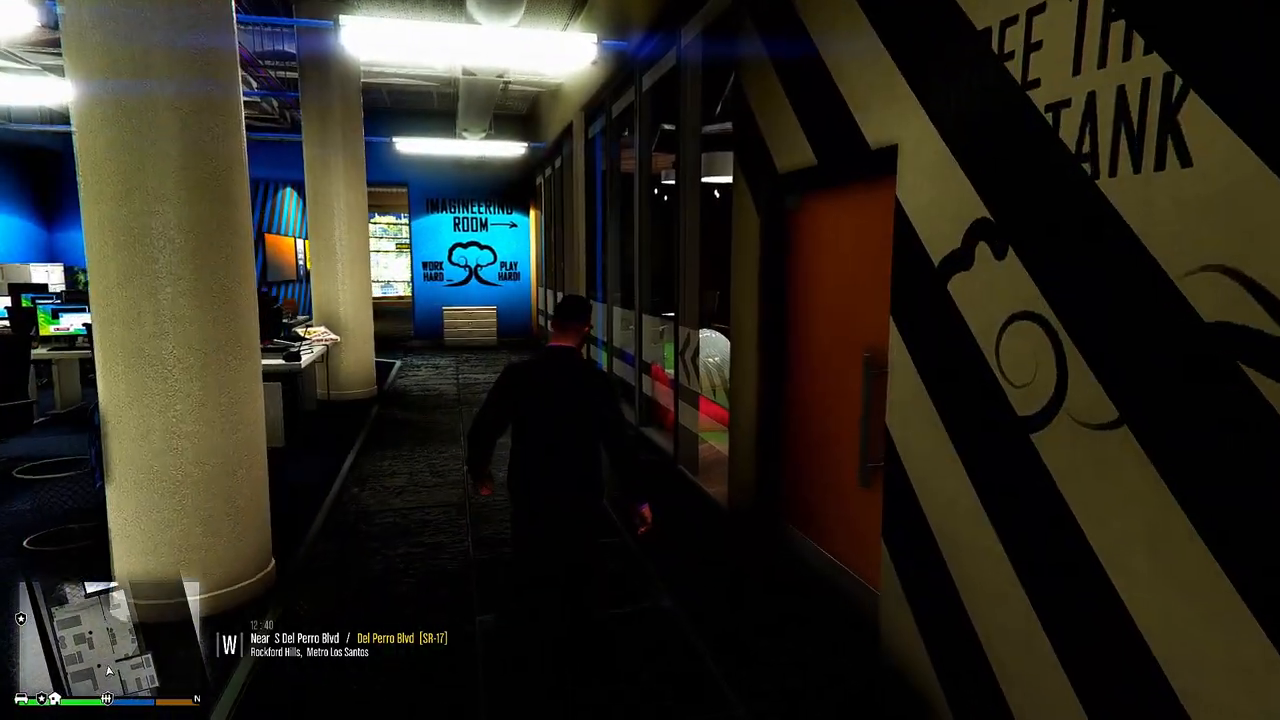
Walk the hallway past the elevators into the arcade lounge with the city-view window
{"action": "key", "text": "w"}
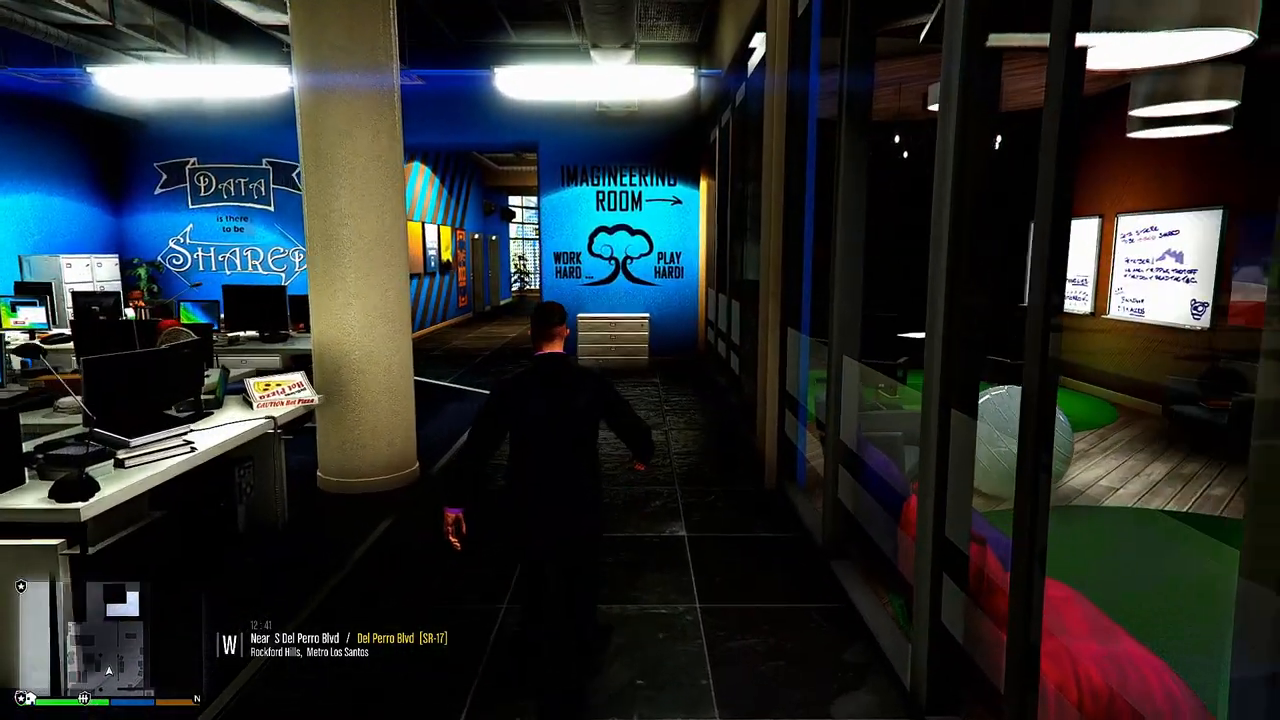
{"action": "mouse_move", "coordinate": [640, 360]}
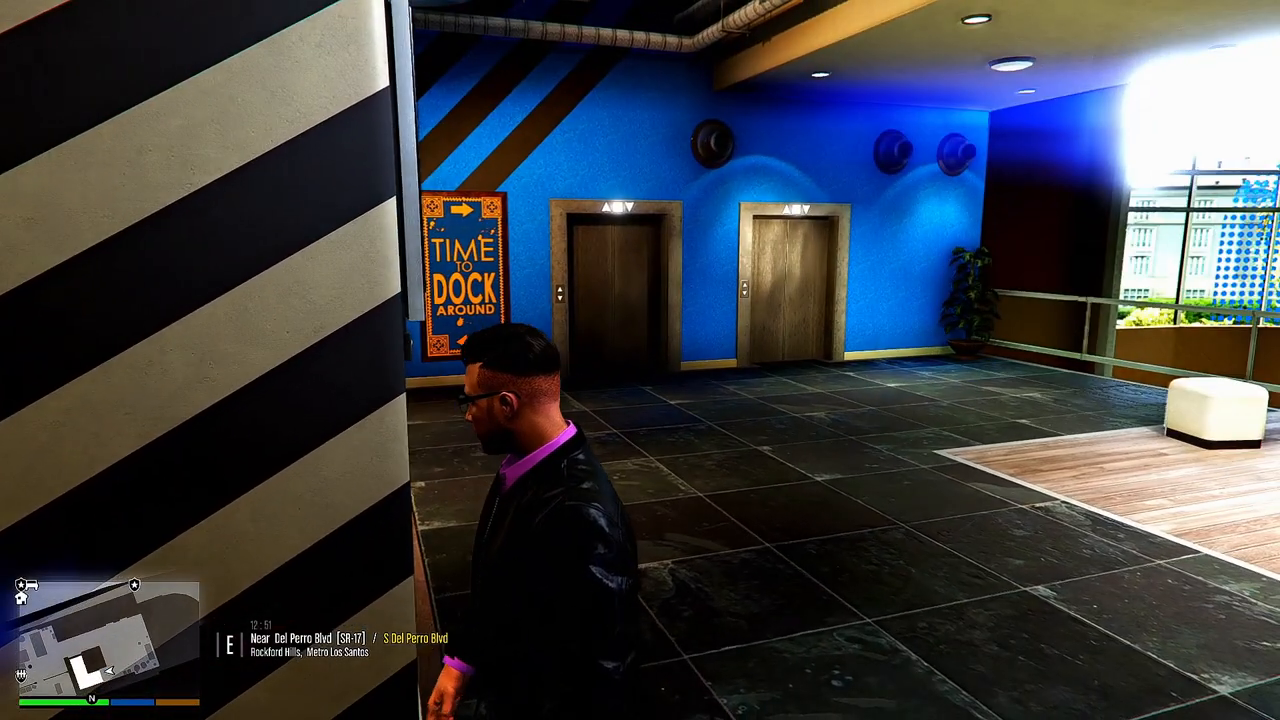
{"action": "key", "text": "w"}
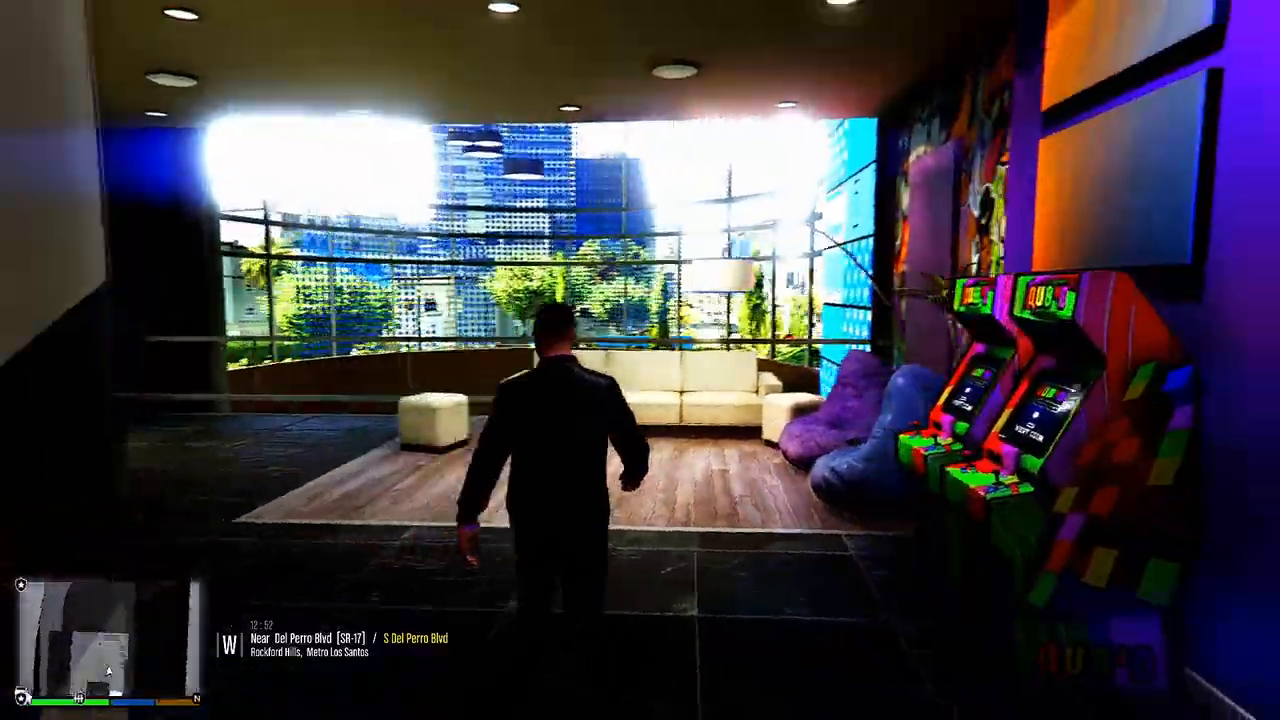